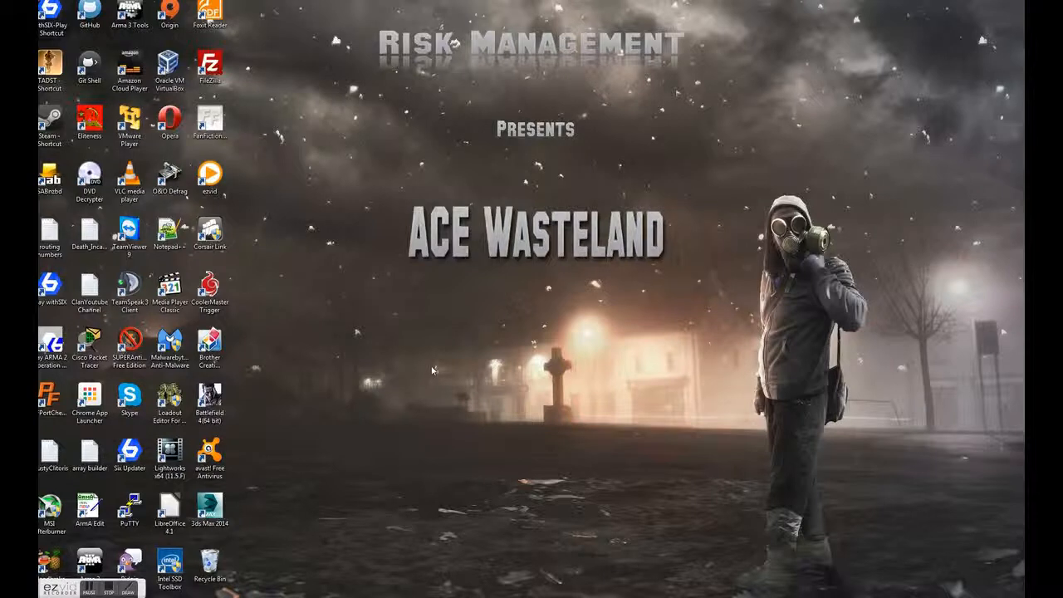
mouse_move(563, 324)
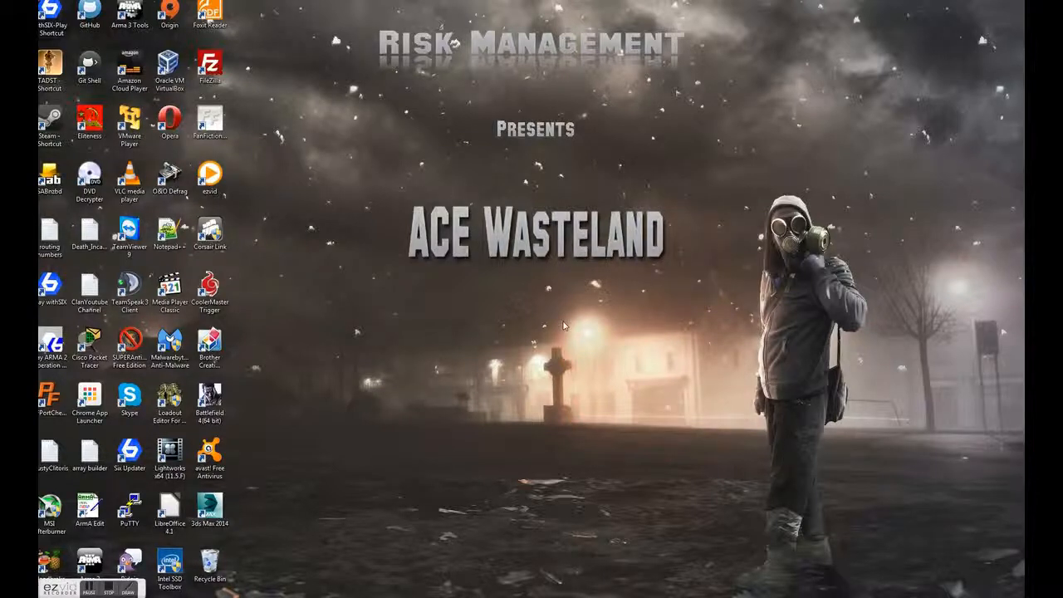
mouse_move(420, 334)
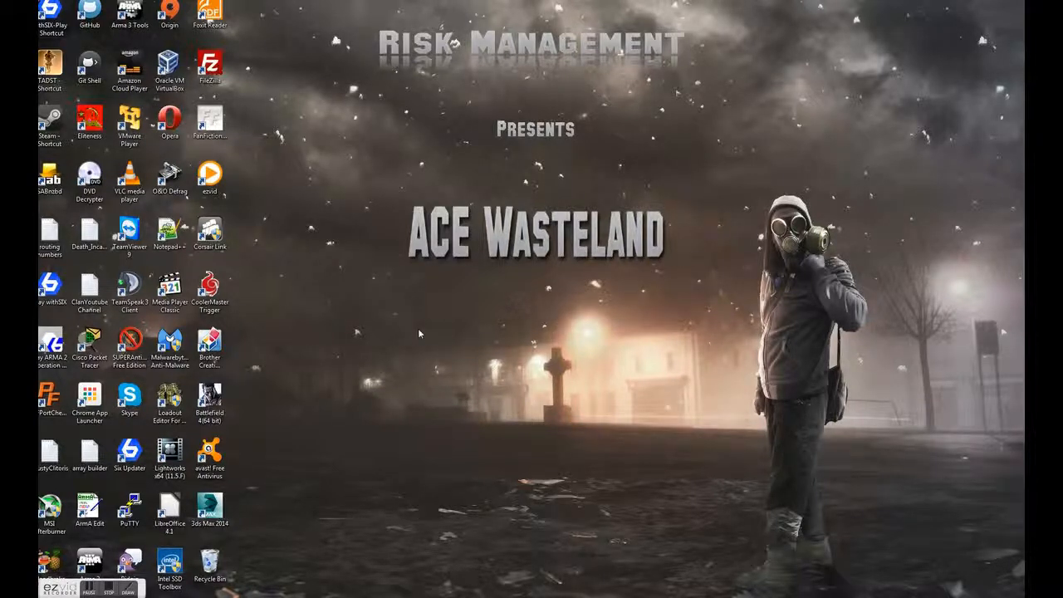
mouse_move(455, 324)
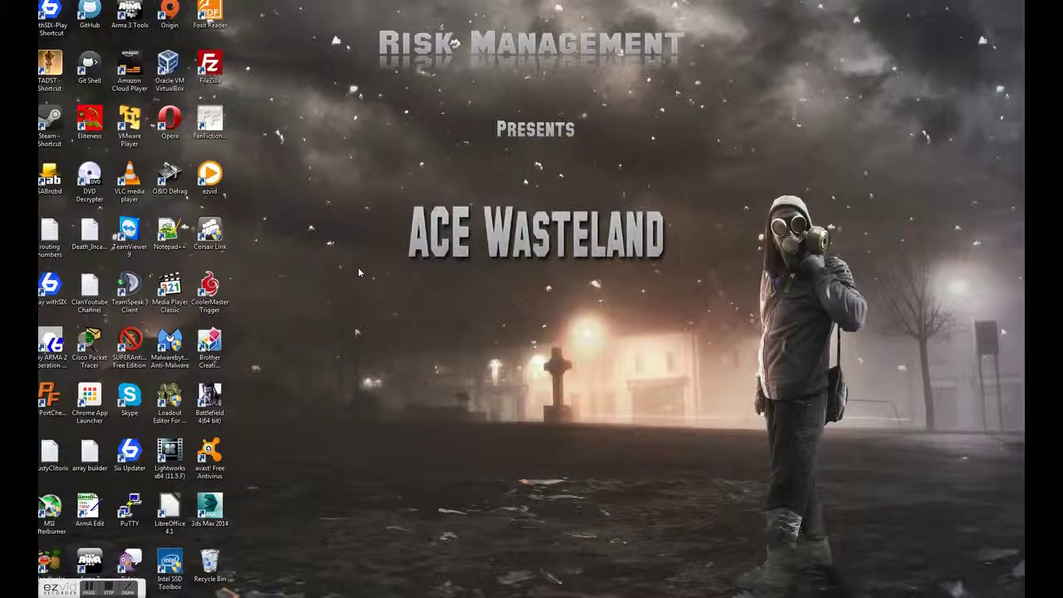
mouse_move(353, 300)
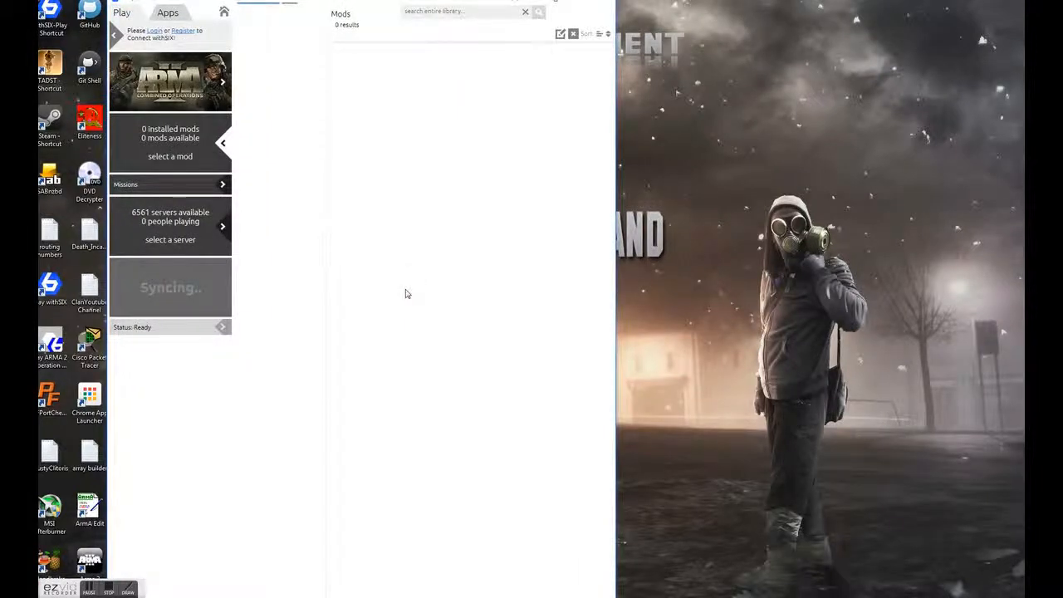
- Browse the Collections list, viewing ACE Training and then the ACE WAsteland collection with its five mods
left_click(265, 231)
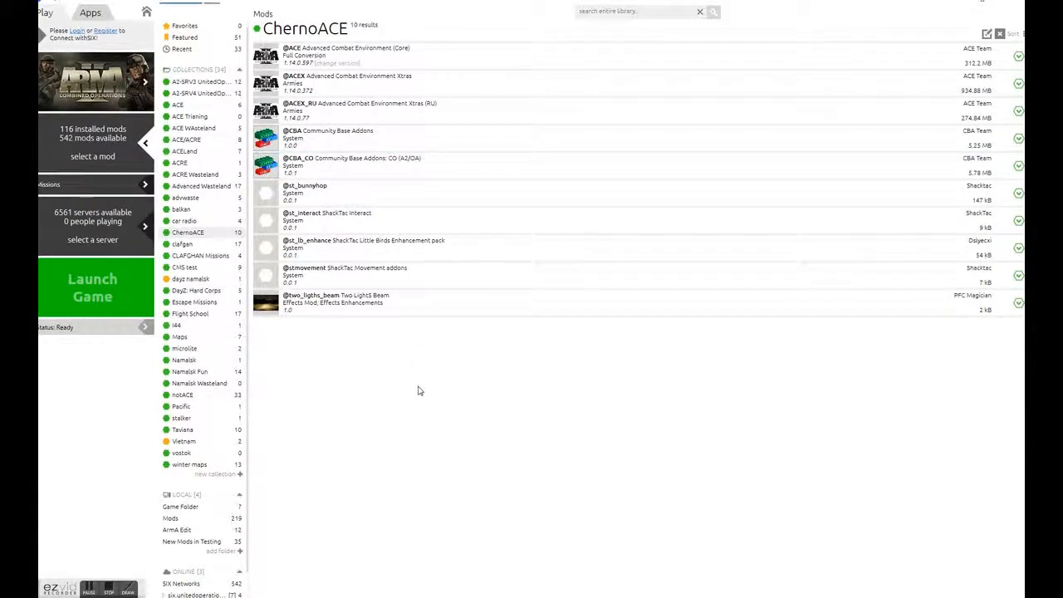
left_click(239, 69)
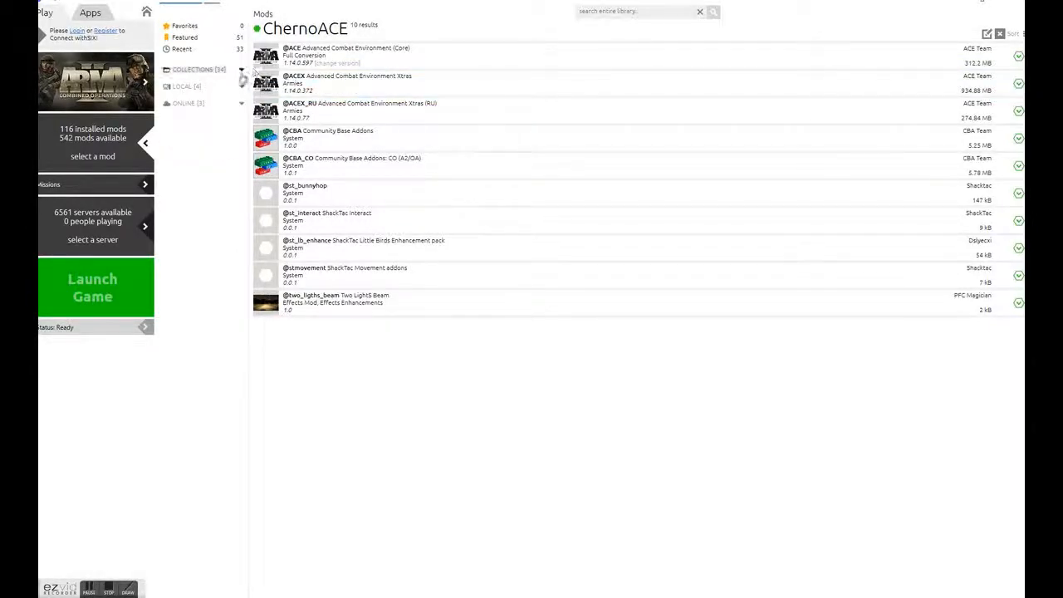
left_click(193, 69)
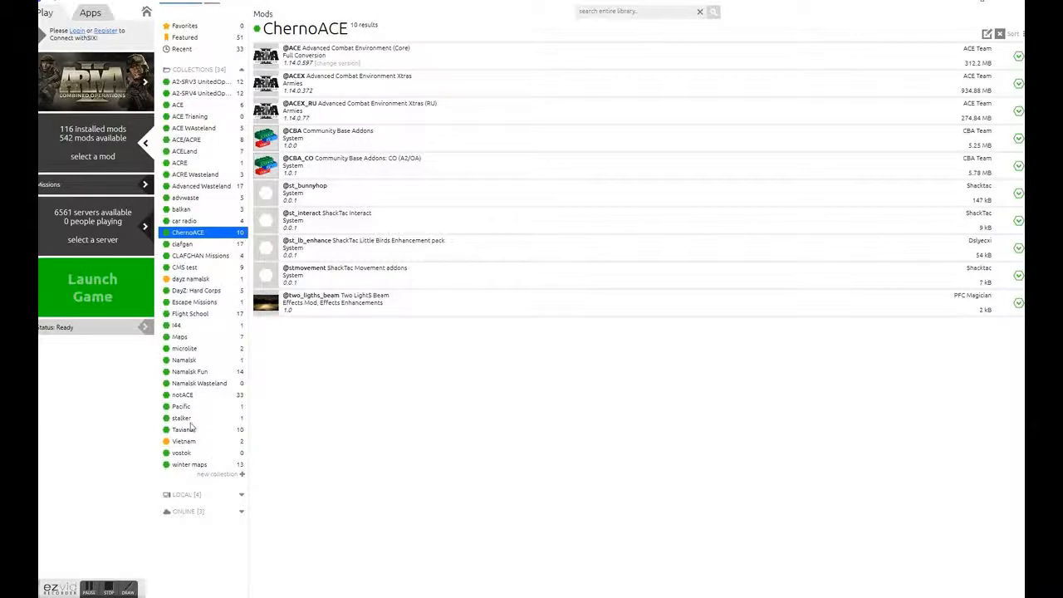
left_click(190, 116)
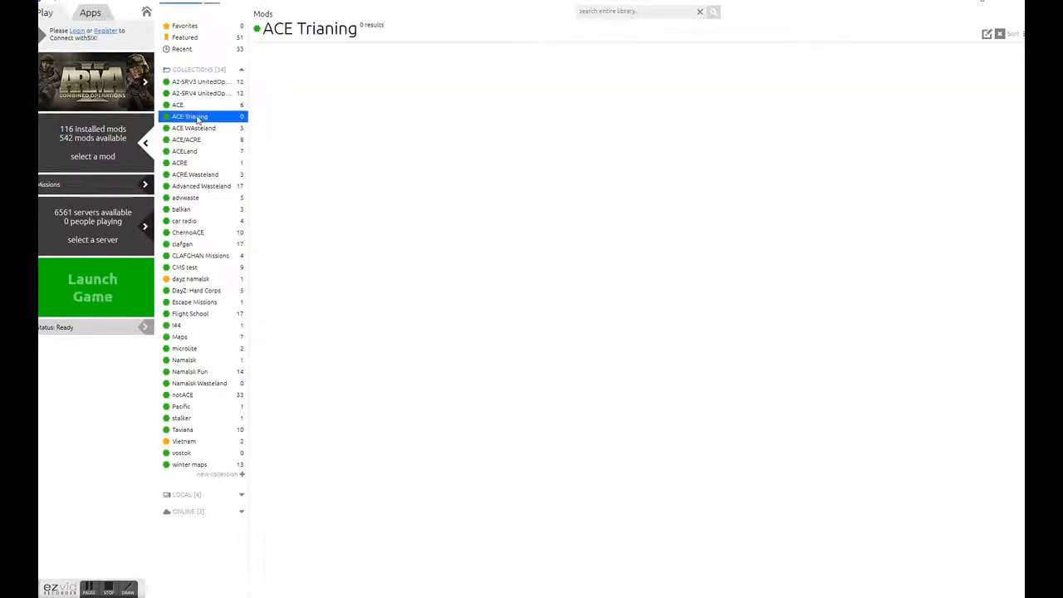
left_click(193, 127)
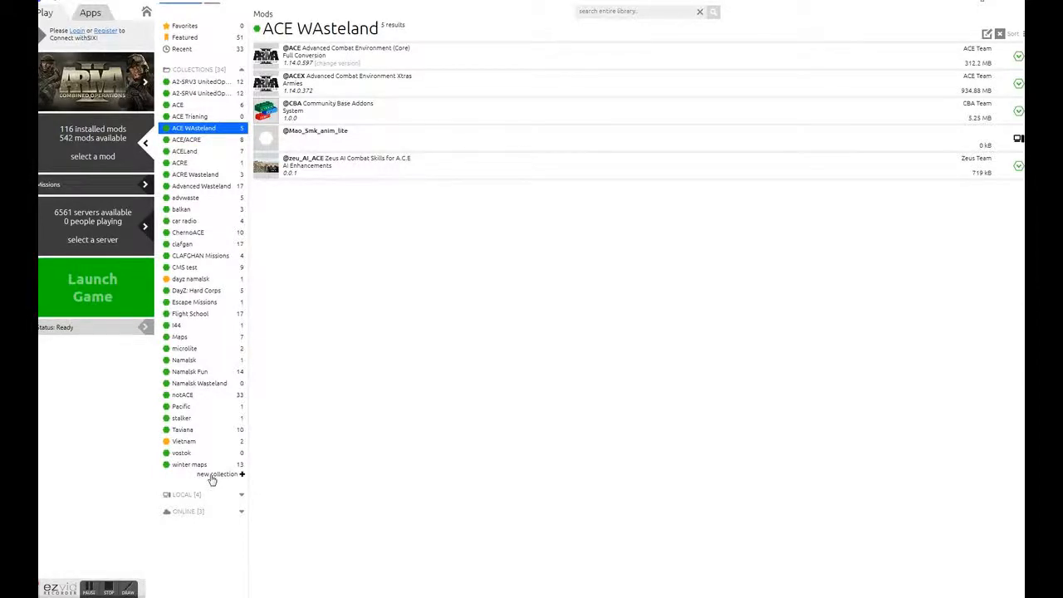
- Create a new empty mod collection and rename it to 'Tutorial'
left_click(218, 475)
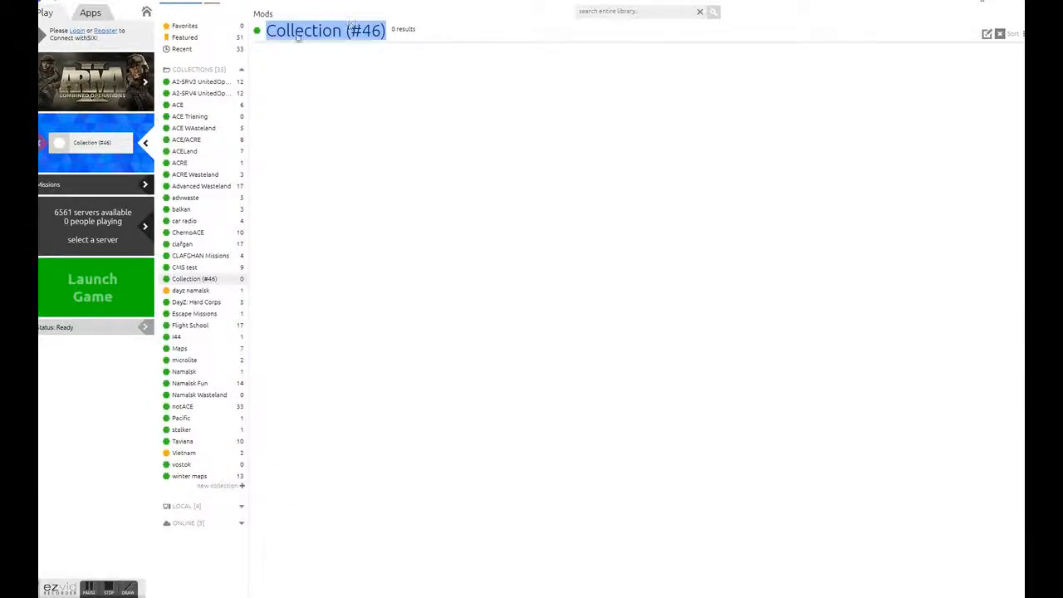
mouse_move(465, 122)
type("T")
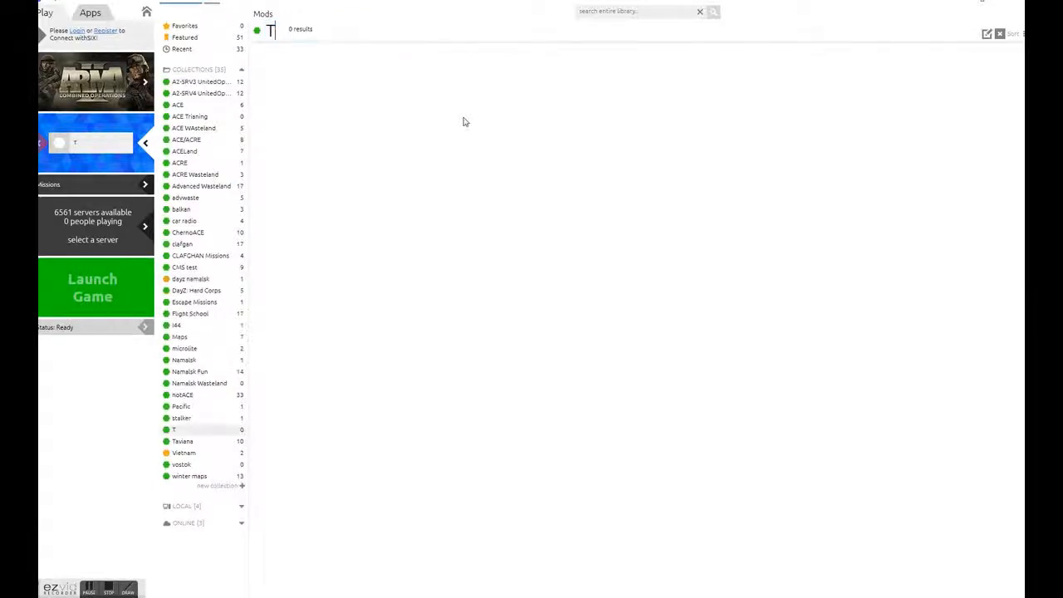
type("utori")
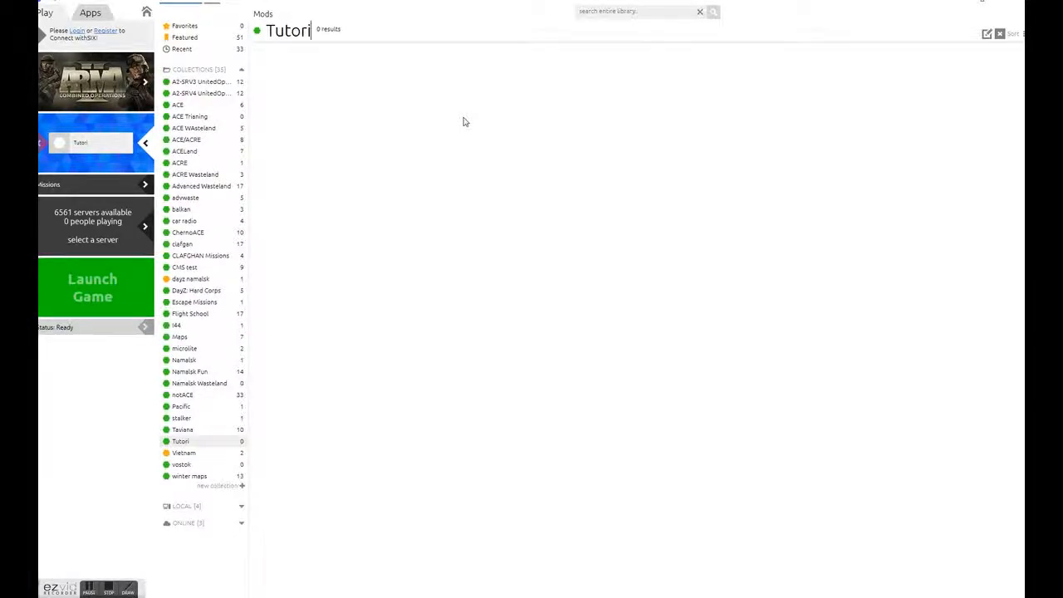
type("al")
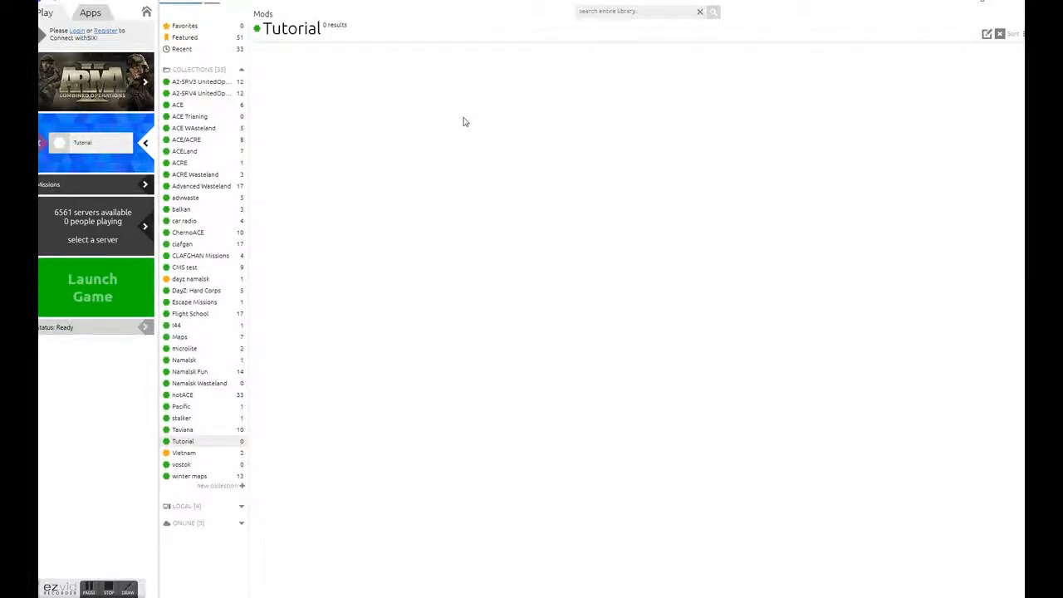
mouse_move(446, 241)
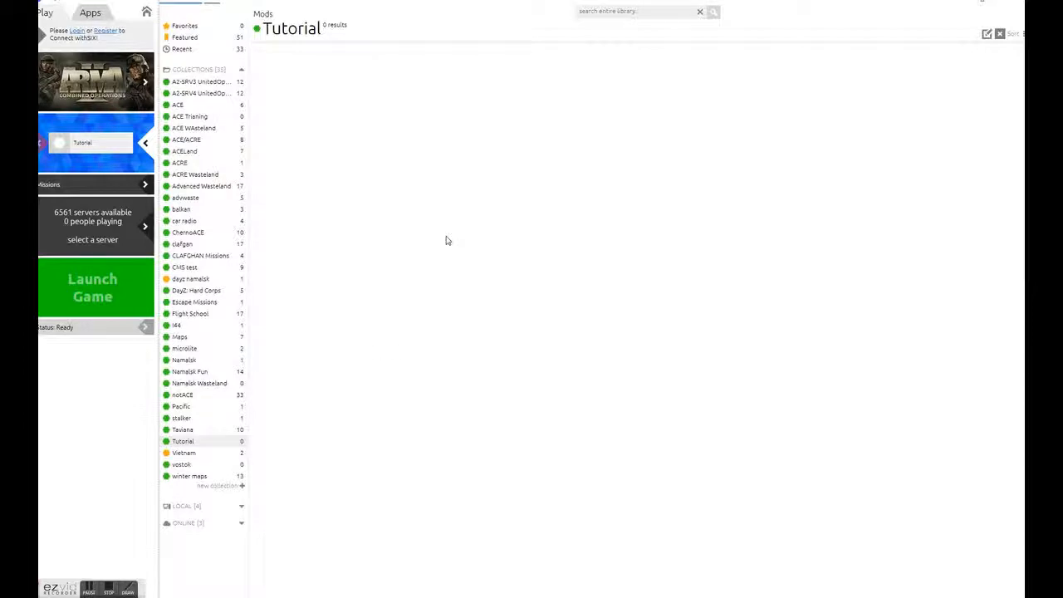
mouse_move(372, 446)
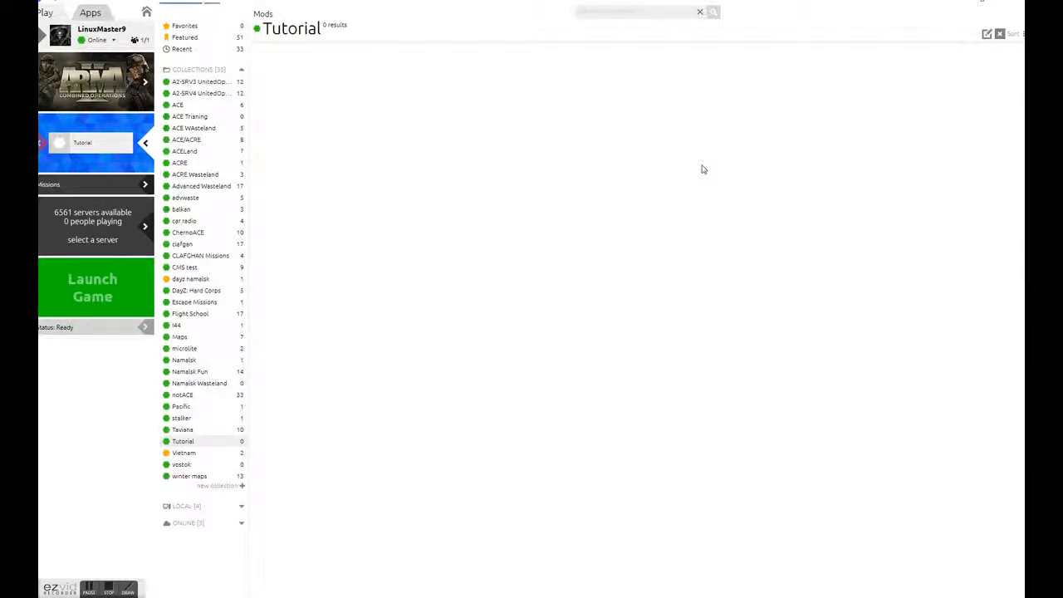
type("CBA")
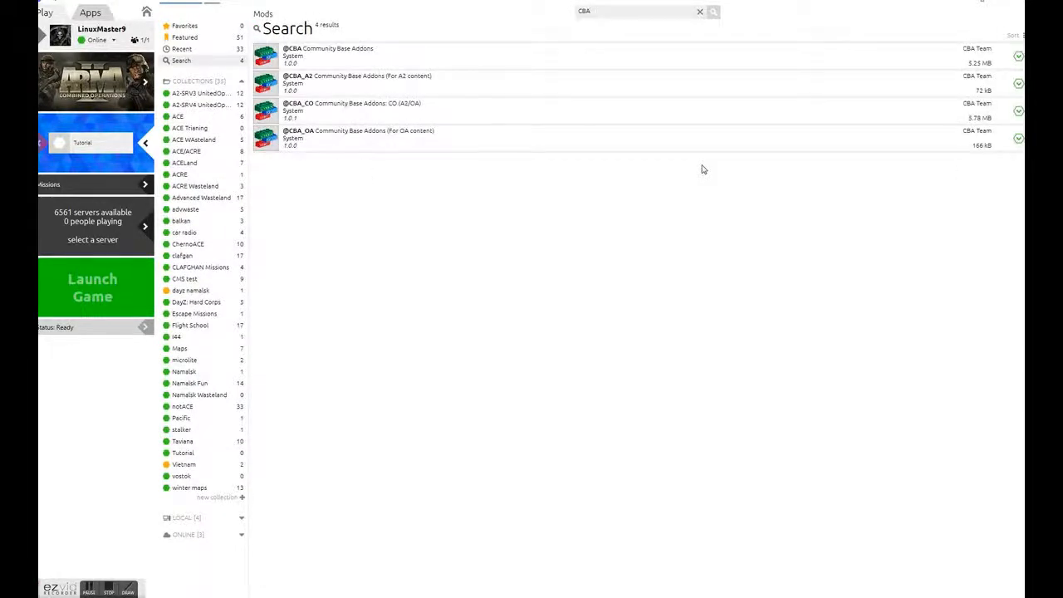
mouse_move(690, 171)
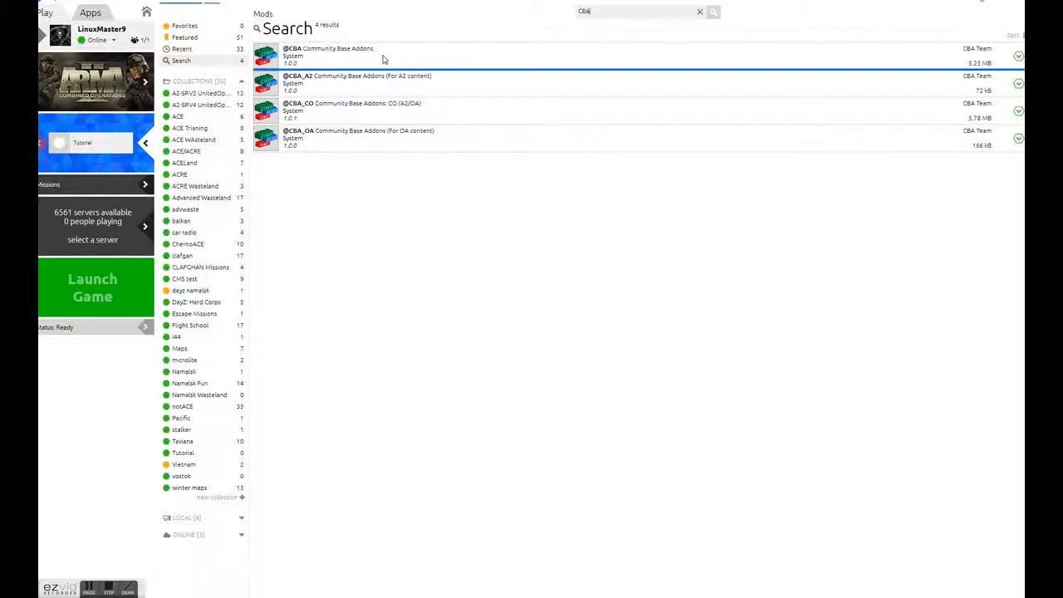
left_click(374, 54)
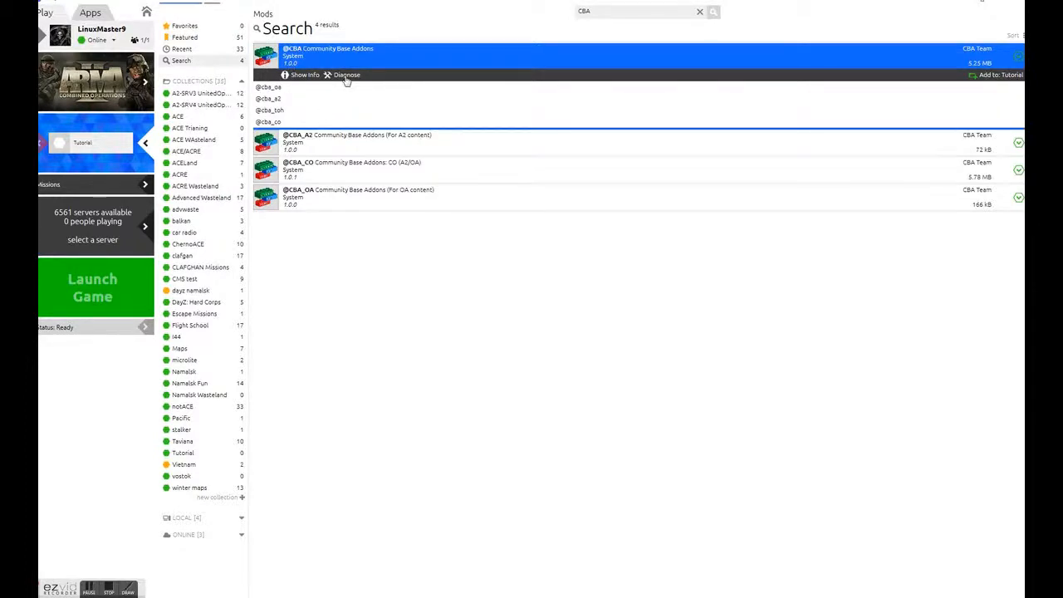
mouse_move(335, 81)
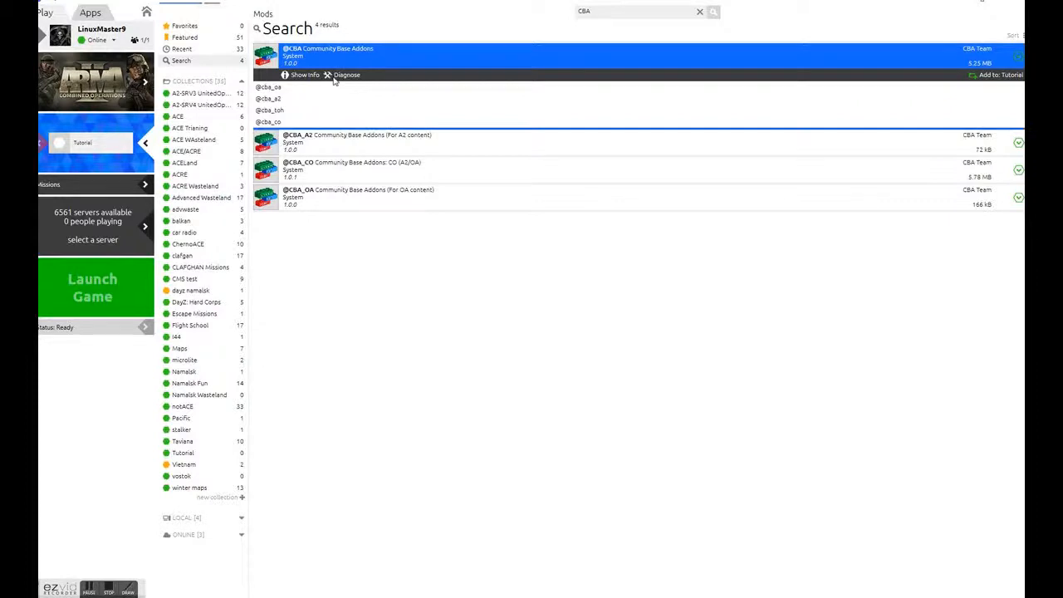
mouse_move(1003, 80)
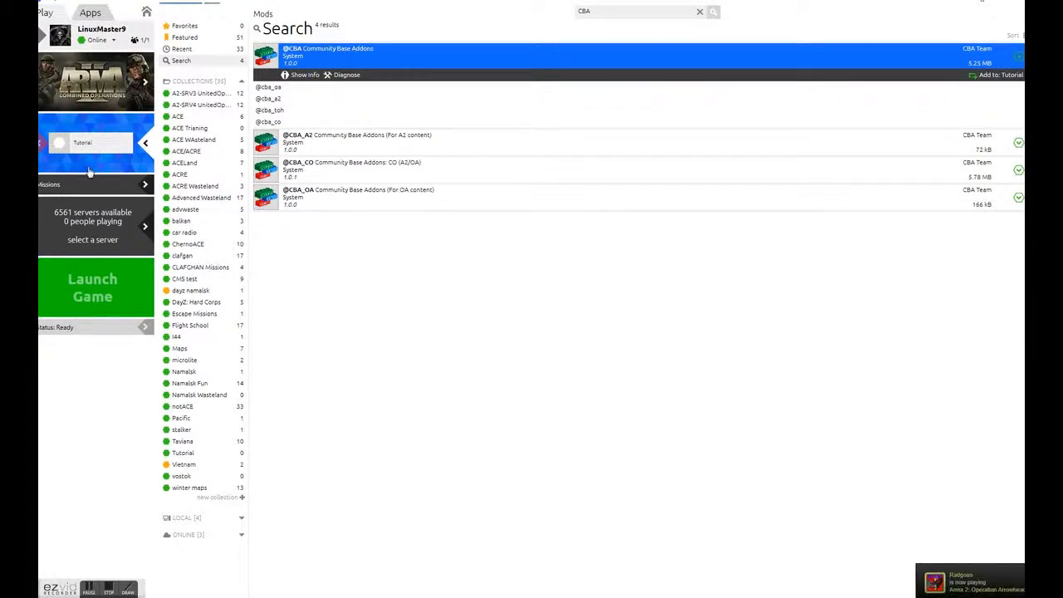
mouse_move(1010, 80)
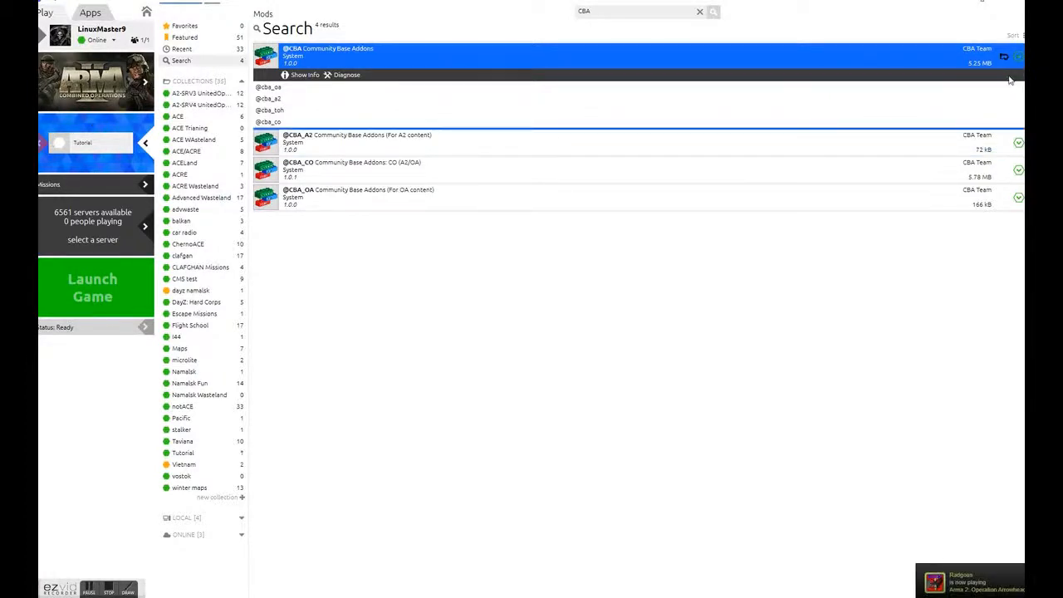
mouse_move(661, 277)
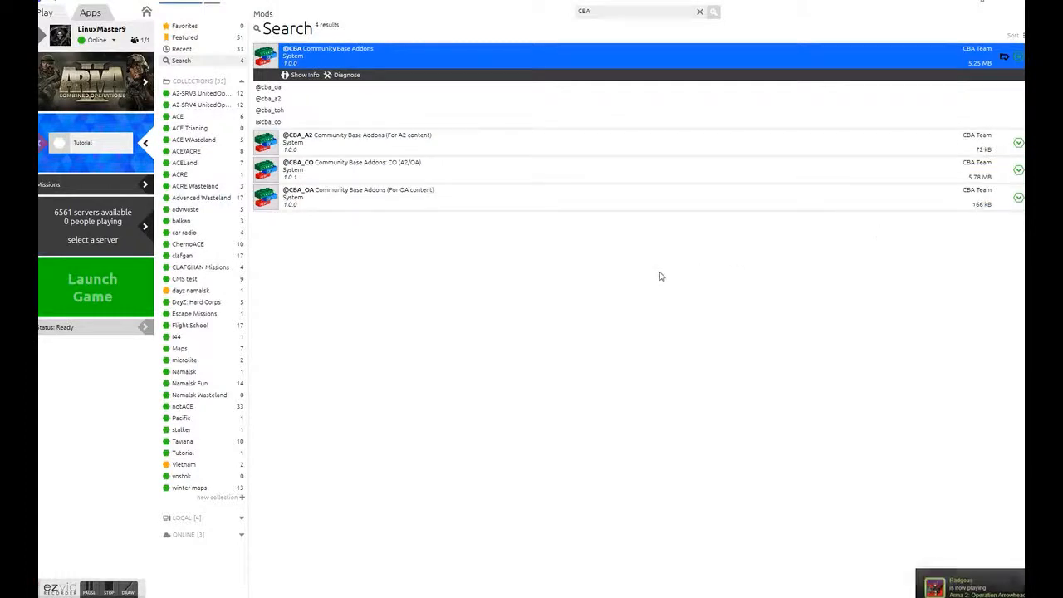
mouse_move(189, 296)
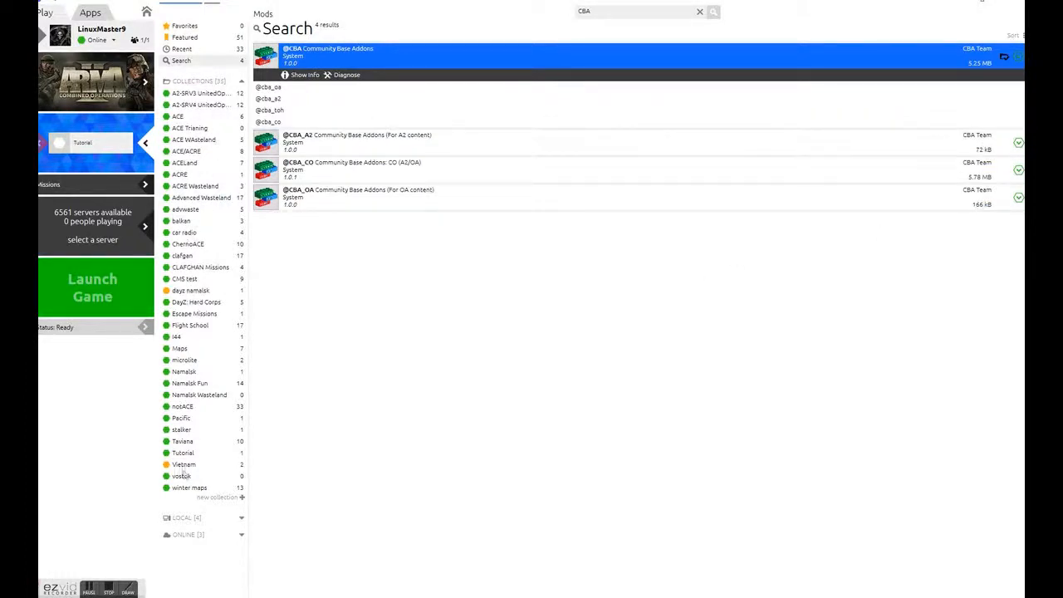
left_click(183, 453)
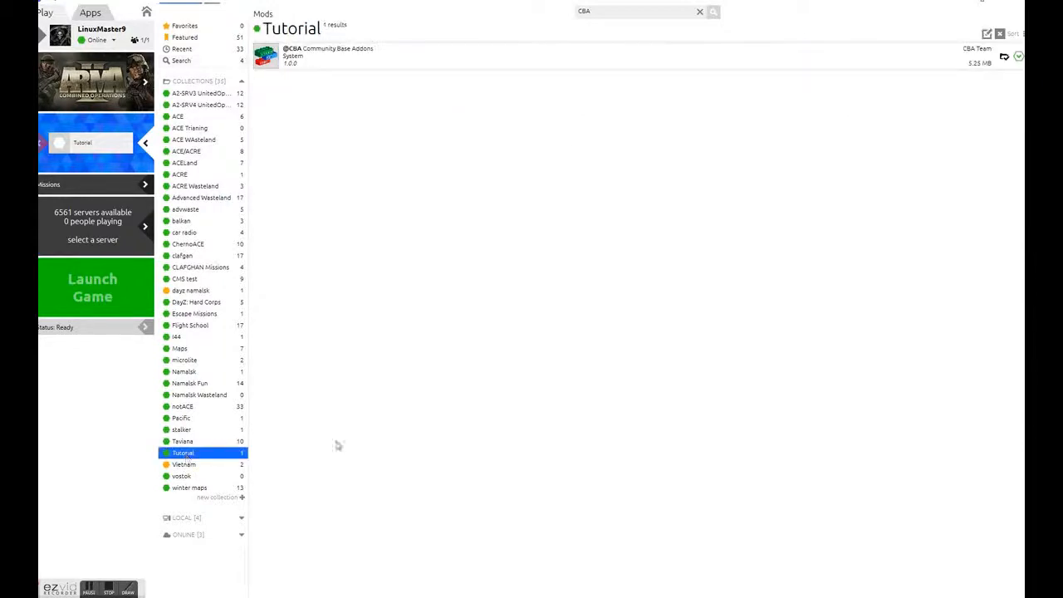
mouse_move(585, 35)
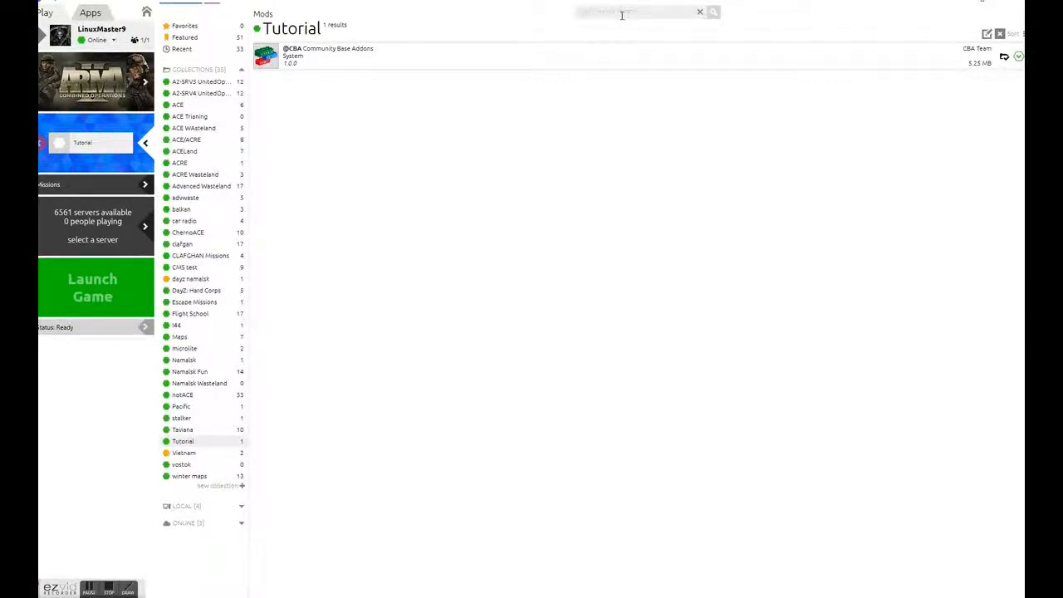
type("ACE")
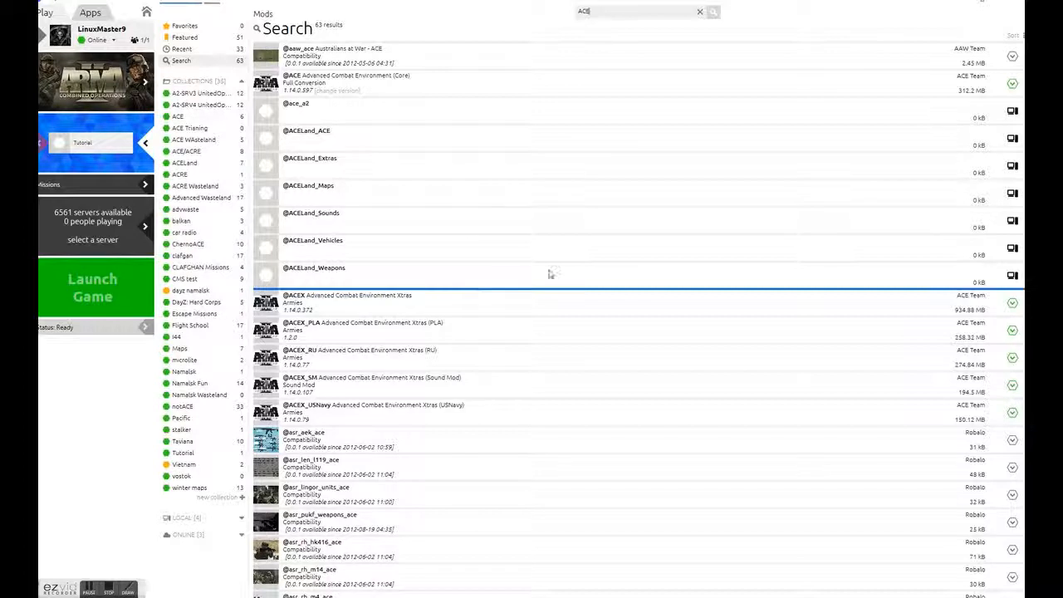
scroll("down", 3)
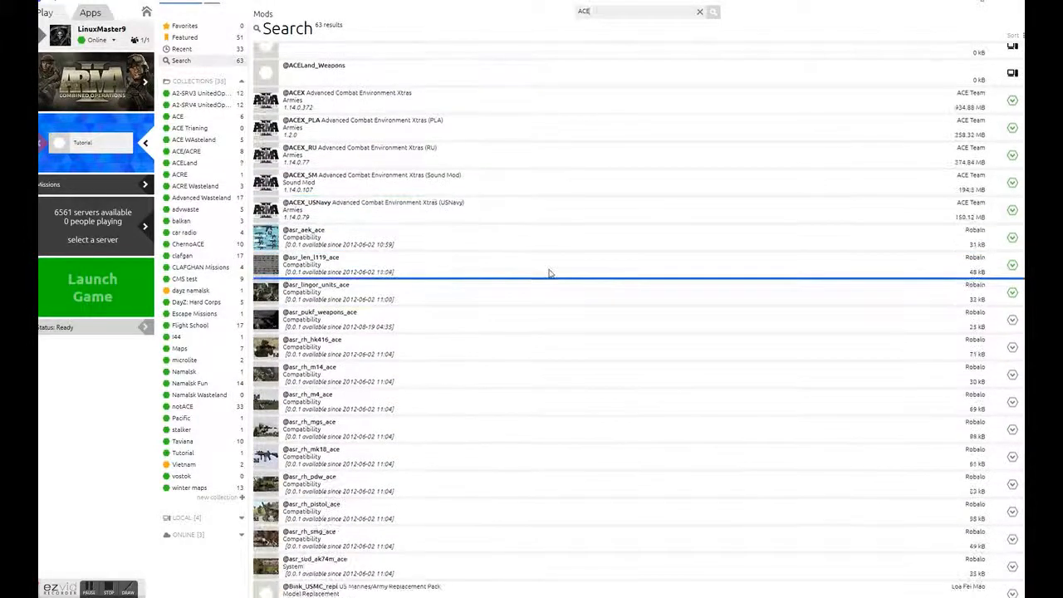
scroll("up", 3)
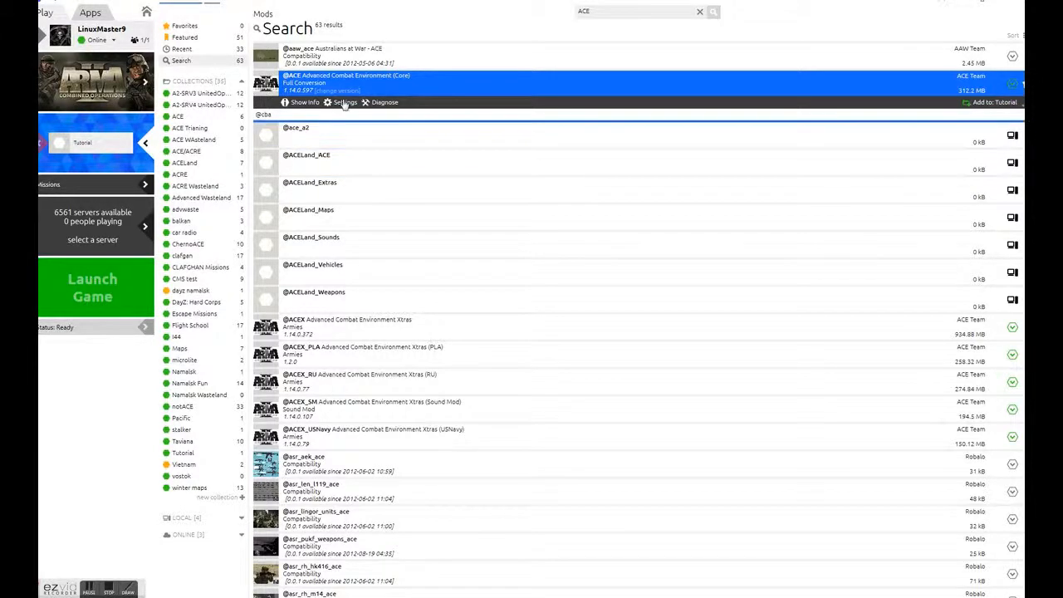
left_click(345, 103)
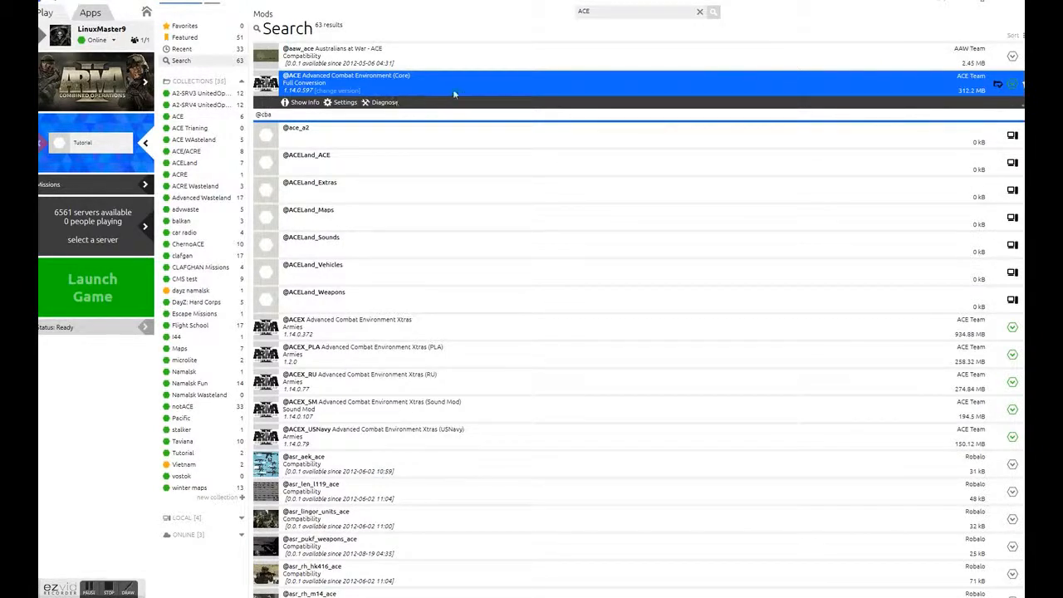
mouse_move(440, 124)
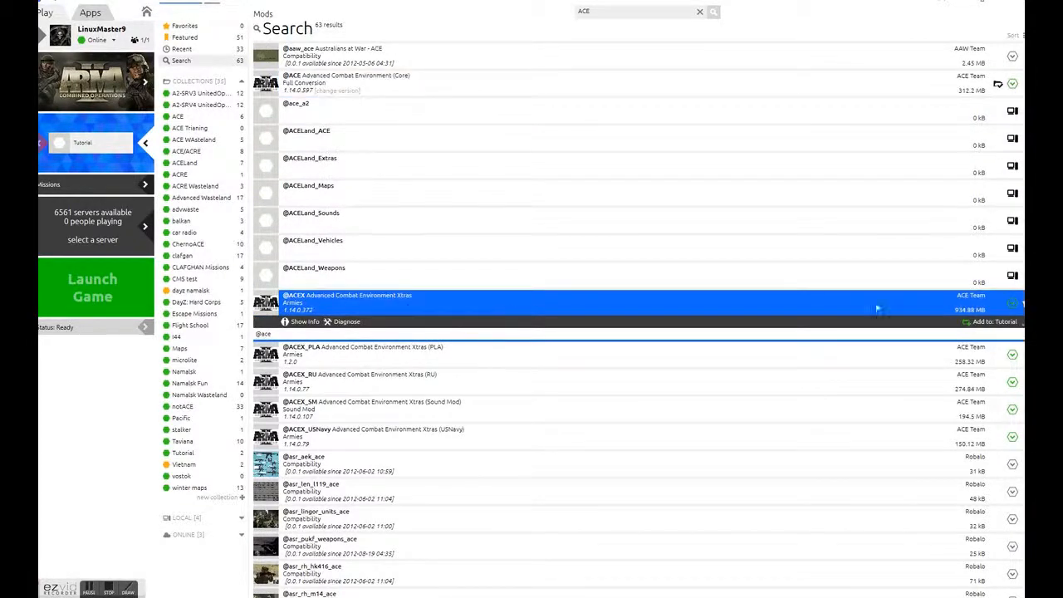
mouse_move(569, 246)
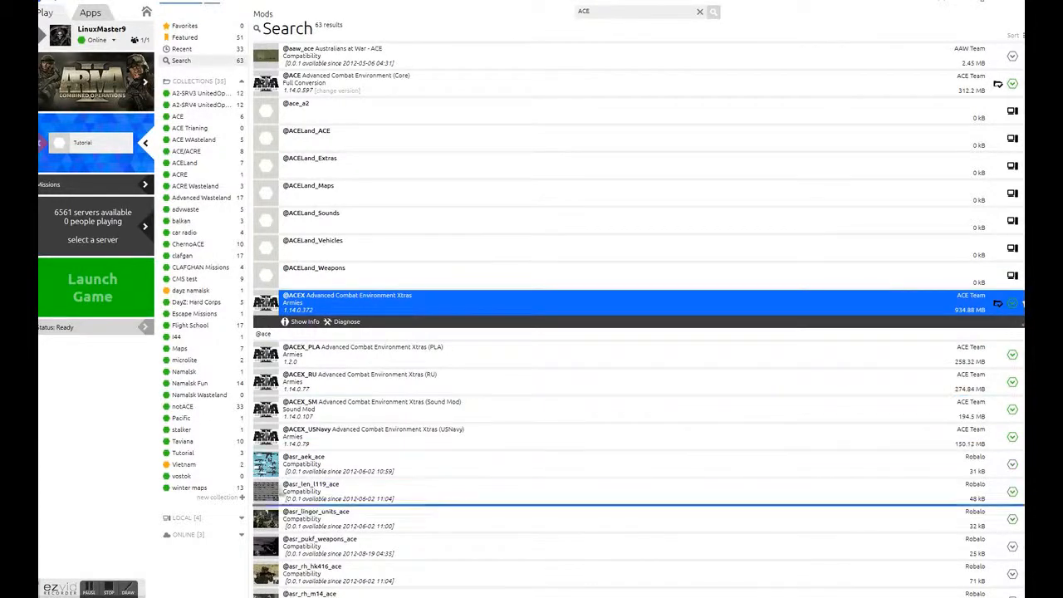
left_click(182, 452)
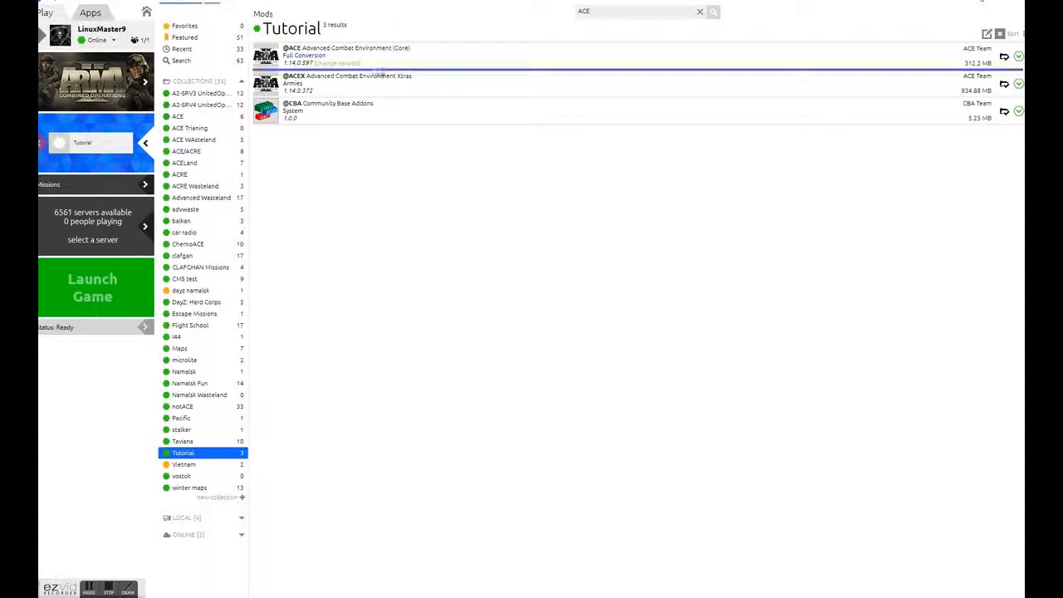
mouse_move(607, 158)
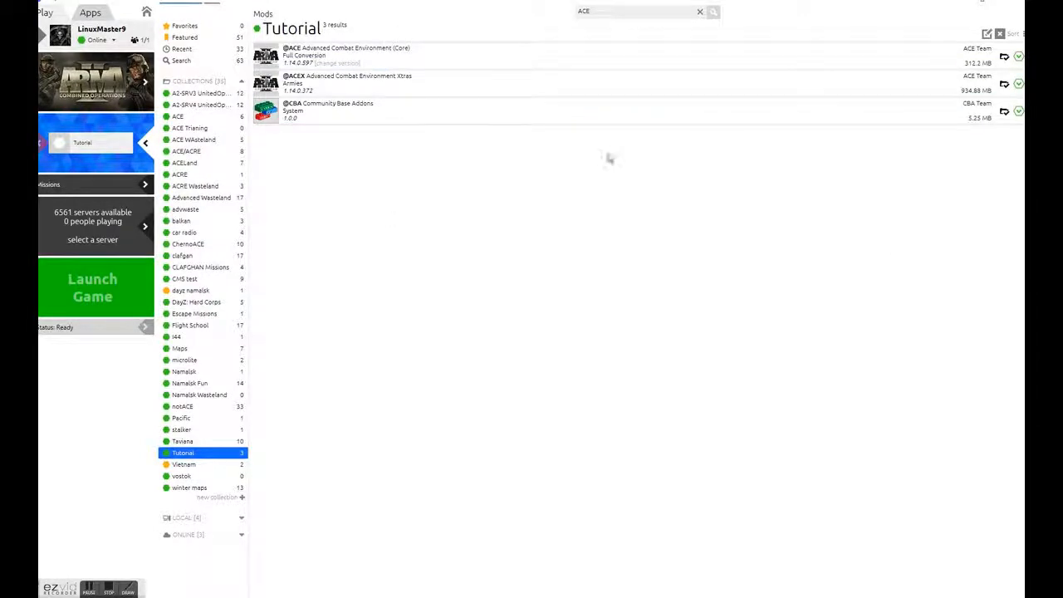
mouse_move(609, 158)
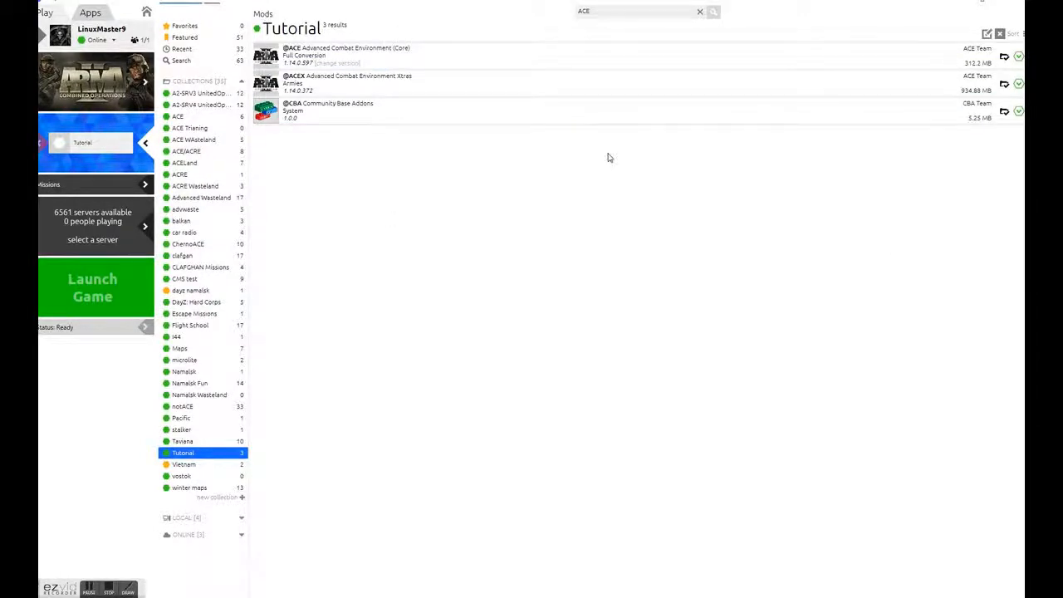
mouse_move(949, 158)
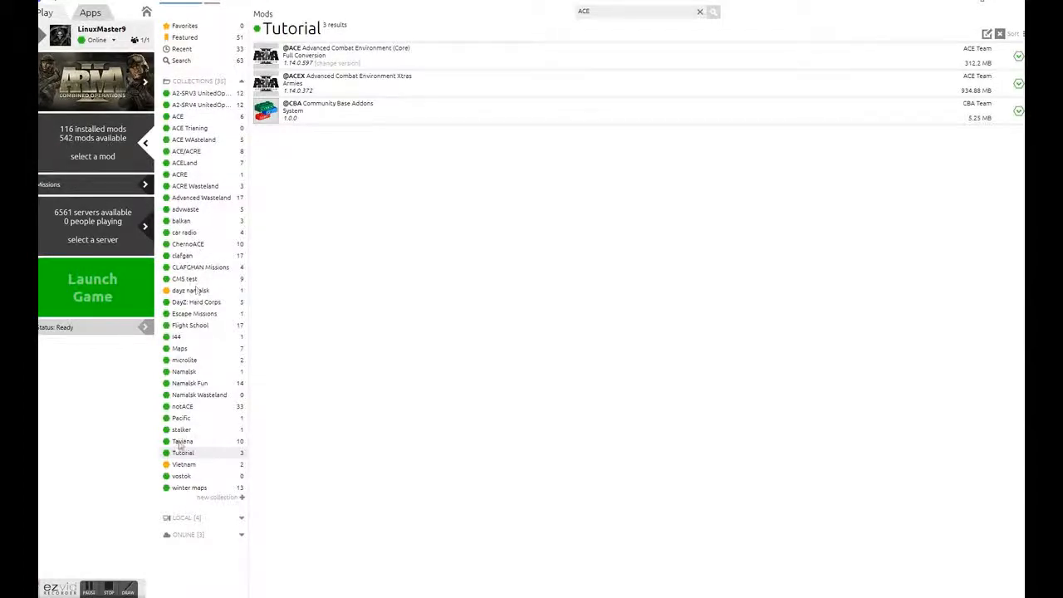
- Select the Vietnam collection and start installing its two mods
left_click(183, 464)
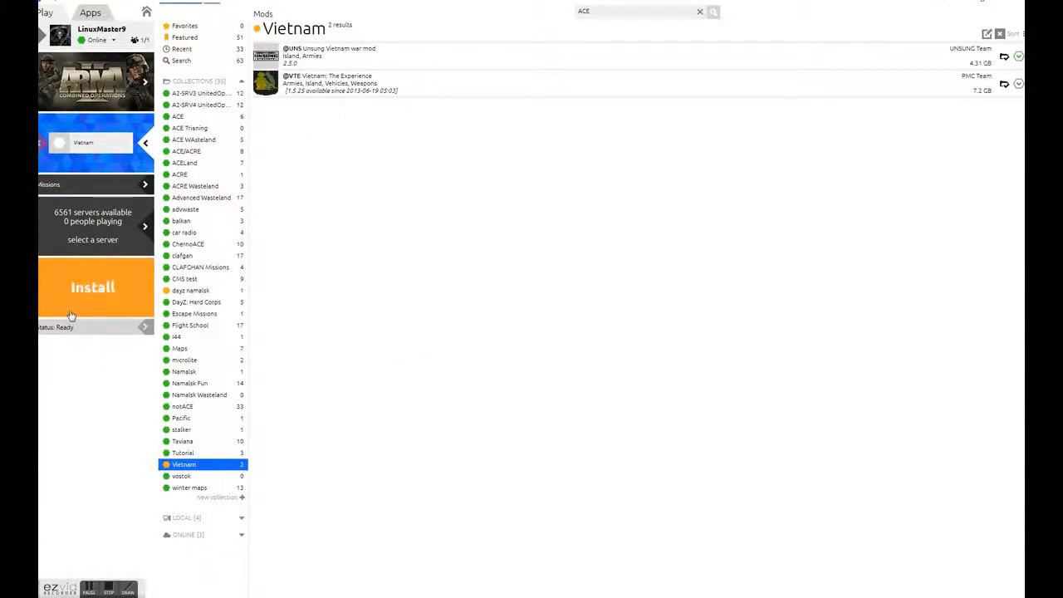
left_click(93, 287)
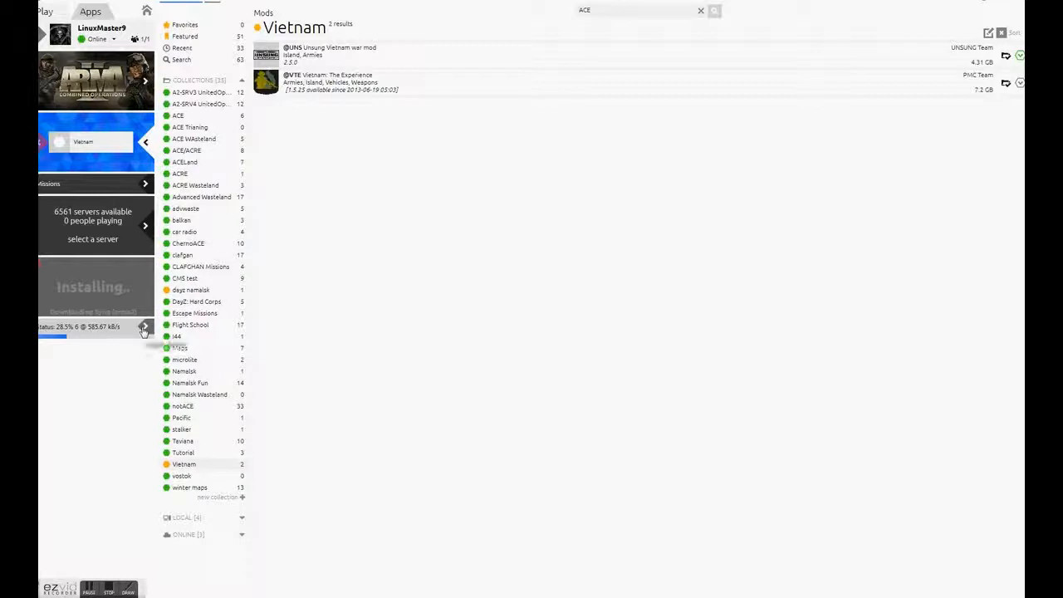
- View the per-file download progress of the Vietnam install, then hide it again
left_click(146, 327)
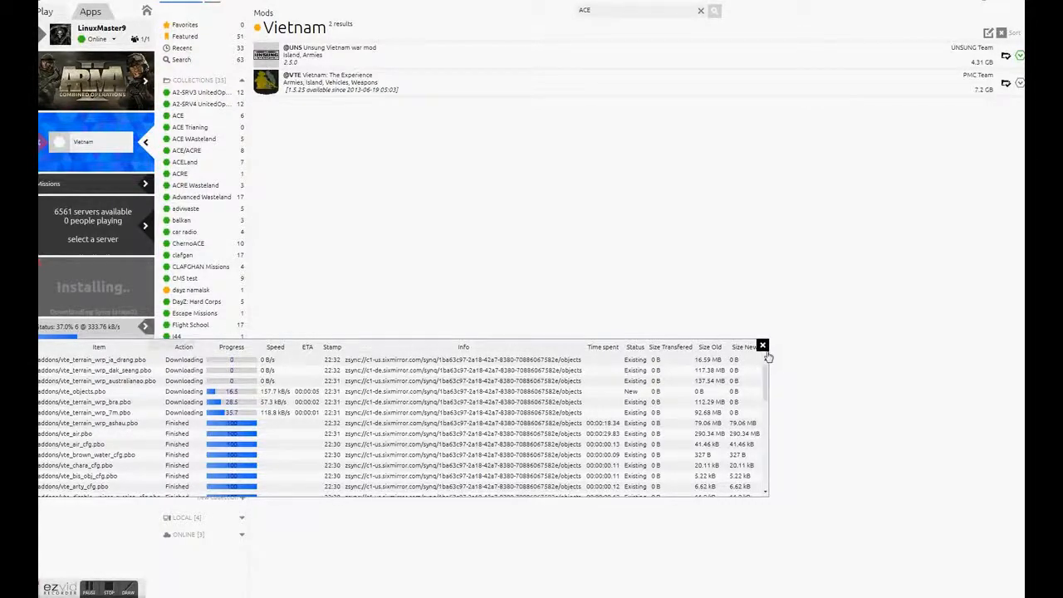
left_click(762, 345)
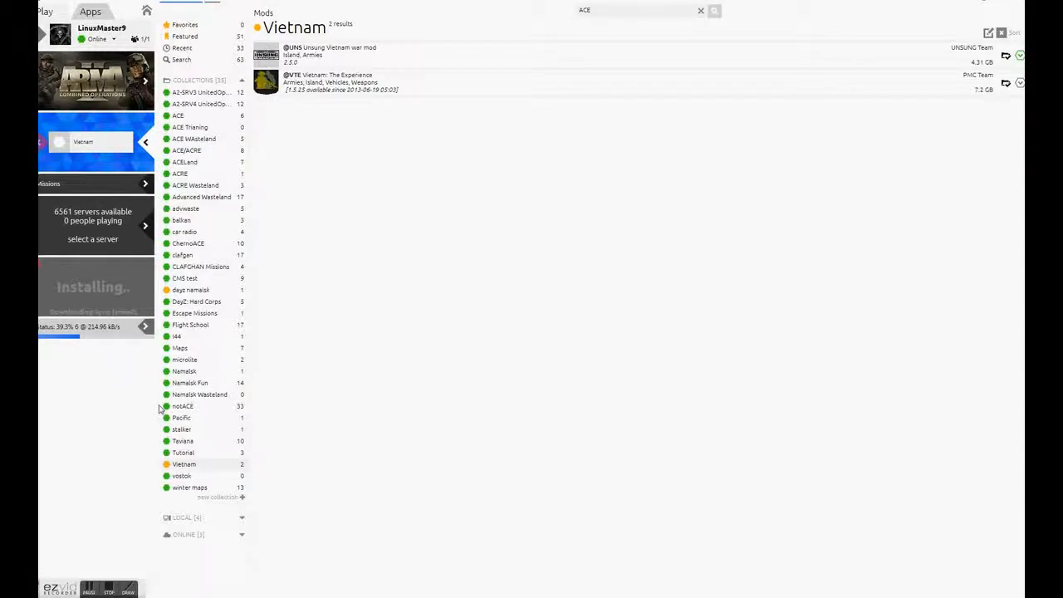
mouse_move(114, 358)
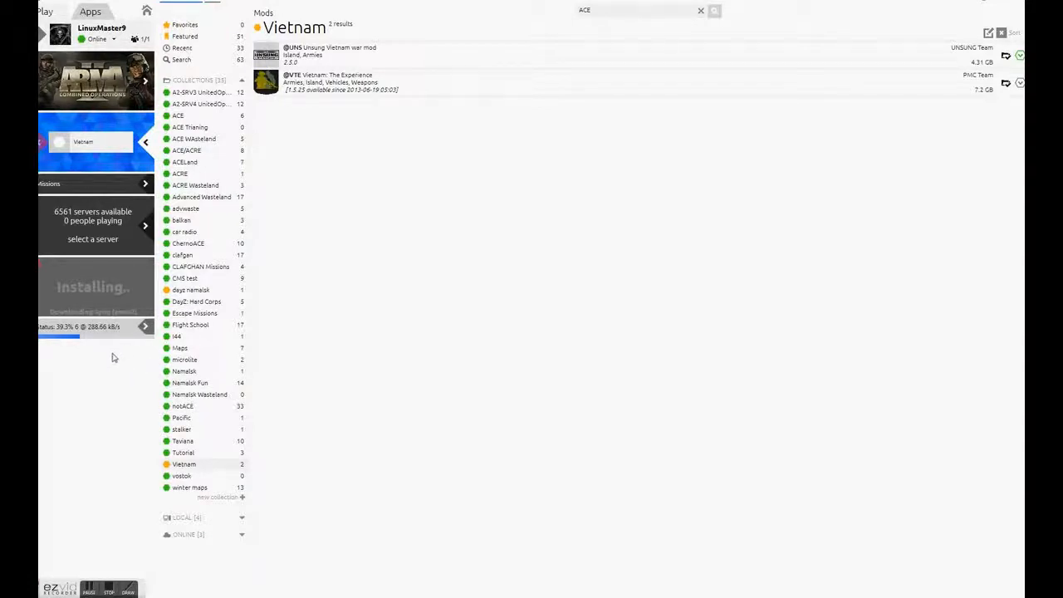
mouse_move(243, 364)
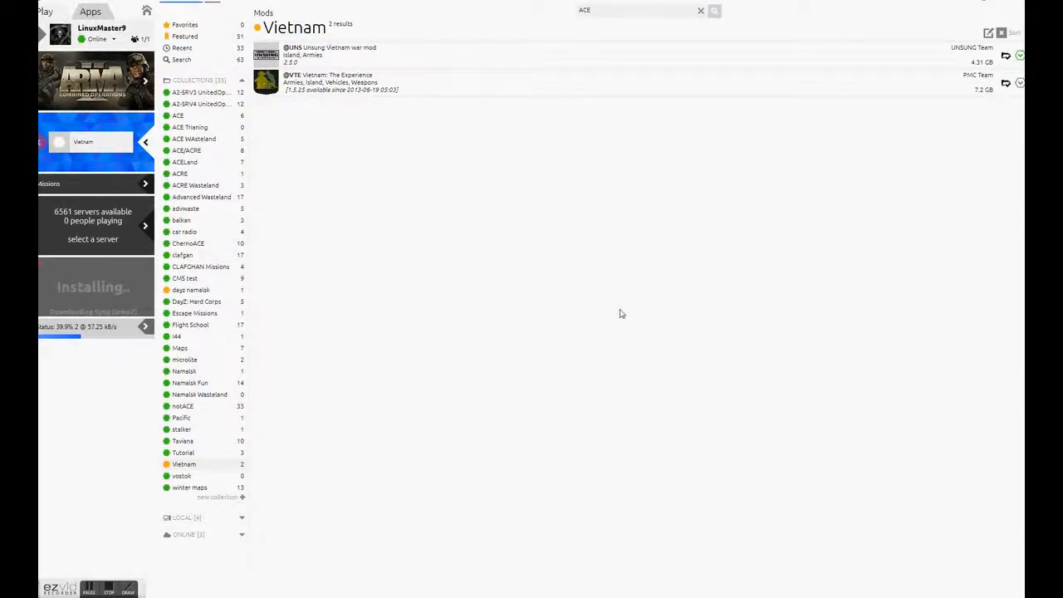
mouse_move(439, 313)
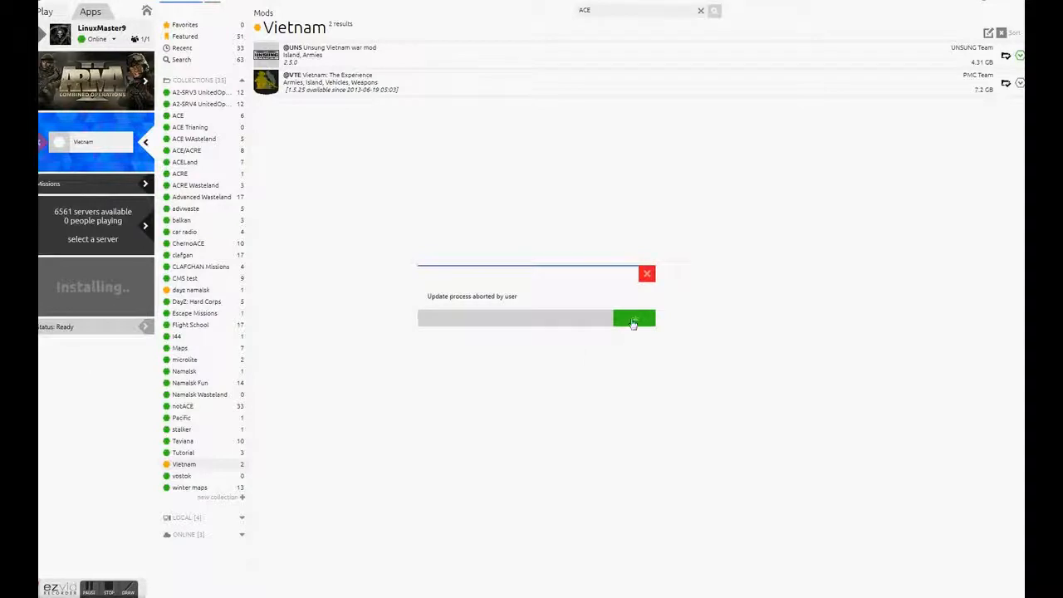
- Acknowledge the aborted update message and clear Vietnam from the play selection
left_click(633, 319)
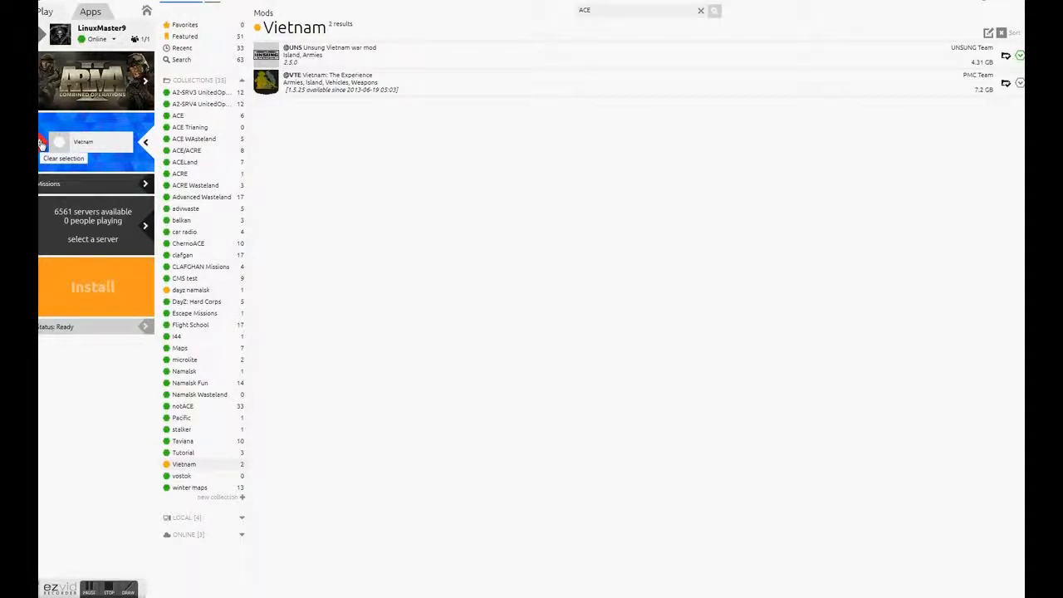
left_click(63, 158)
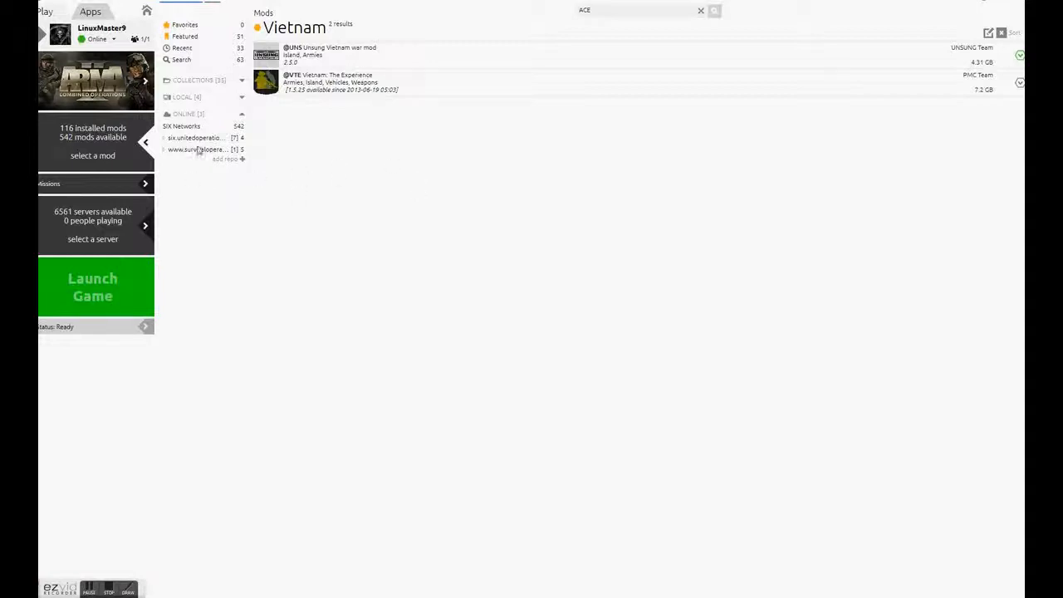
- Browse the survivaloperations and unitedoperations repositories' mod groups, then start adding a new repository
left_click(200, 149)
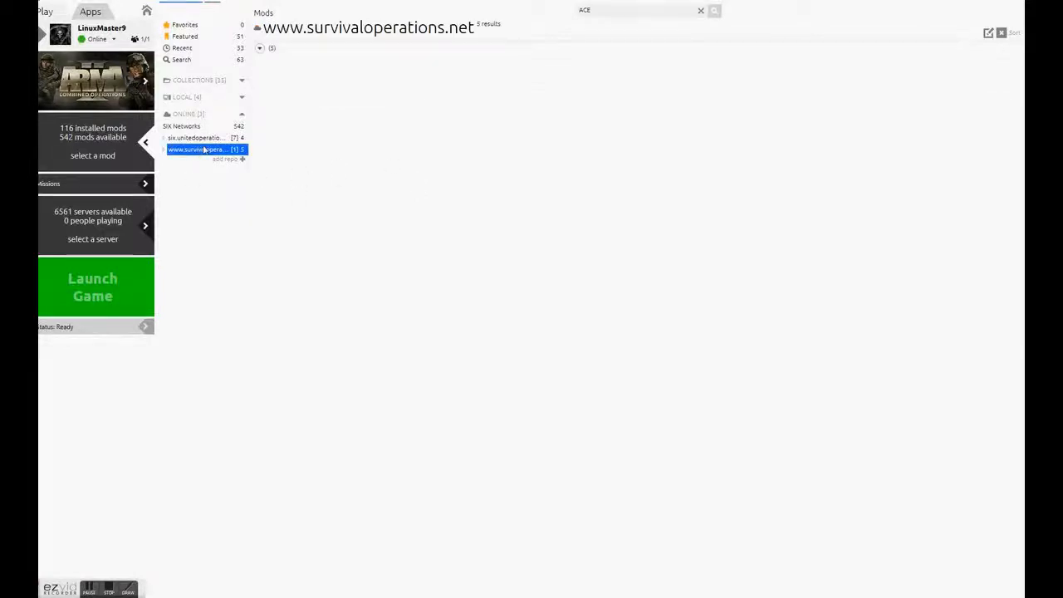
left_click(260, 47)
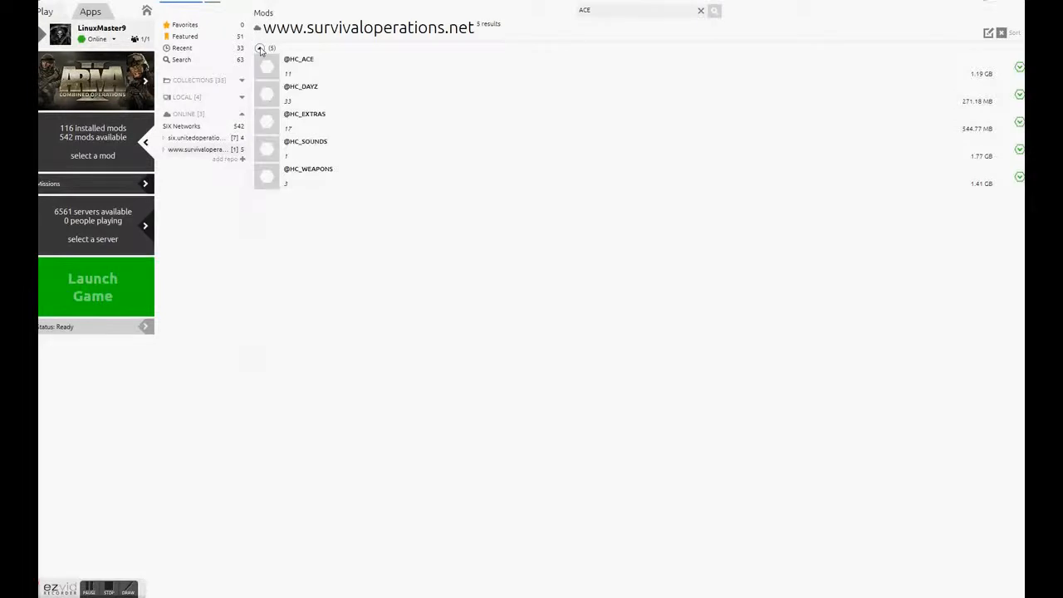
left_click(195, 137)
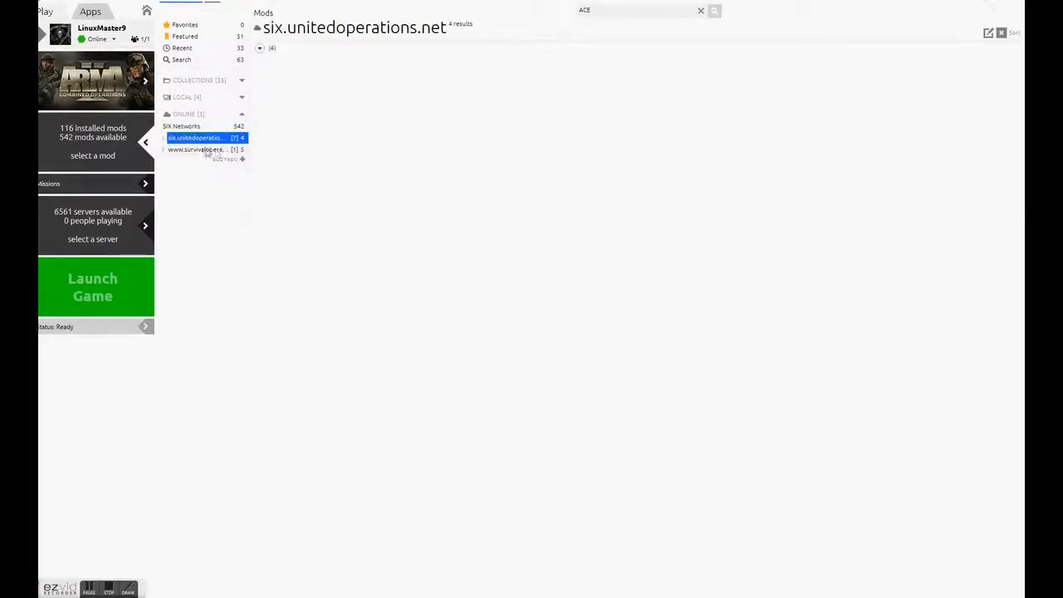
left_click(260, 48)
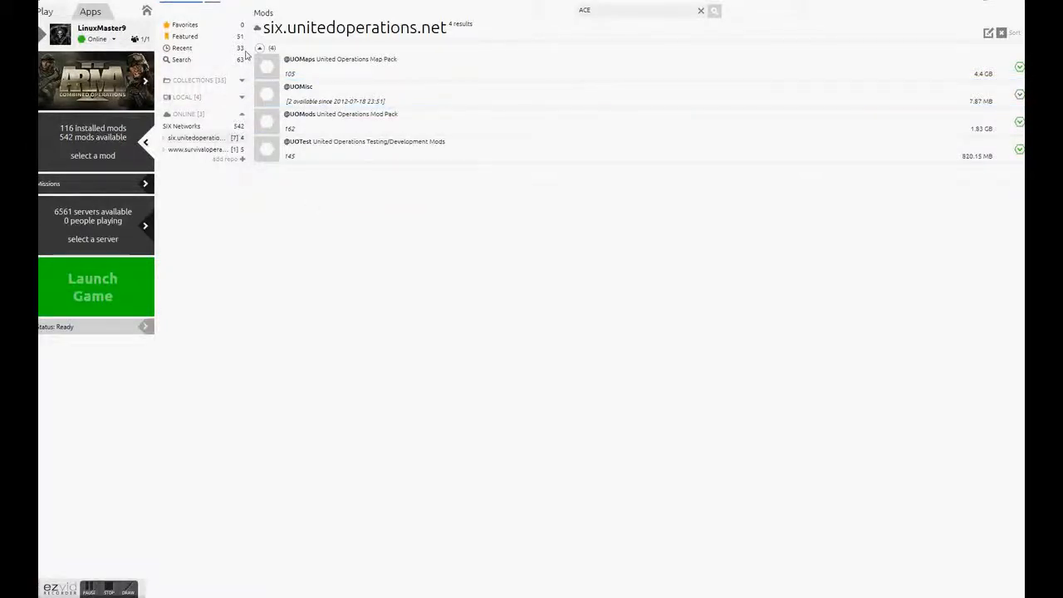
left_click(199, 137)
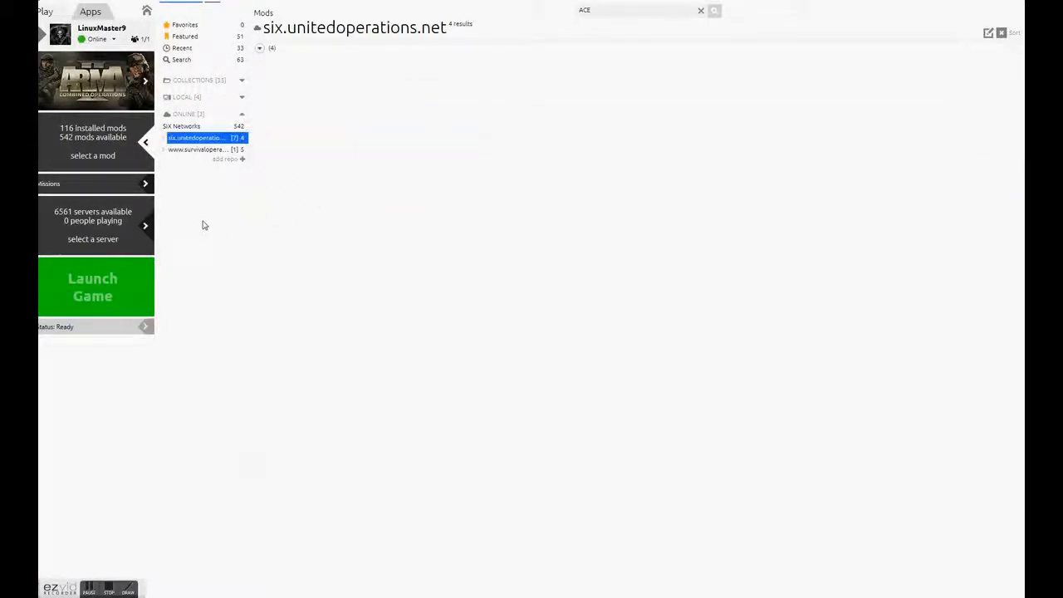
left_click(230, 159)
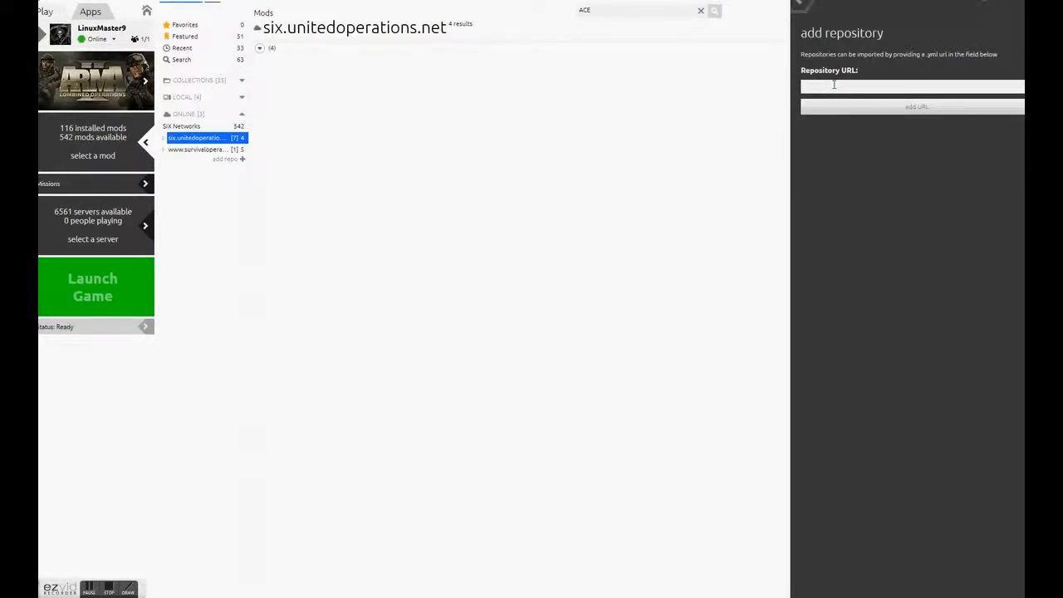
mouse_move(926, 59)
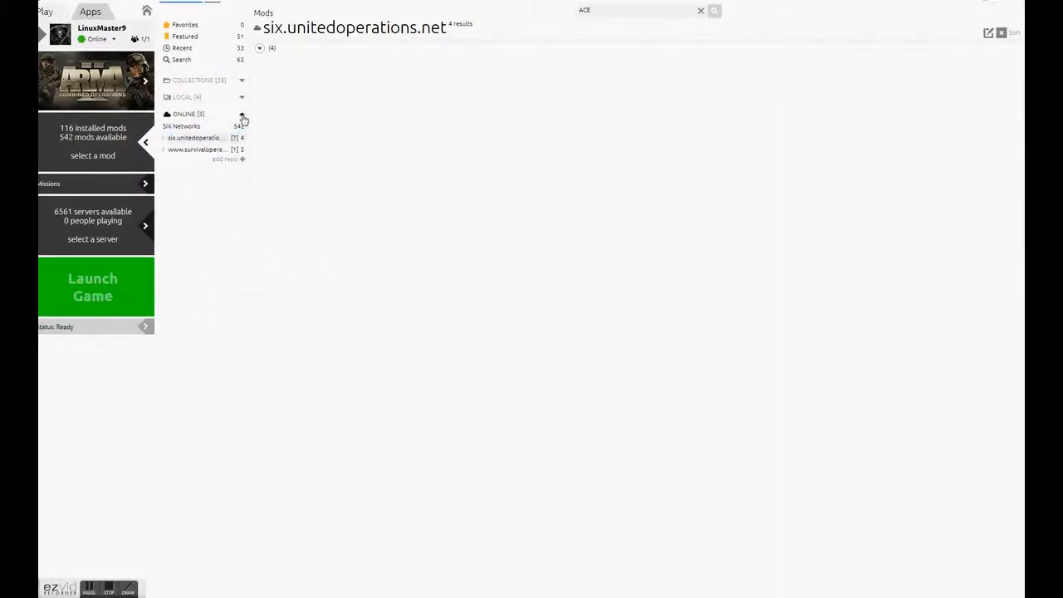
- View the SIX Networks repository with its Full Conversion category expanded, then collapse the online list
left_click(181, 126)
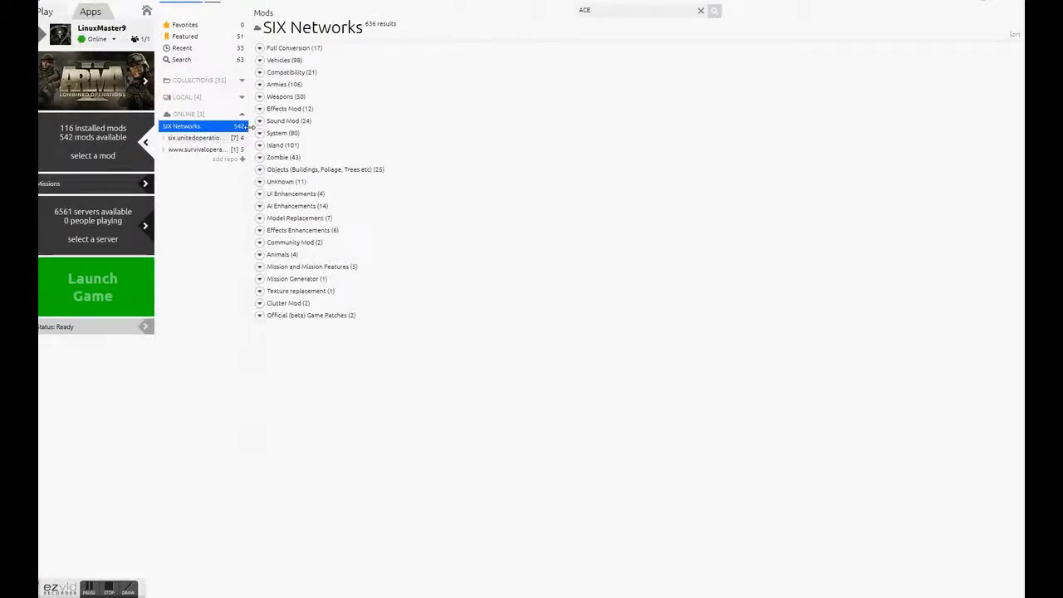
left_click(259, 47)
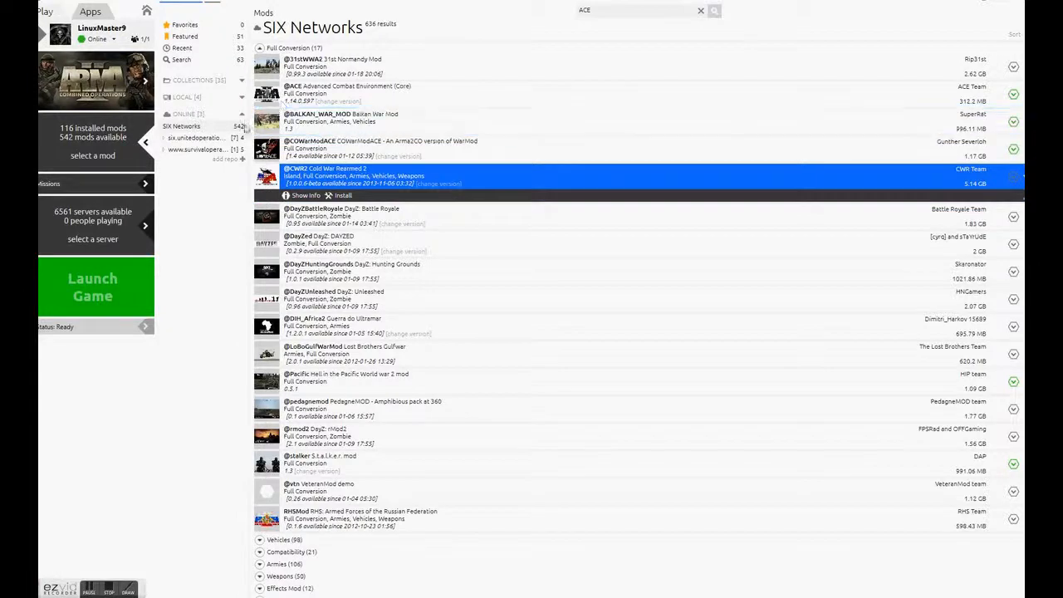
left_click(183, 114)
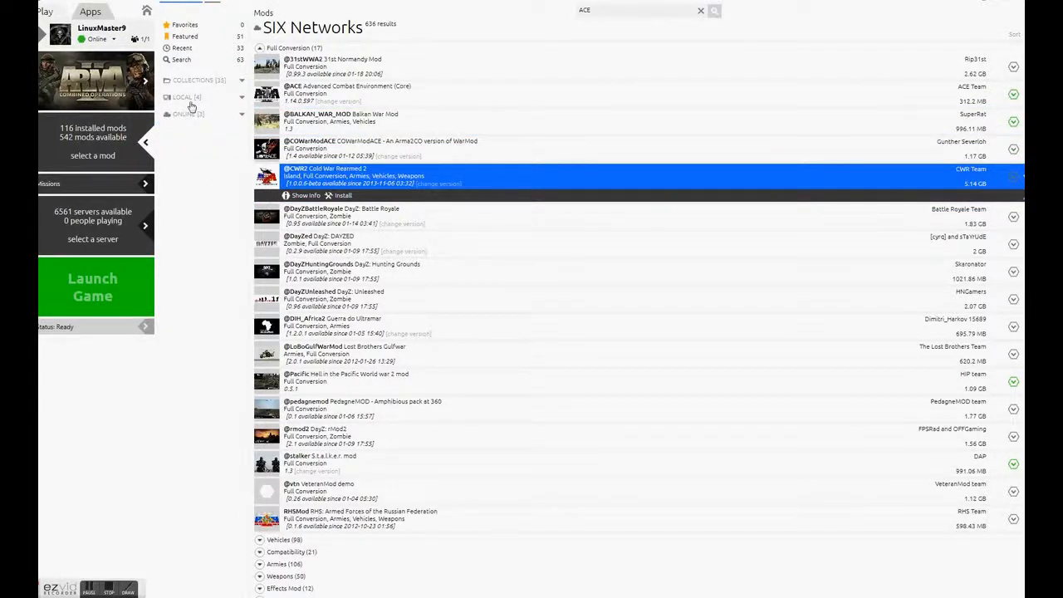
- Browse the local folders Game Folder, Mods, ArmA Edit and New Mods in Testing, then start adding another folder
left_click(199, 80)
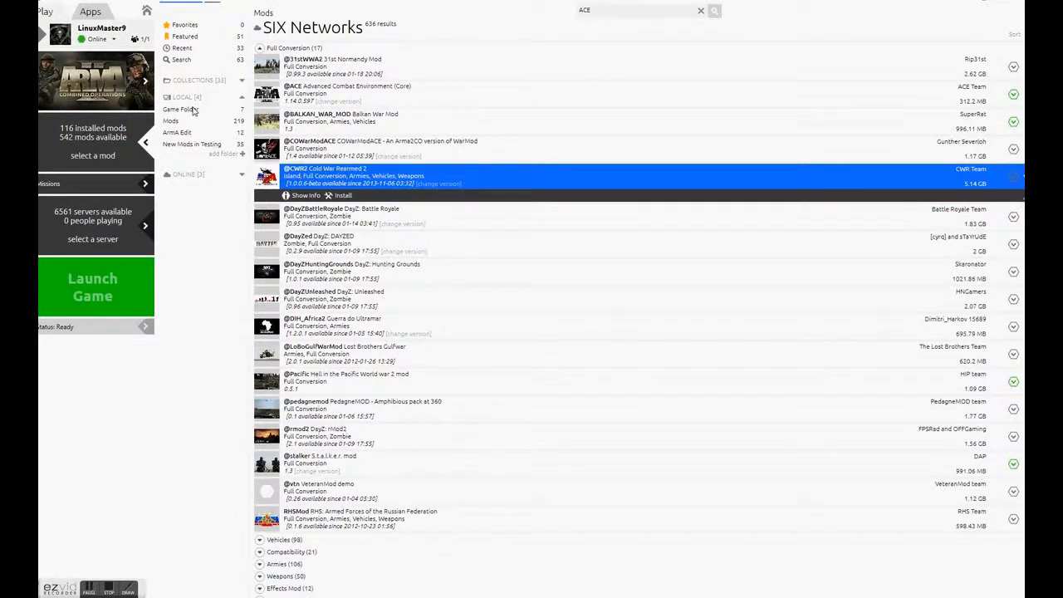
left_click(180, 109)
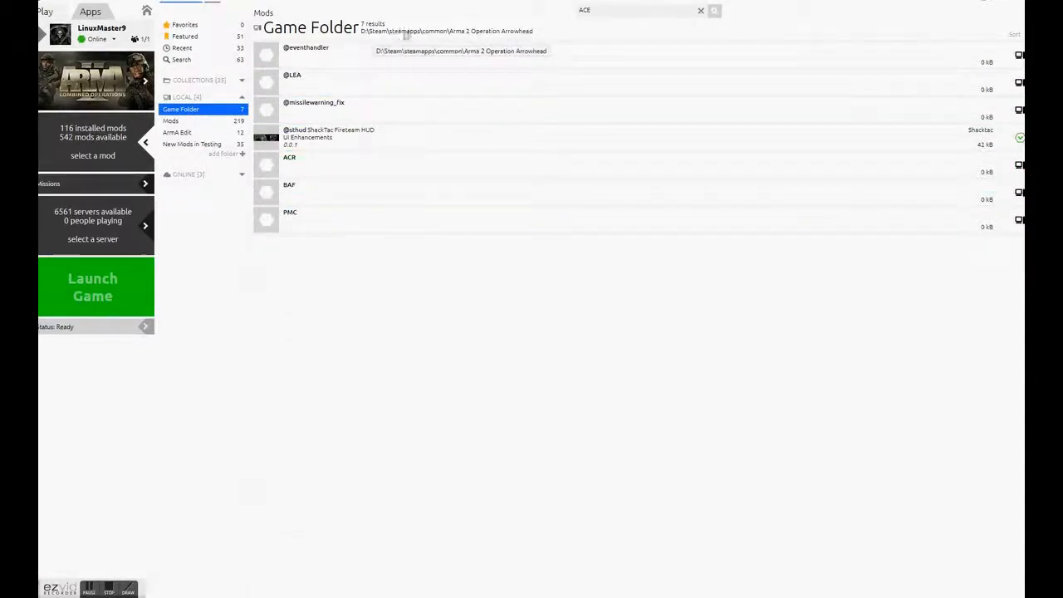
mouse_move(477, 39)
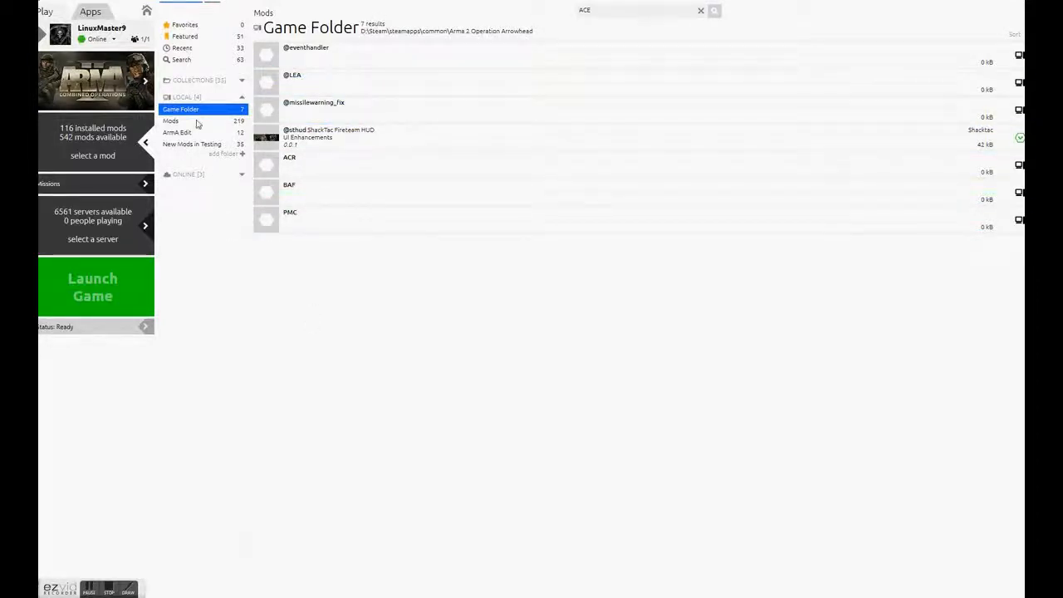
left_click(170, 121)
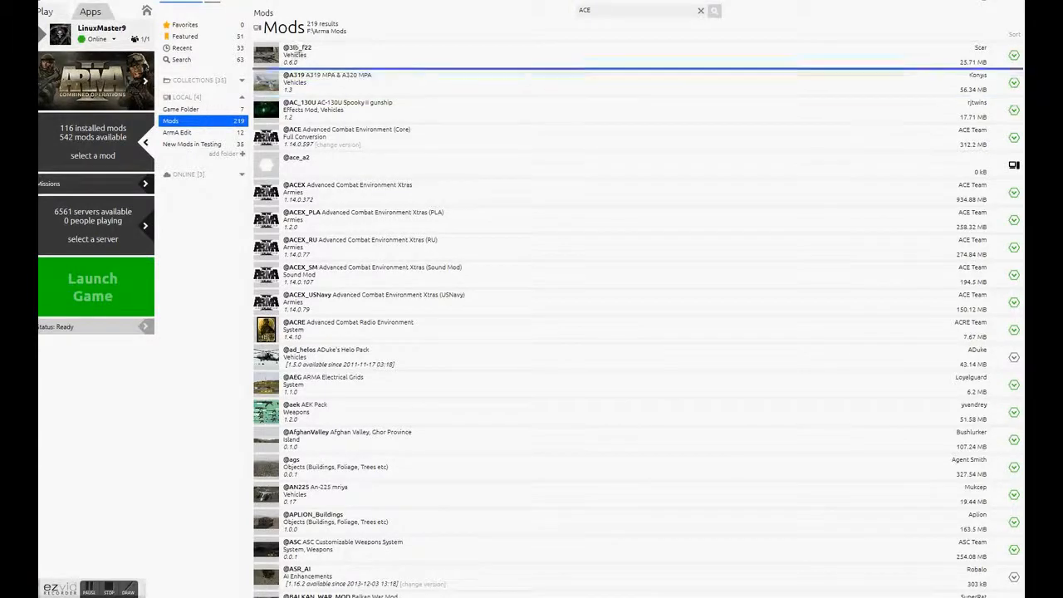
mouse_move(318, 35)
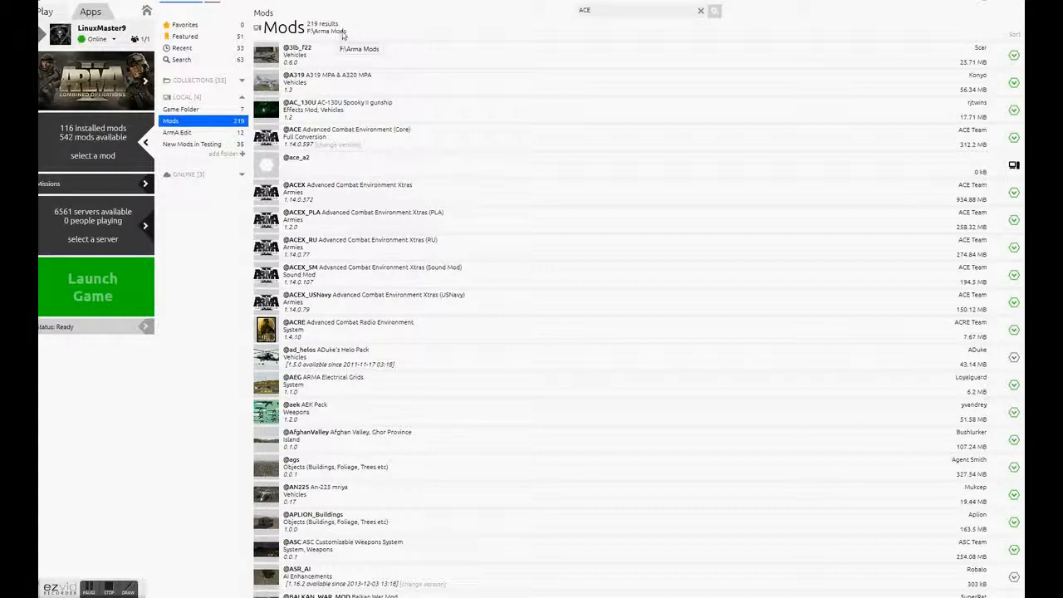
left_click(177, 132)
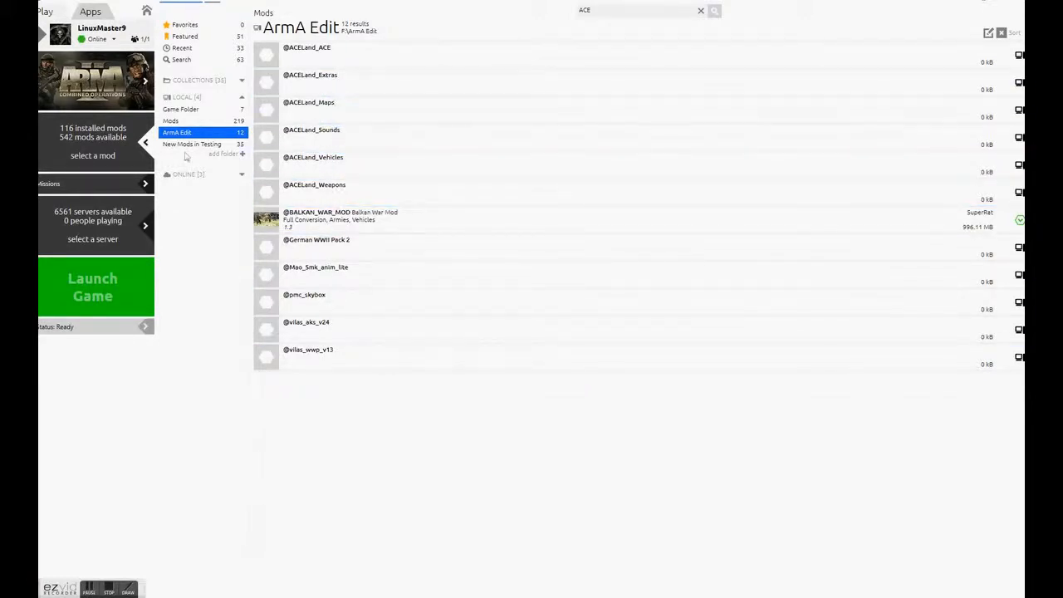
left_click(192, 144)
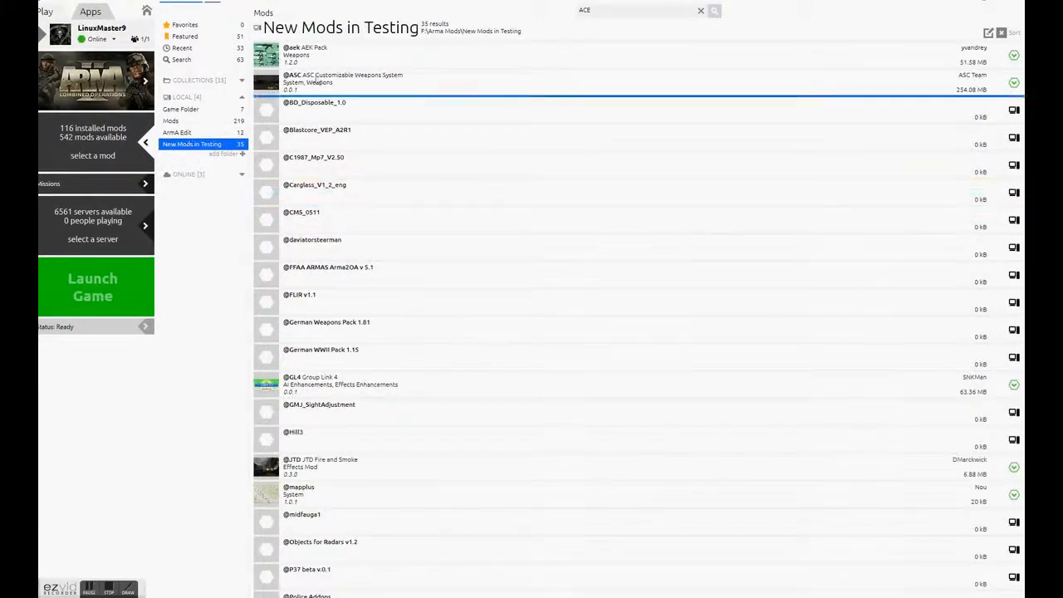
left_click(329, 266)
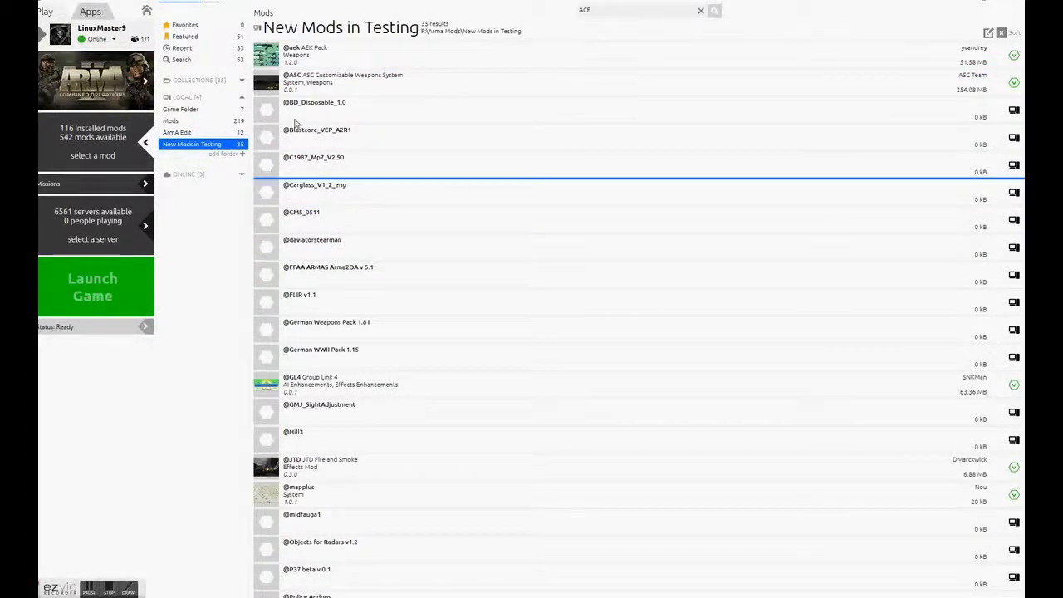
left_click(223, 153)
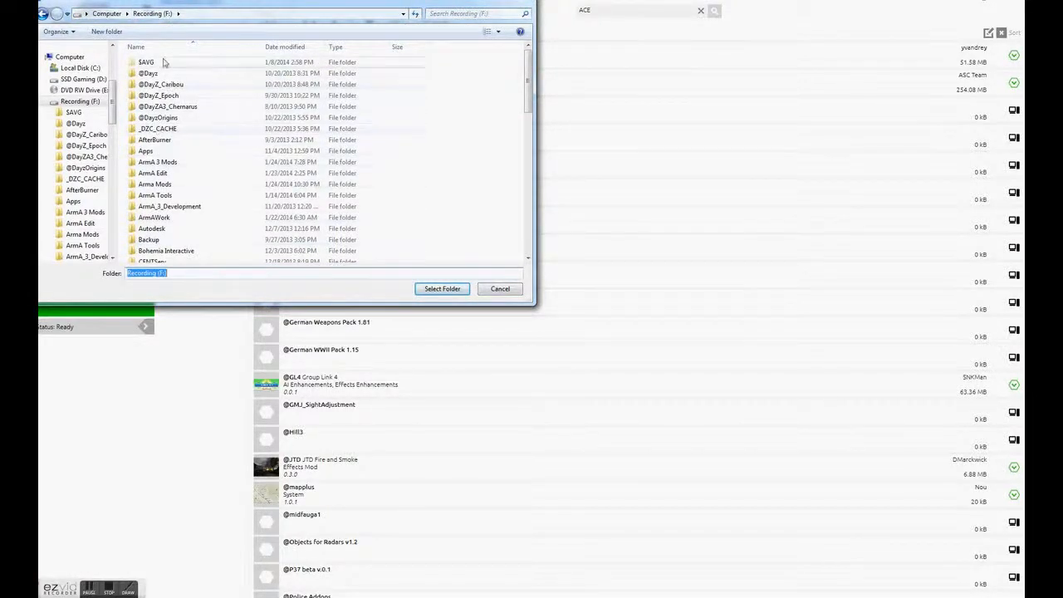
mouse_move(162, 191)
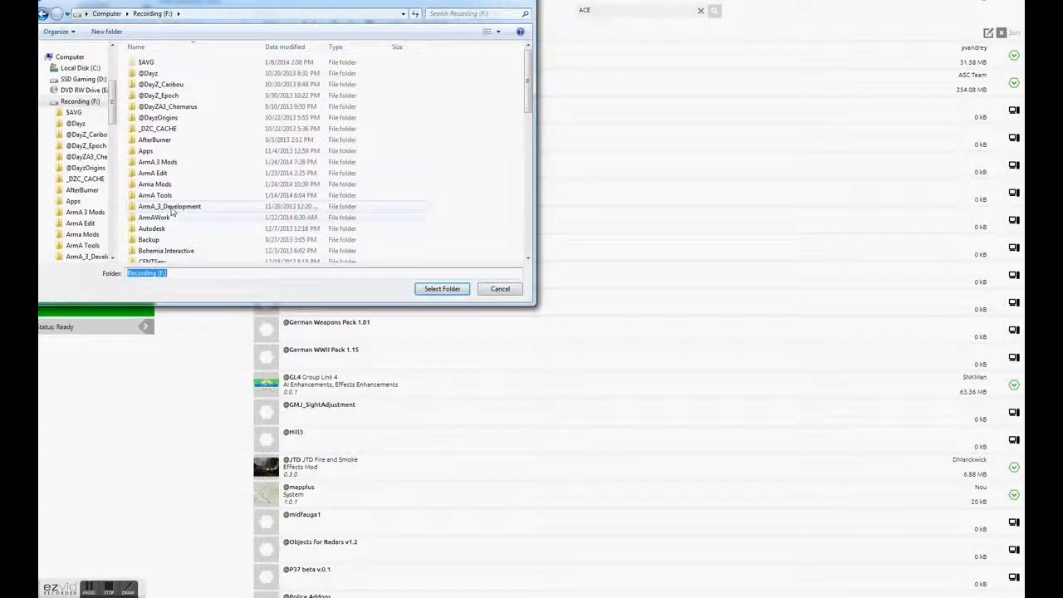
- Add ArmA_3_Development as a local mod folder, then remove it again via its context menu
left_click(169, 206)
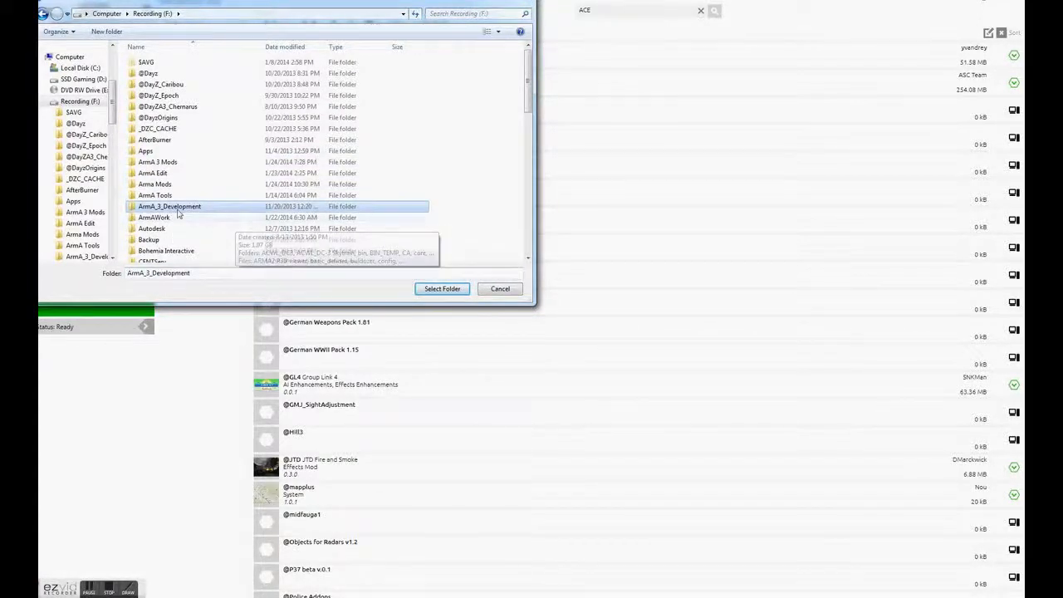
left_click(442, 288)
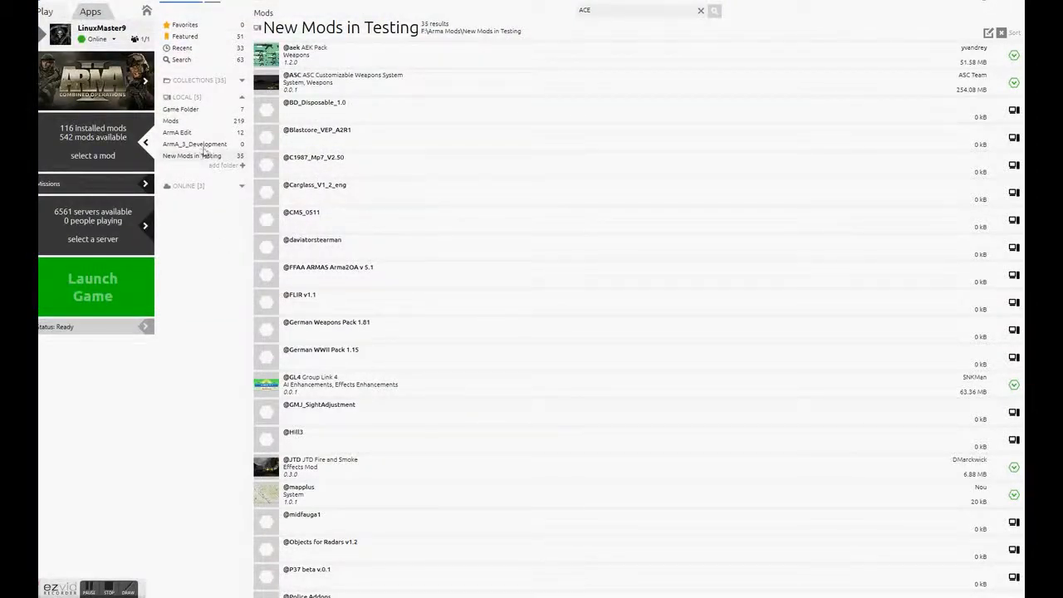
left_click(194, 144)
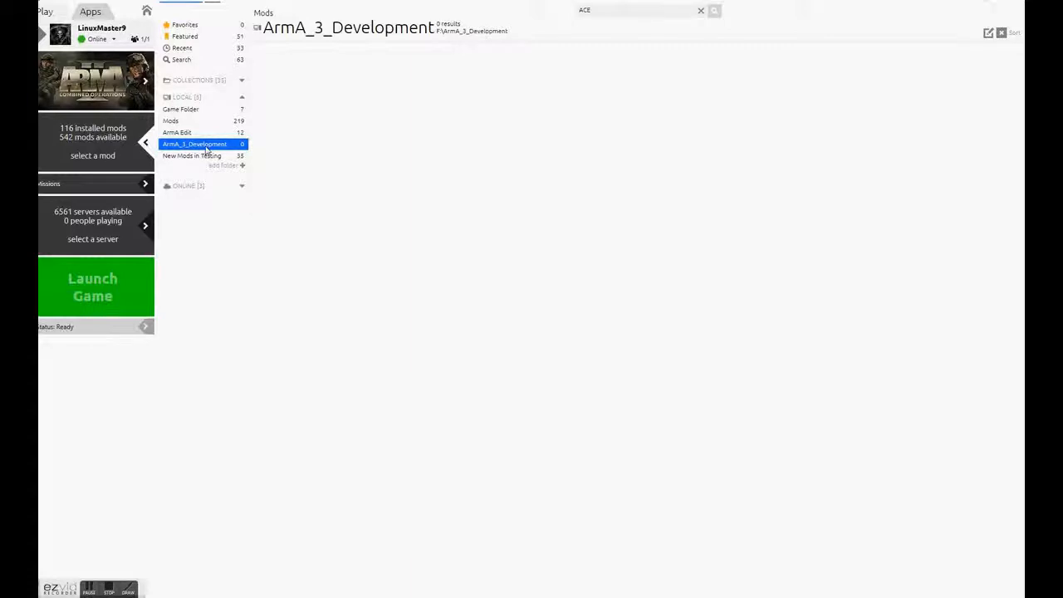
right_click(194, 144)
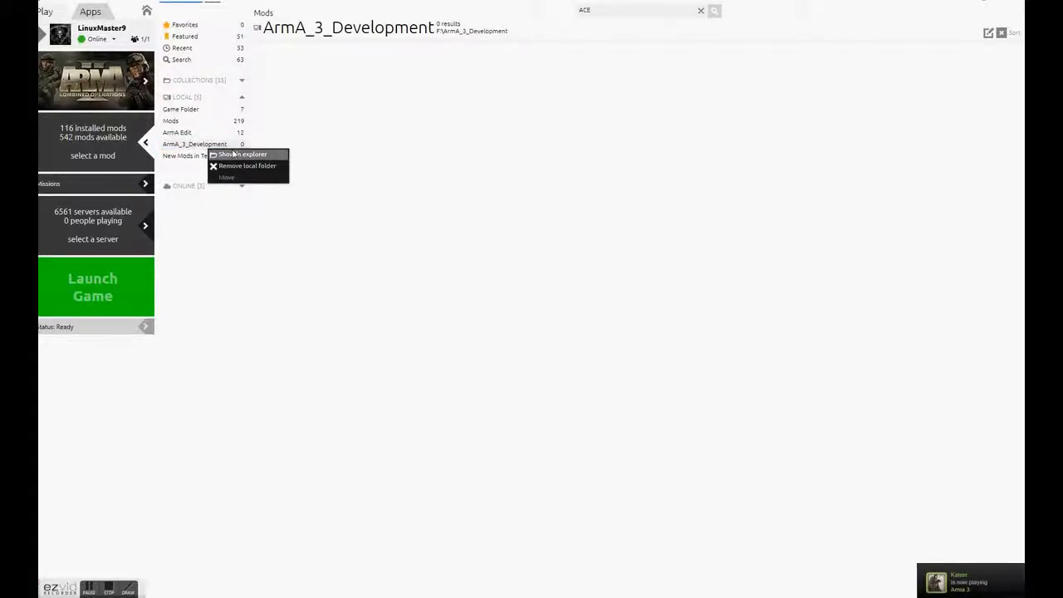
mouse_move(154, 590)
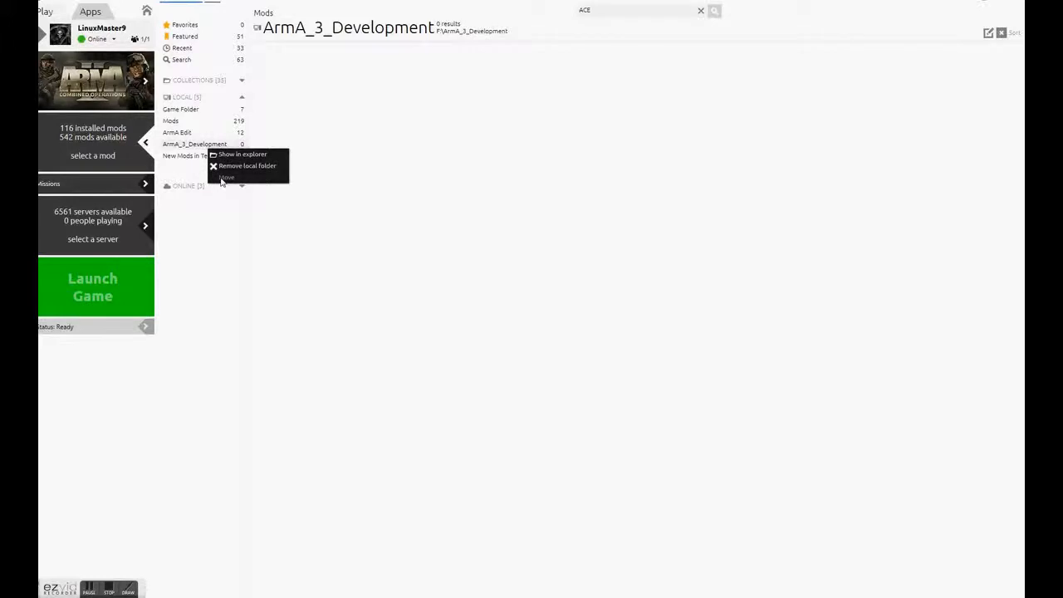
left_click(246, 166)
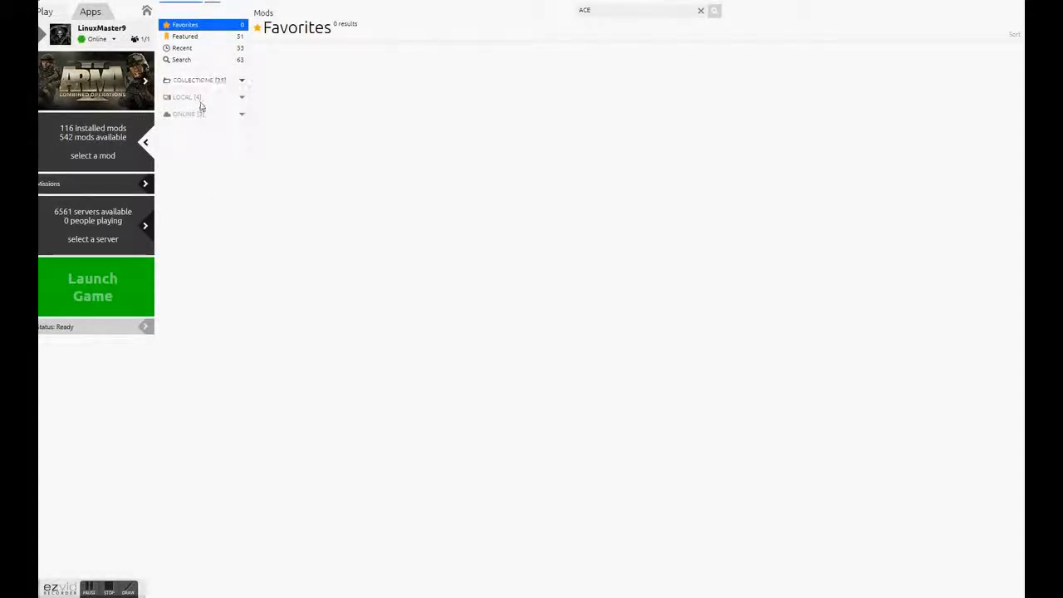
- Browse the SIX Networks online repository, then the Favorites and Featured mod lists
left_click(189, 114)
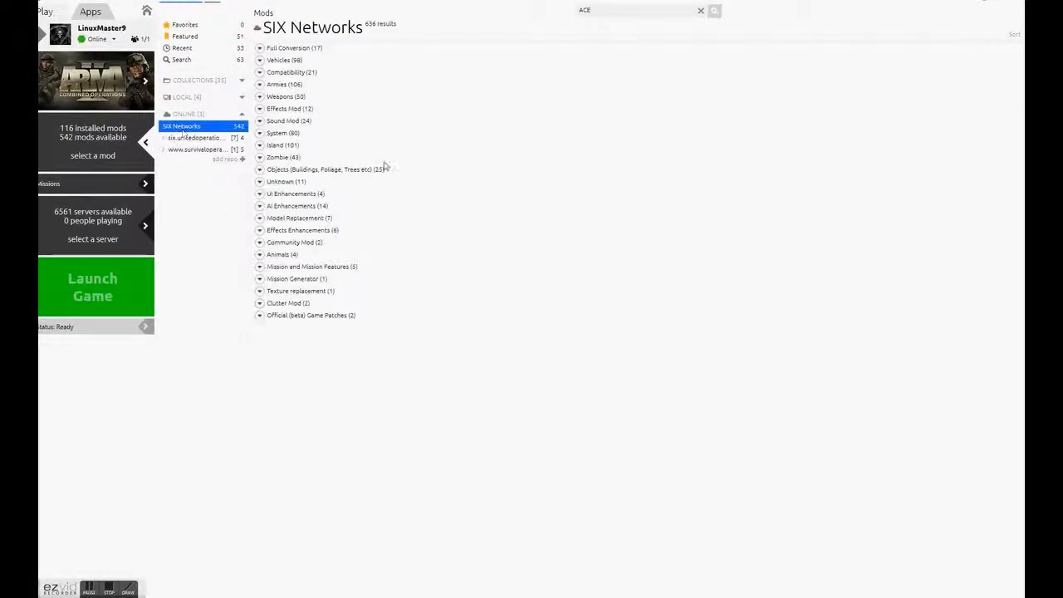
left_click(287, 121)
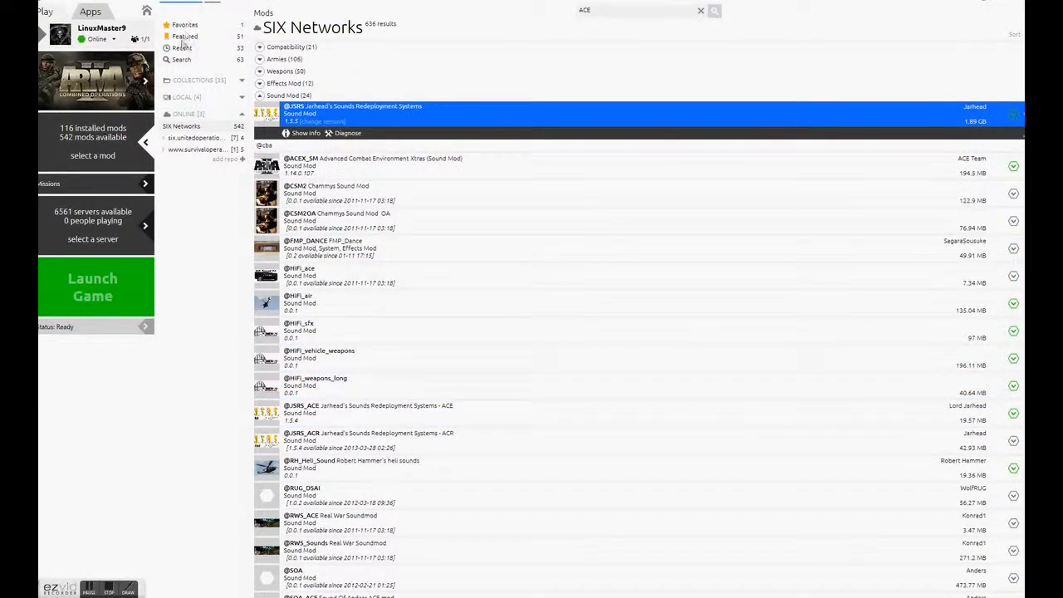
left_click(184, 25)
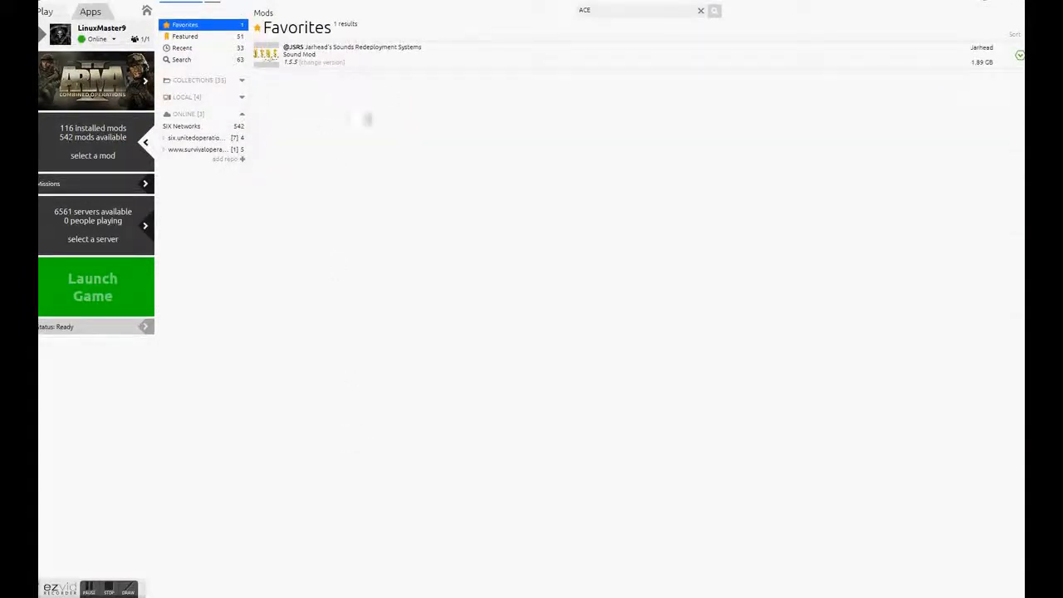
left_click(185, 37)
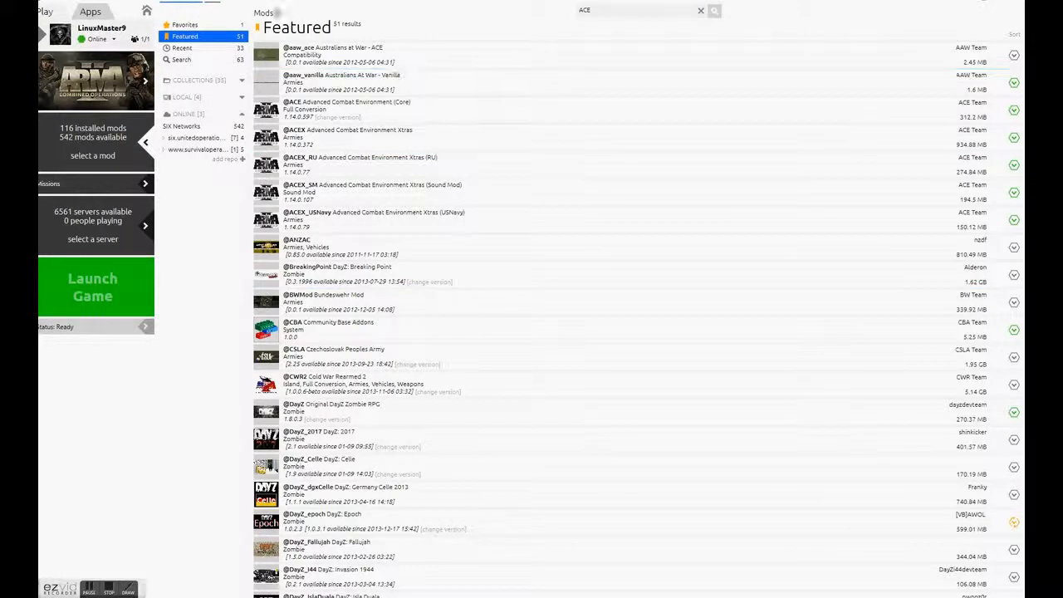
- View the Recent mod sets and the ACE search results, then switch to the games list
left_click(182, 48)
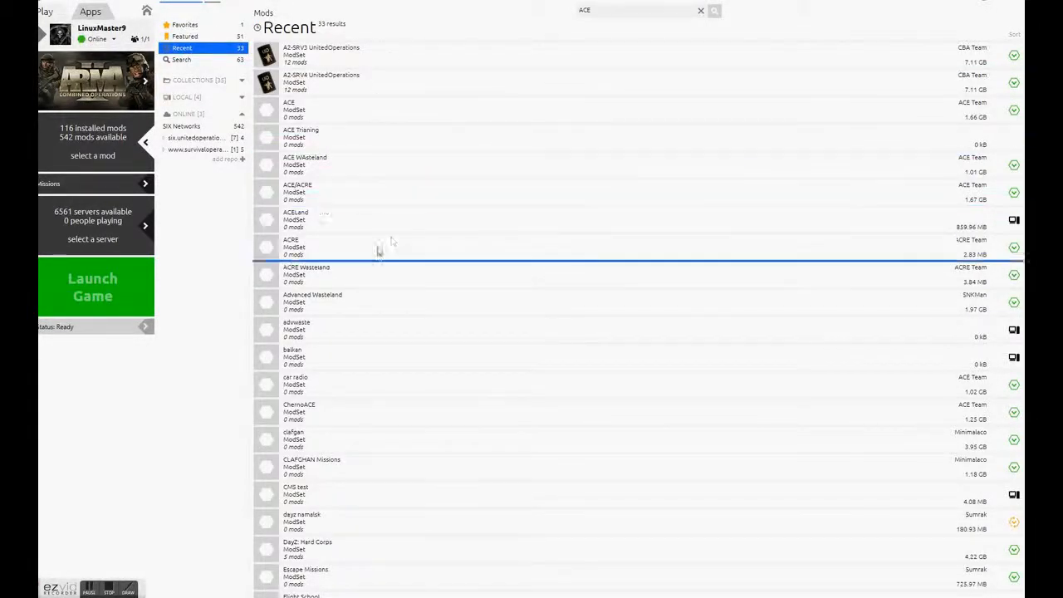
scroll("up", 3)
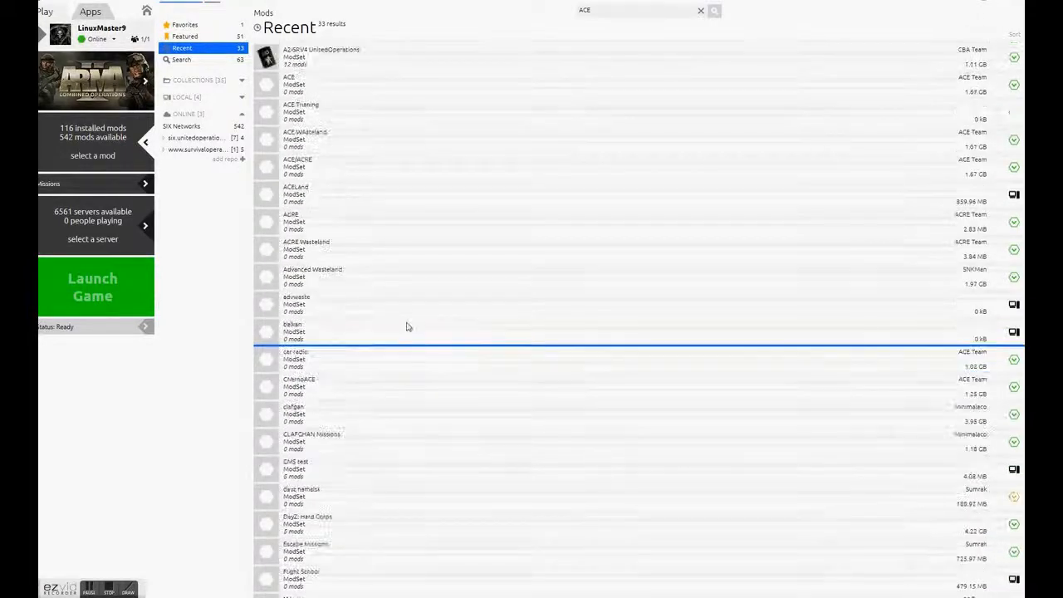
left_click(181, 59)
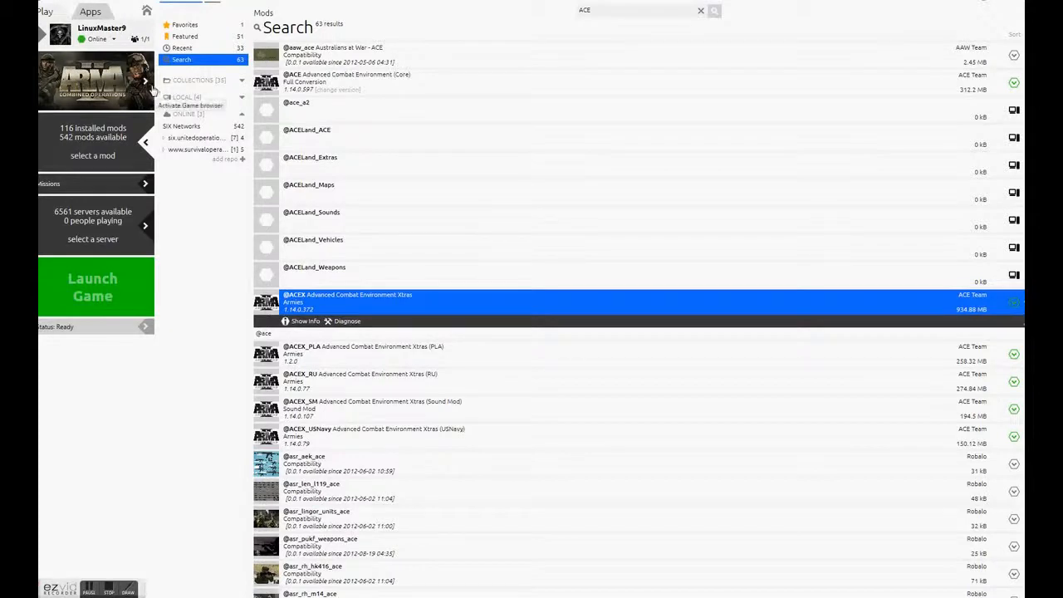
left_click(177, 11)
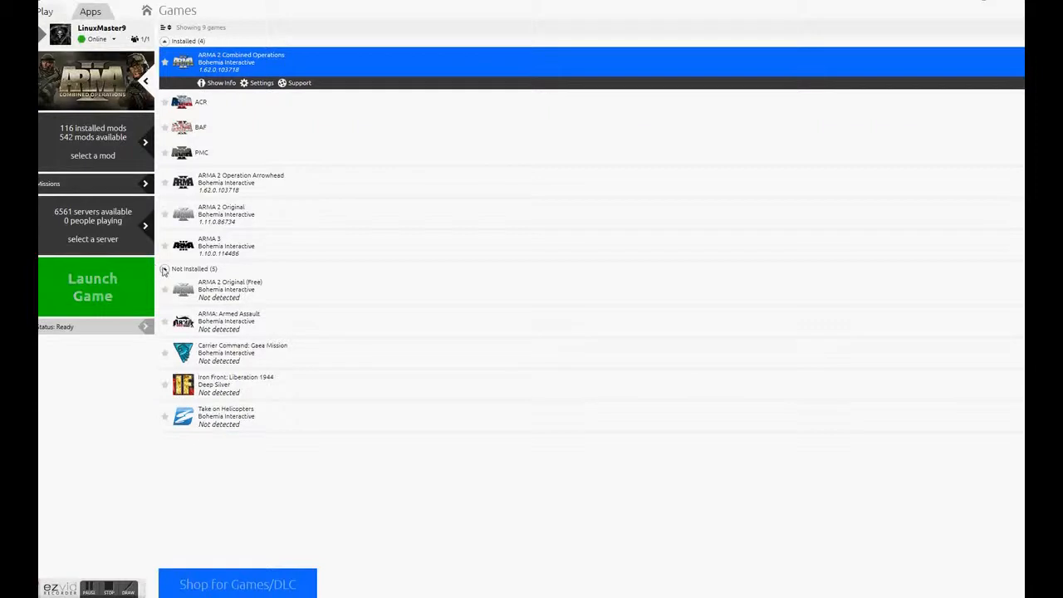
- Collapse the Not Installed group so only installed games are listed
left_click(164, 268)
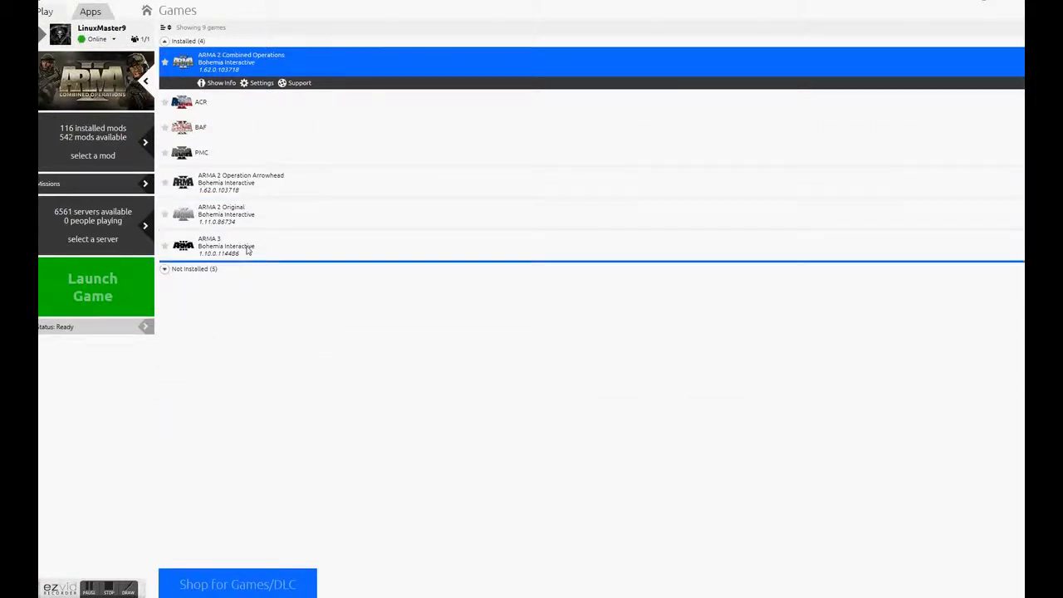
mouse_move(448, 245)
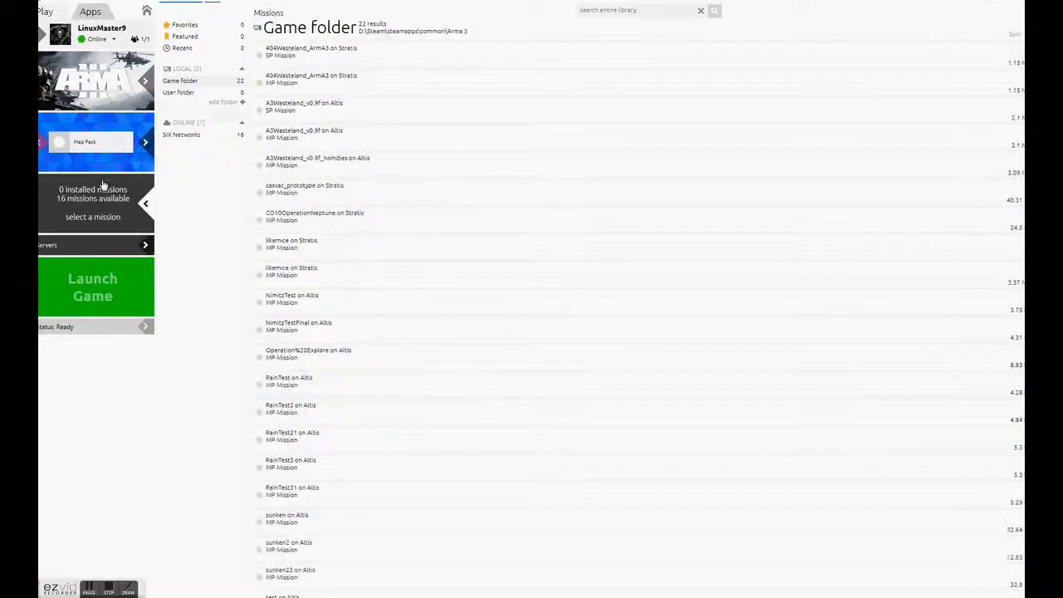
- Check the RainTest on Altis mission, glance at the empty User folder, and return to the Game folder's 22 missions
left_click(332, 52)
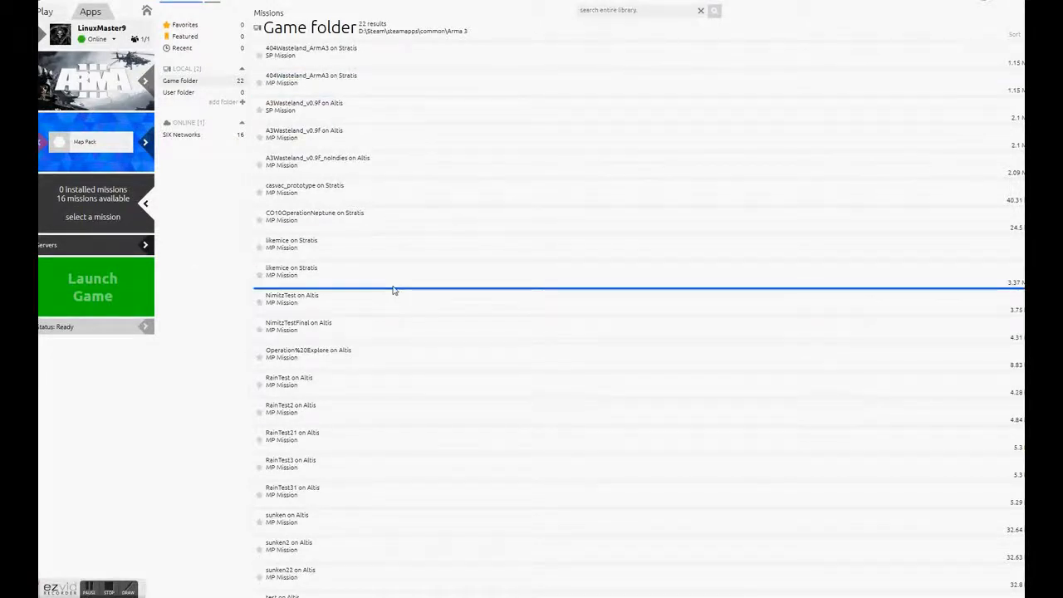
left_click(289, 381)
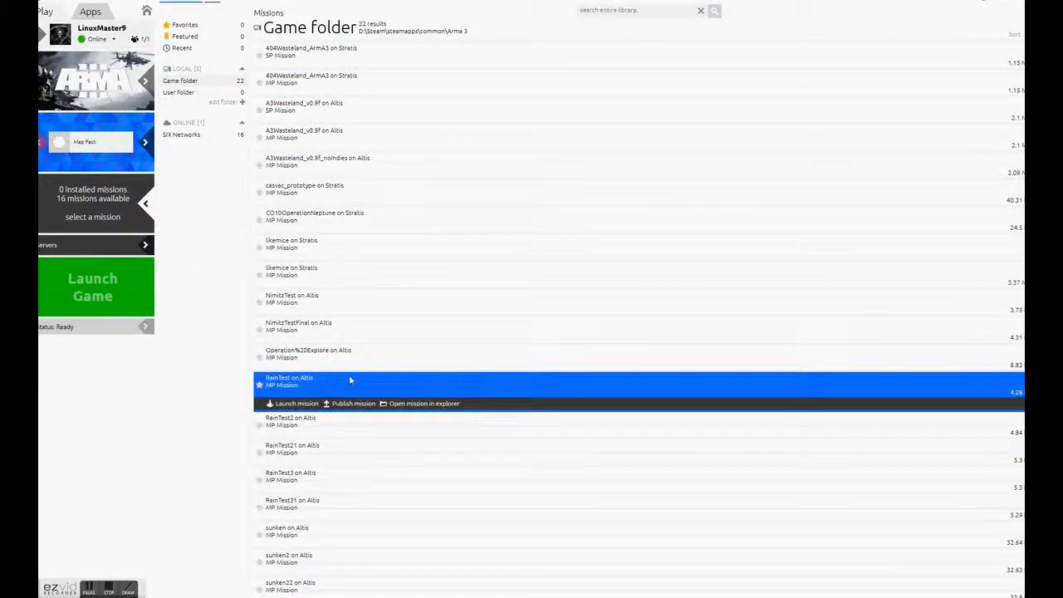
mouse_move(345, 408)
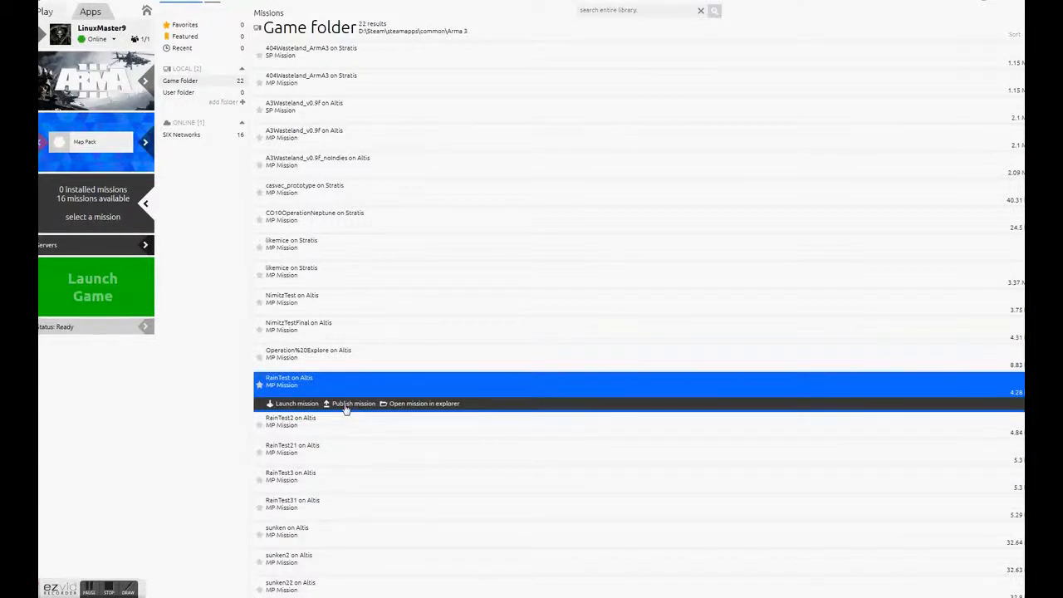
mouse_move(445, 418)
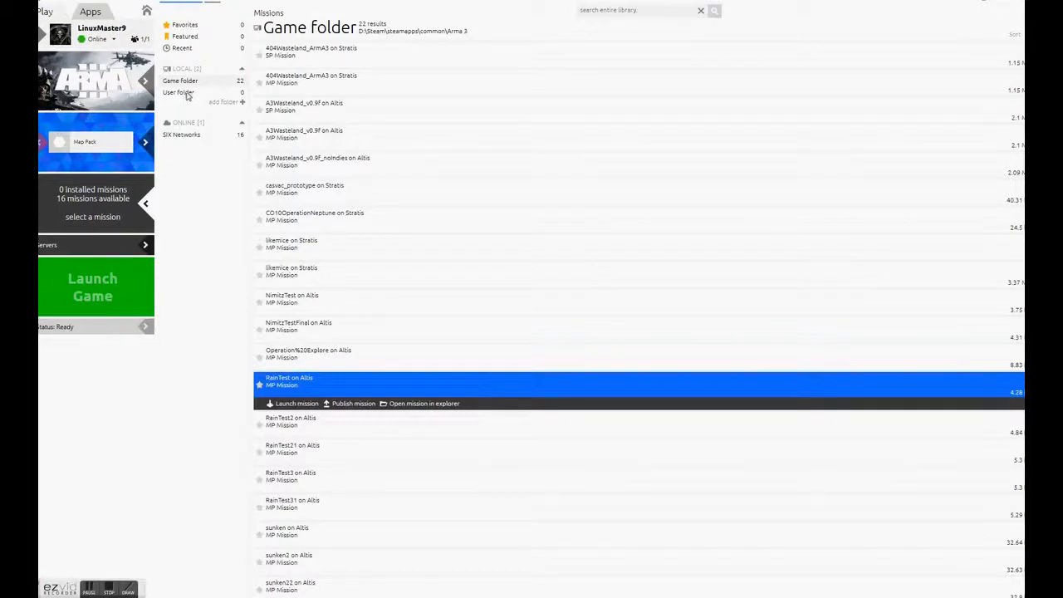
left_click(180, 93)
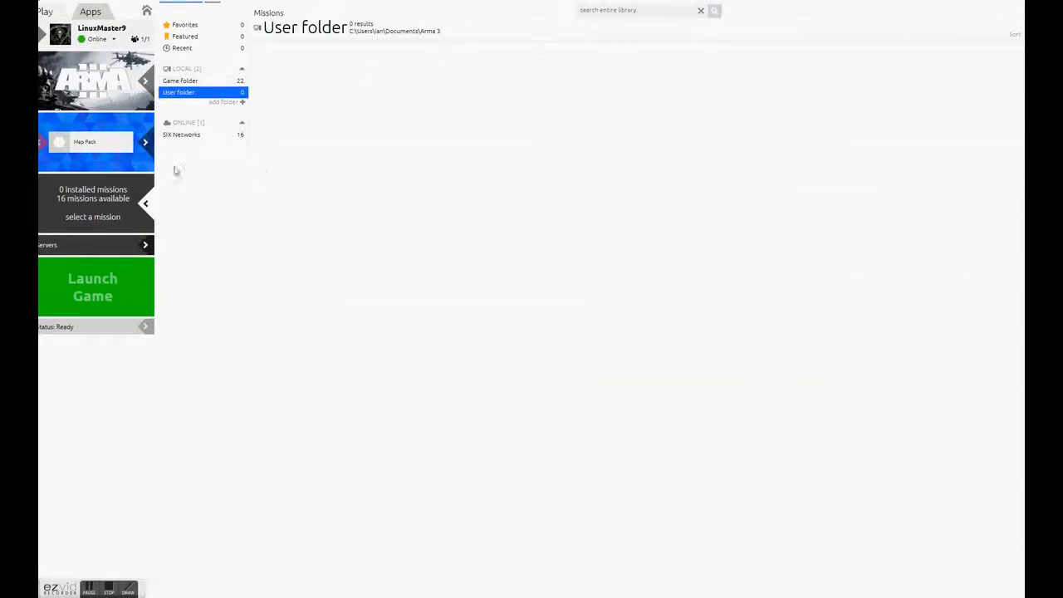
left_click(180, 80)
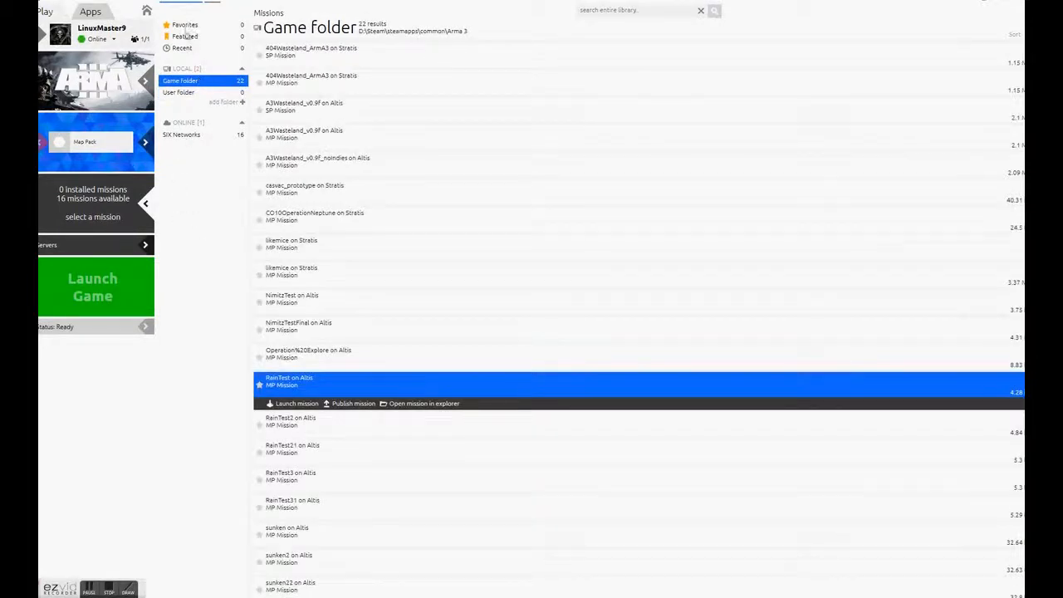
mouse_move(147, 206)
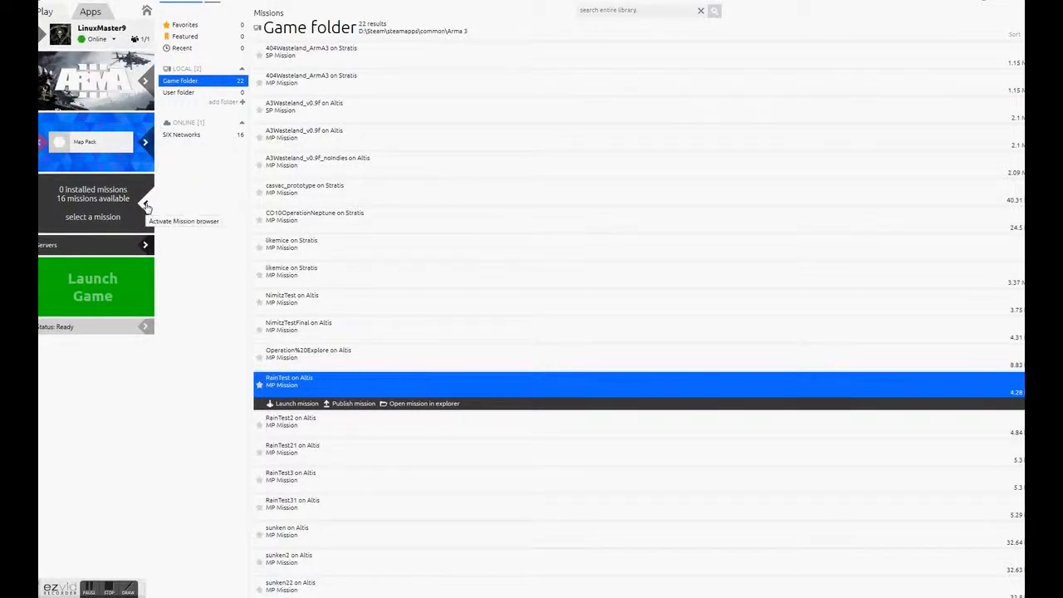
mouse_move(147, 247)
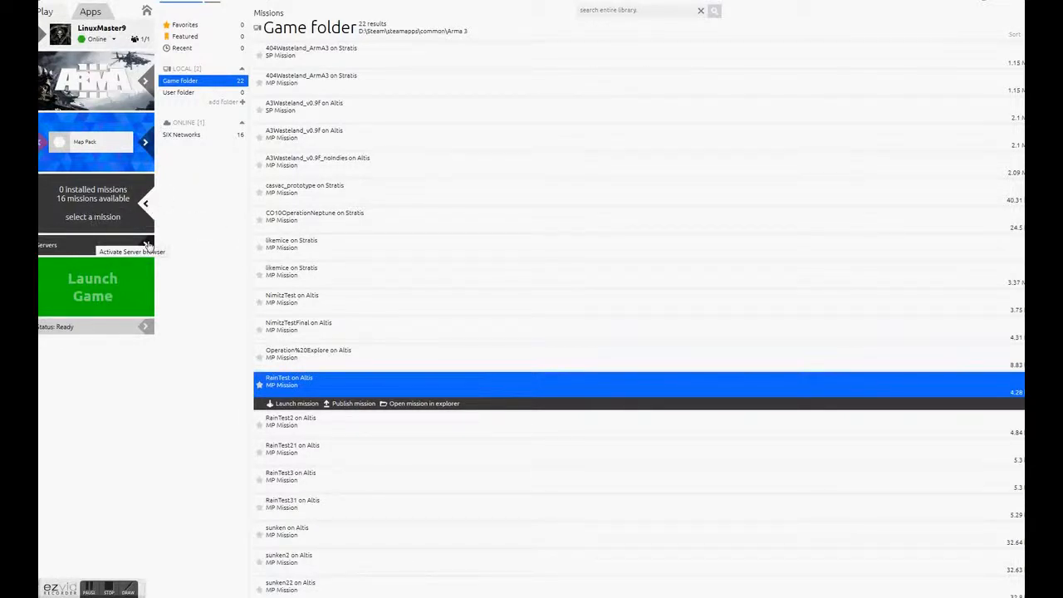
- Switch to the Arma 3 server browser and let the server list refresh
left_click(148, 246)
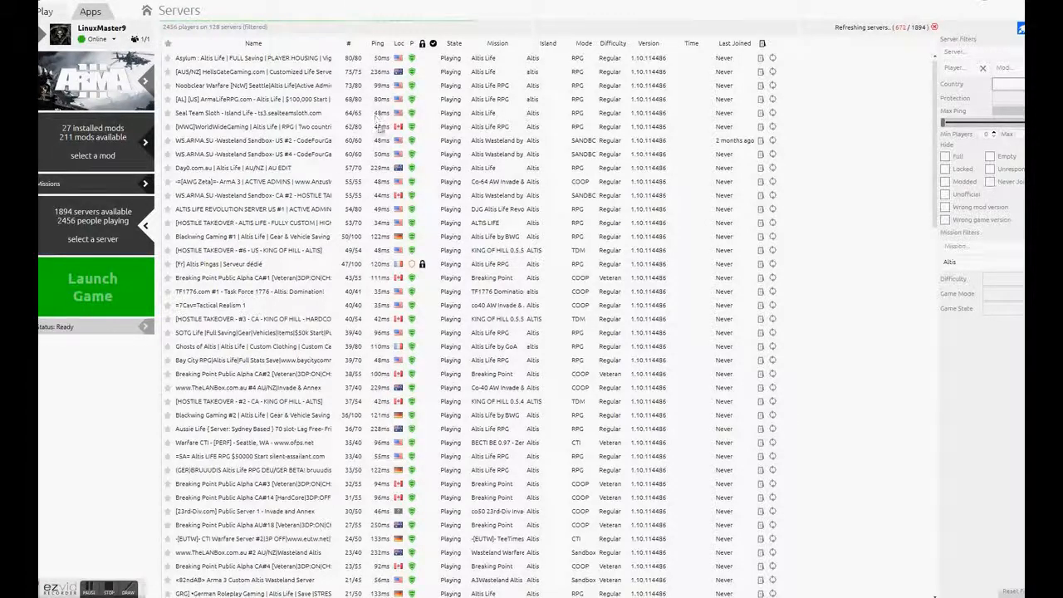
mouse_move(754, 191)
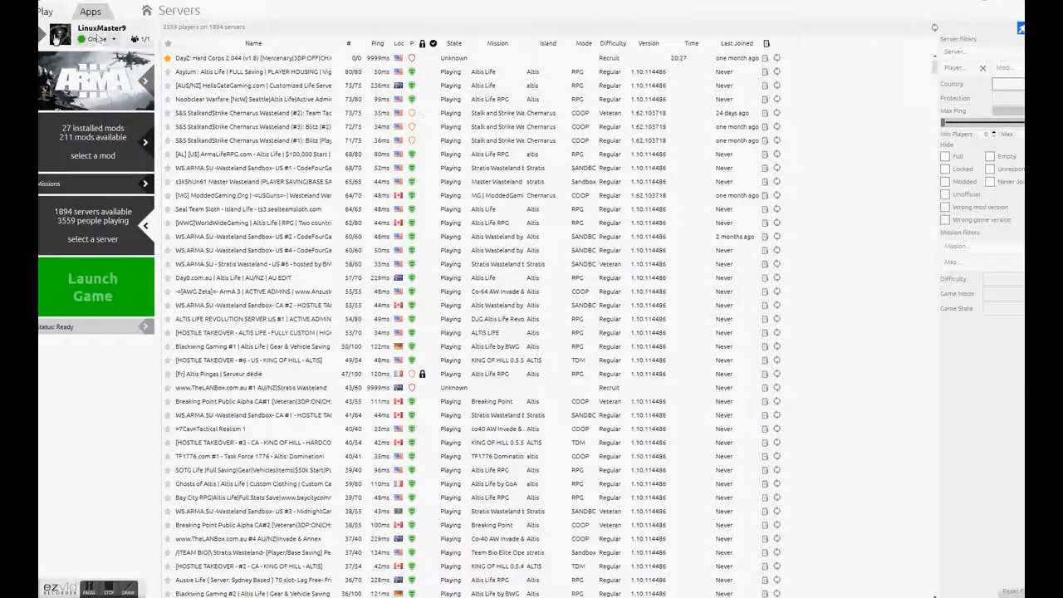
mouse_move(91, 39)
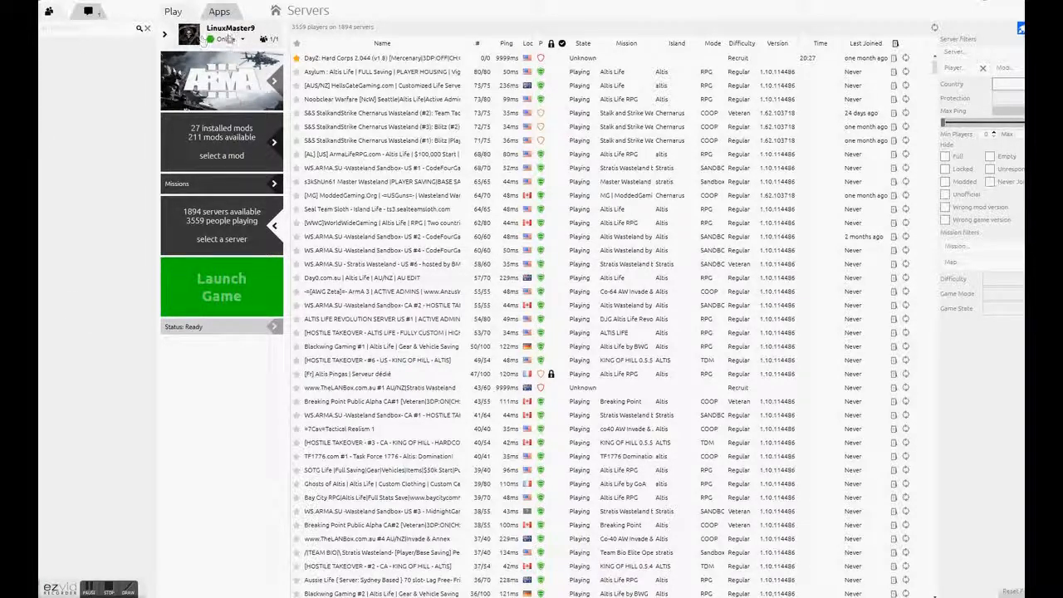
- Change the online status from the status dropdown beside the server list
left_click(230, 39)
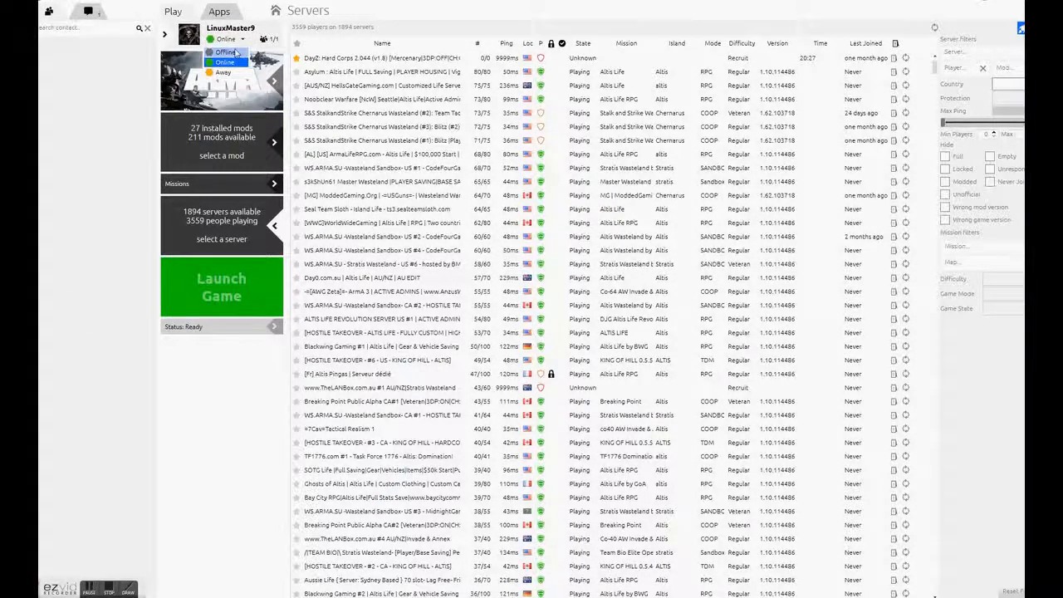
left_click(221, 62)
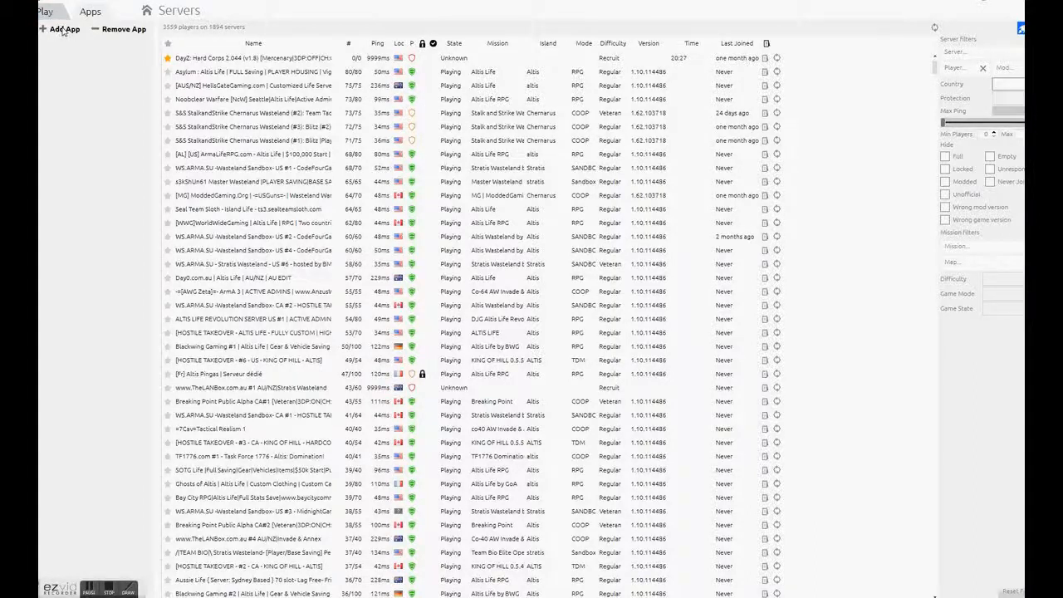
- Add ts3client_win32 from C:\Program Files (x86)\TeamSpeak 3 Client as a companion app
left_click(60, 29)
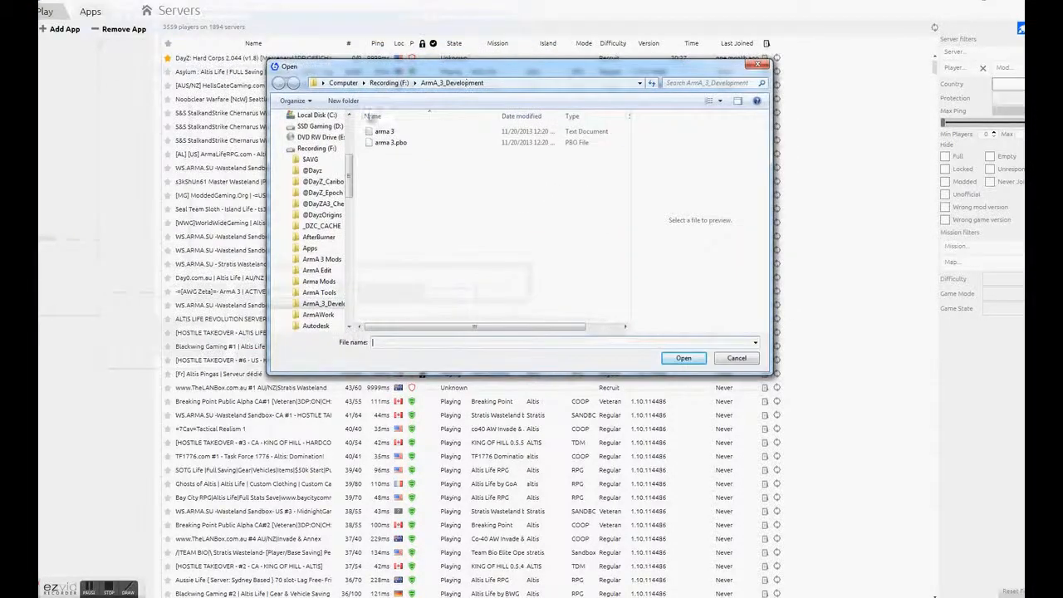
scroll("up", 3)
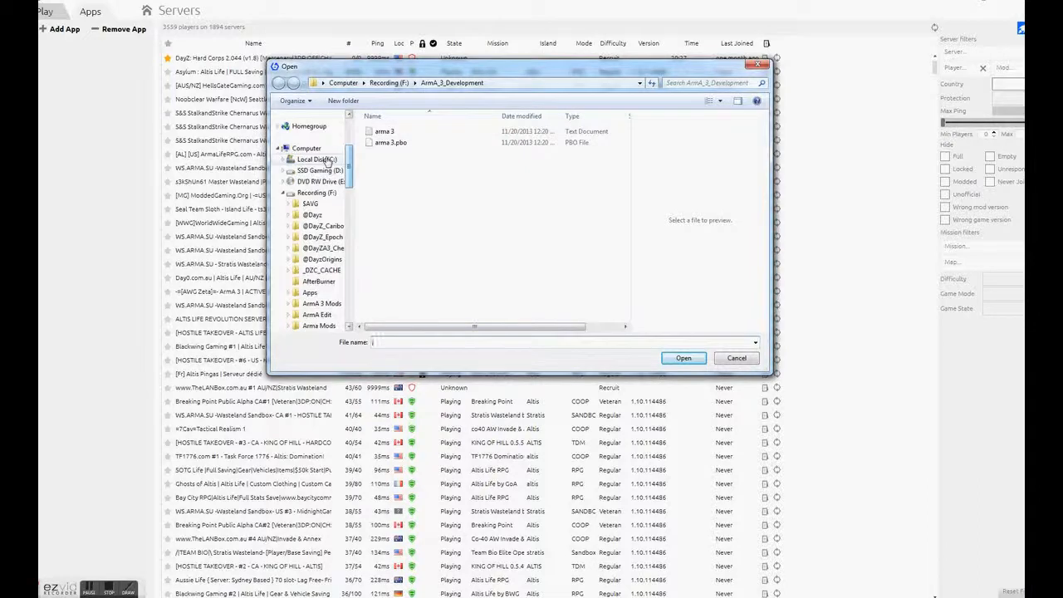
left_click(315, 159)
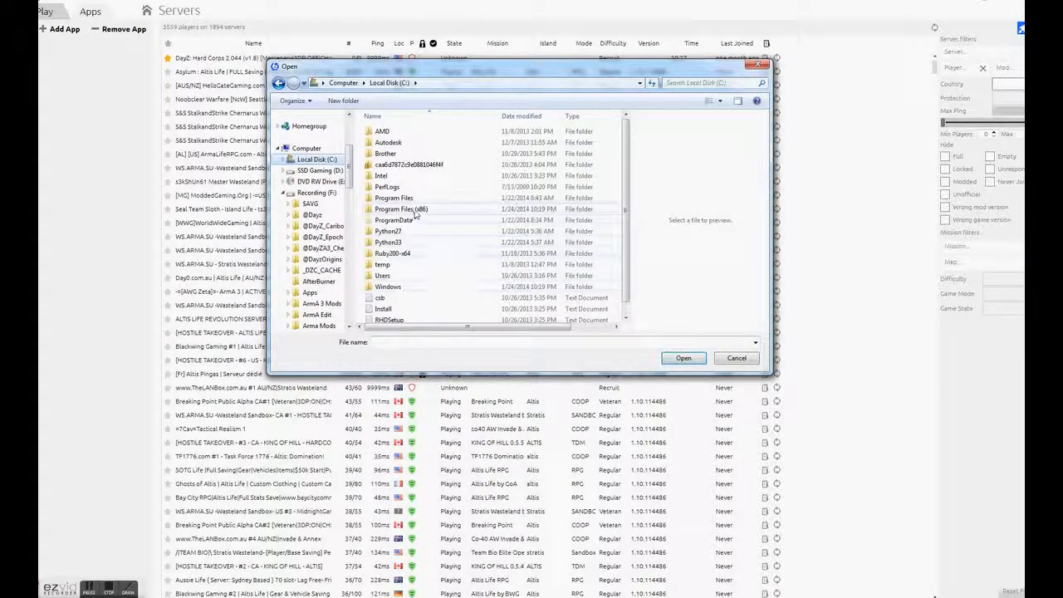
double_click(402, 208)
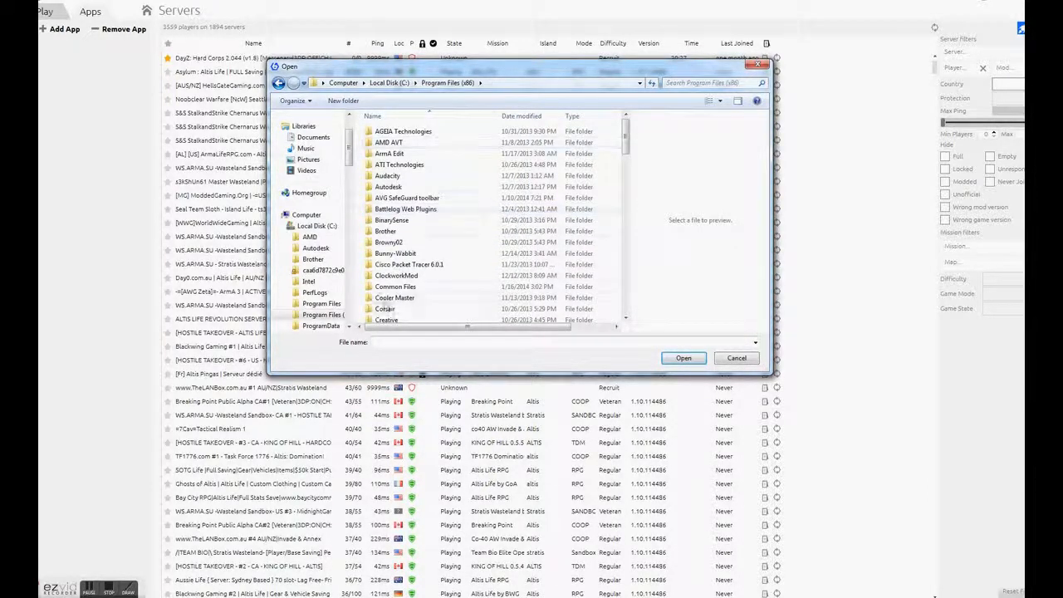
scroll("down", 3)
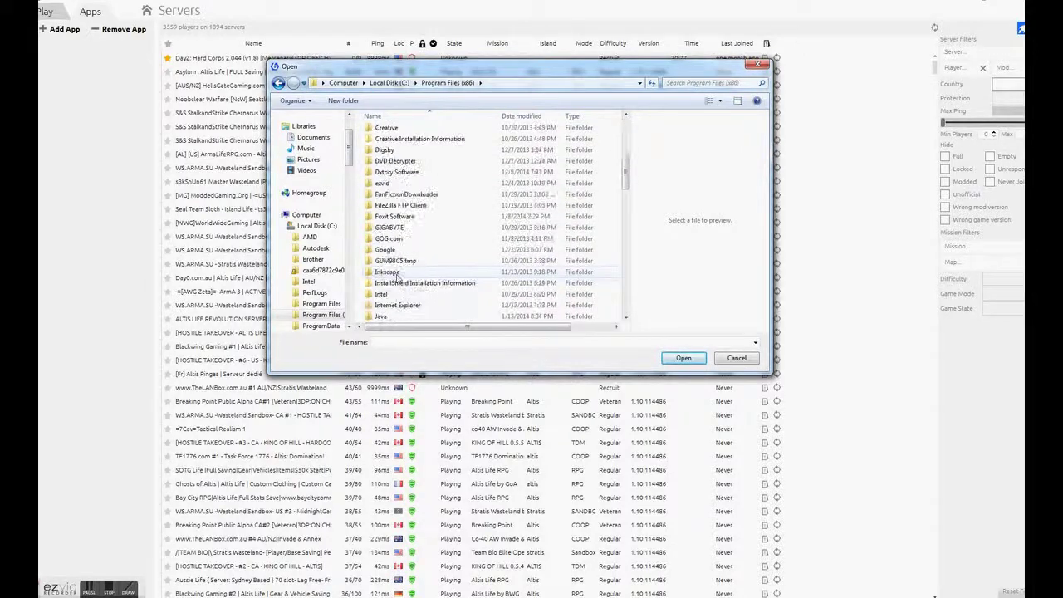
scroll("down", 3)
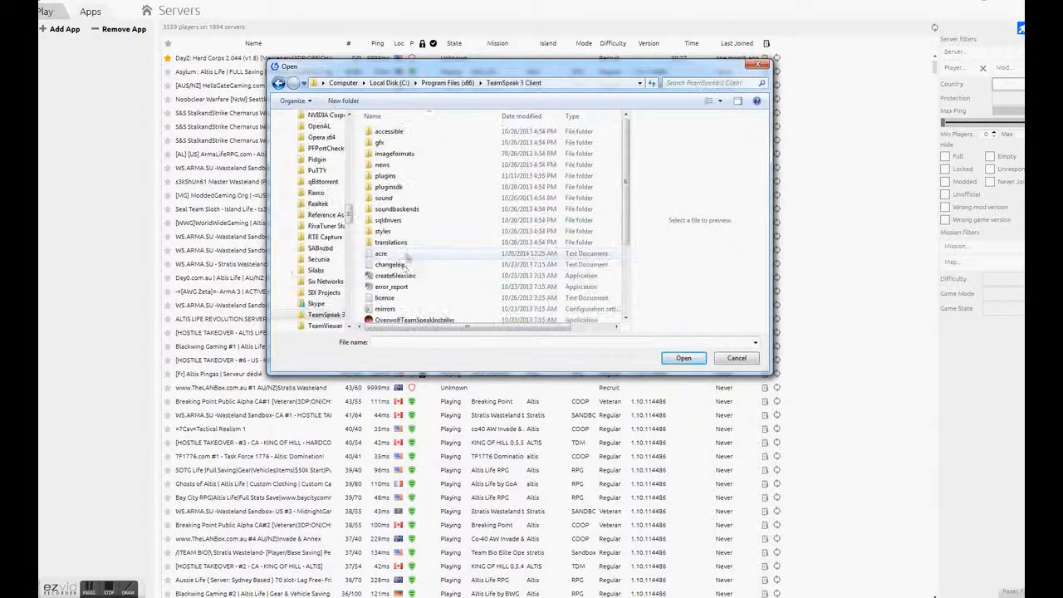
scroll("down", 3)
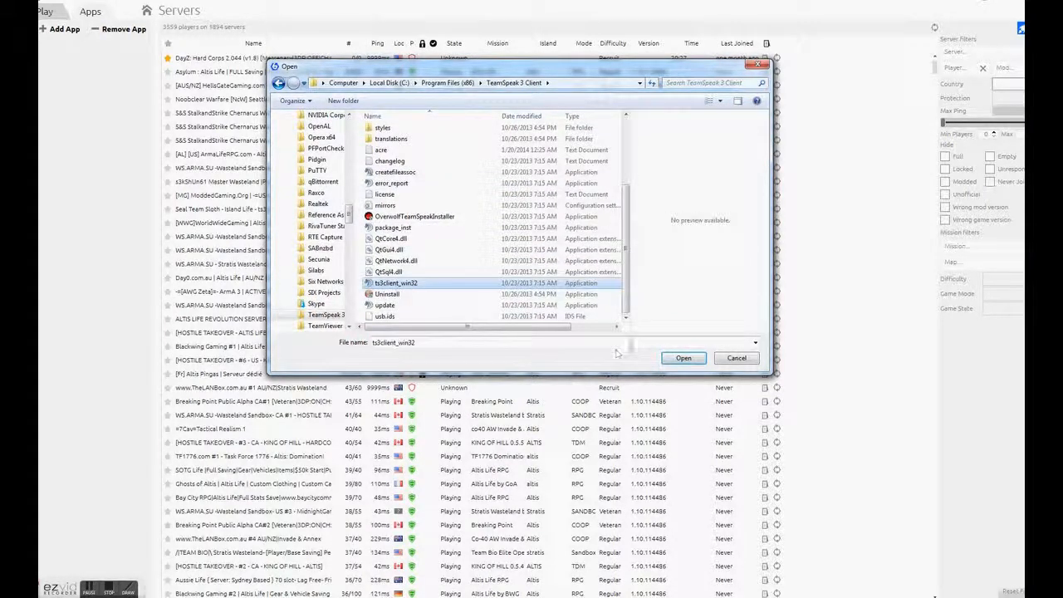
left_click(683, 358)
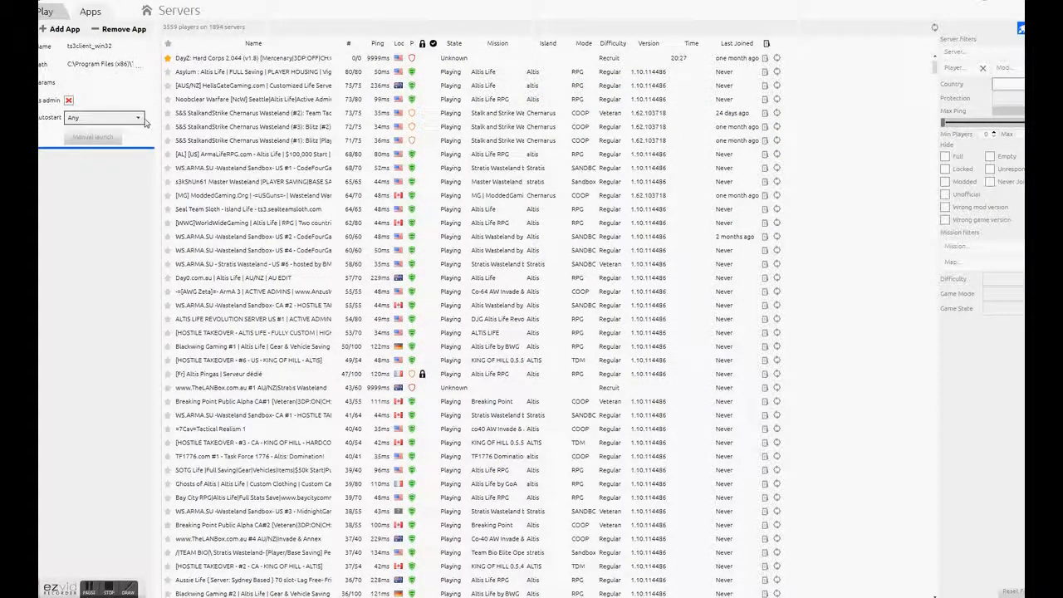
- Set the TeamSpeak app's autostart to Multiplayer and return to the home news page
left_click(102, 117)
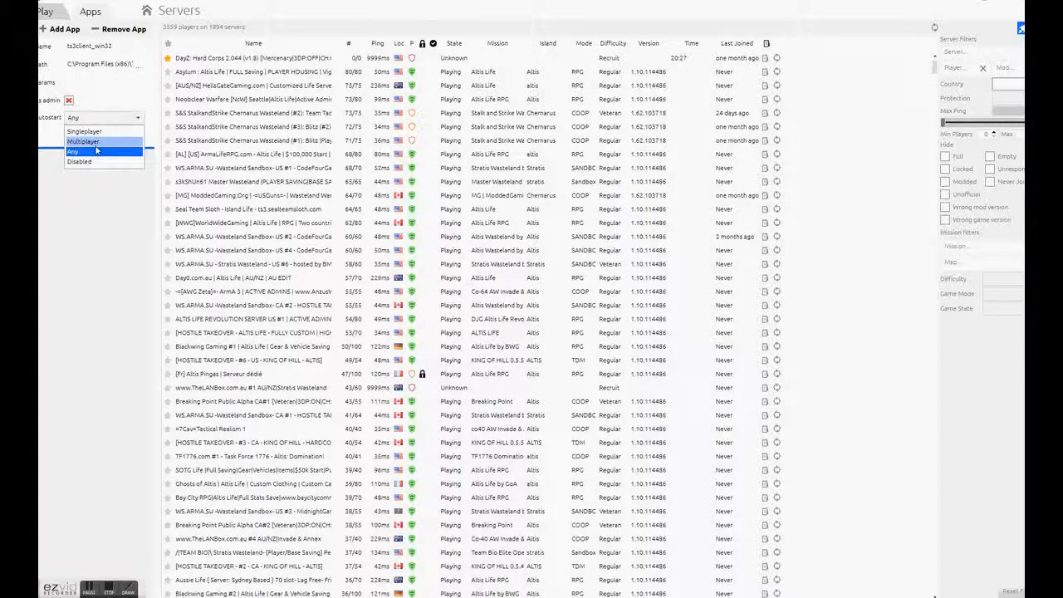
mouse_move(84, 132)
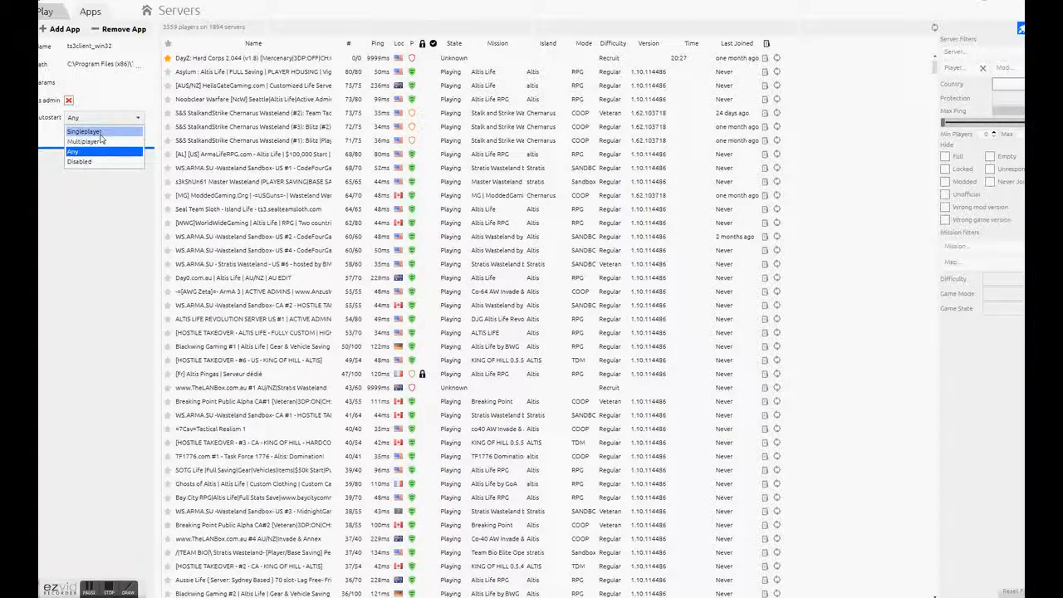
mouse_move(82, 141)
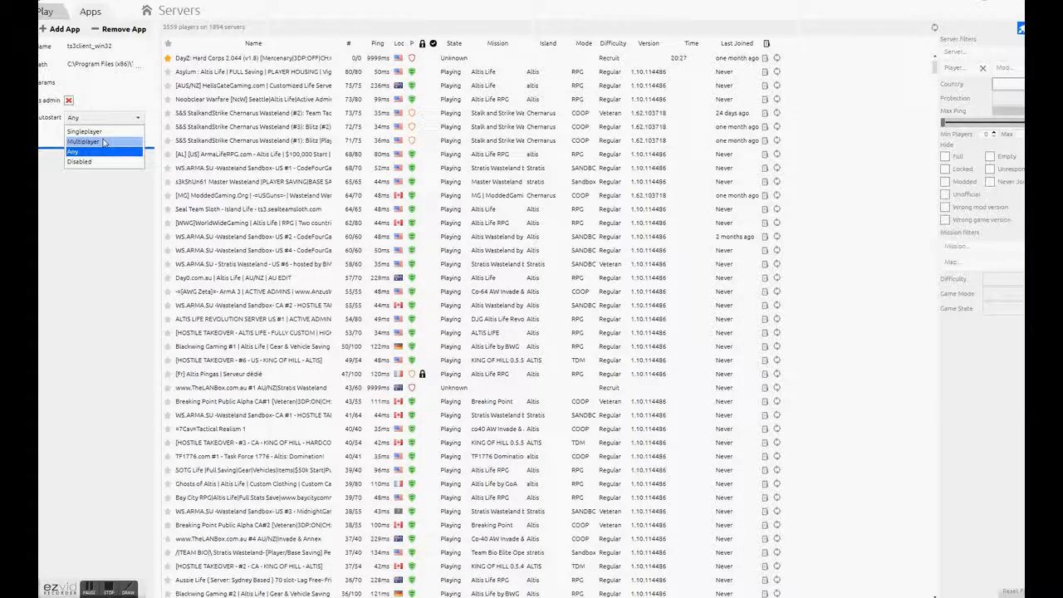
left_click(82, 141)
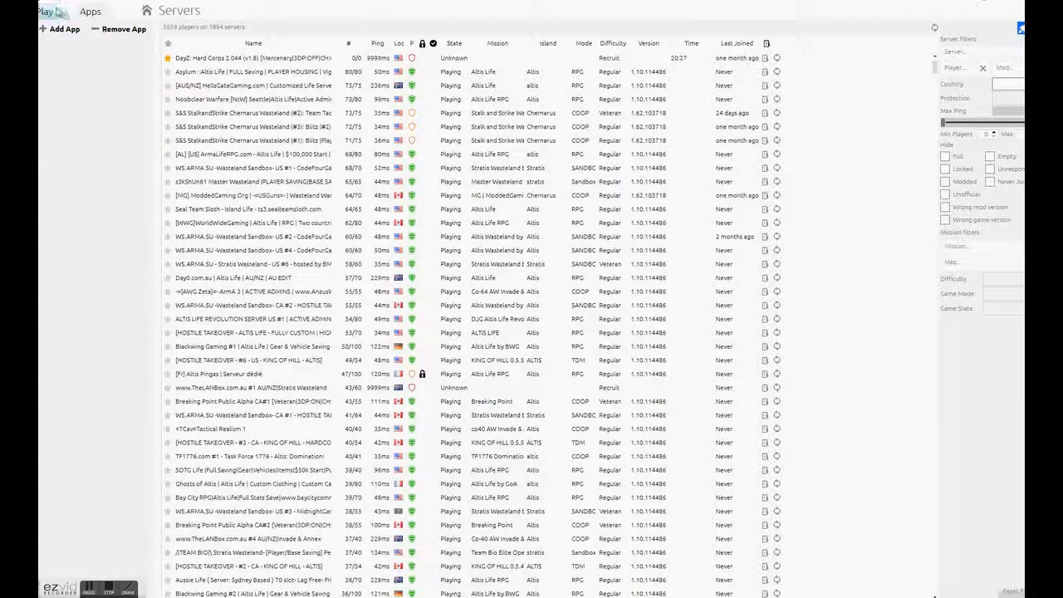
left_click(174, 9)
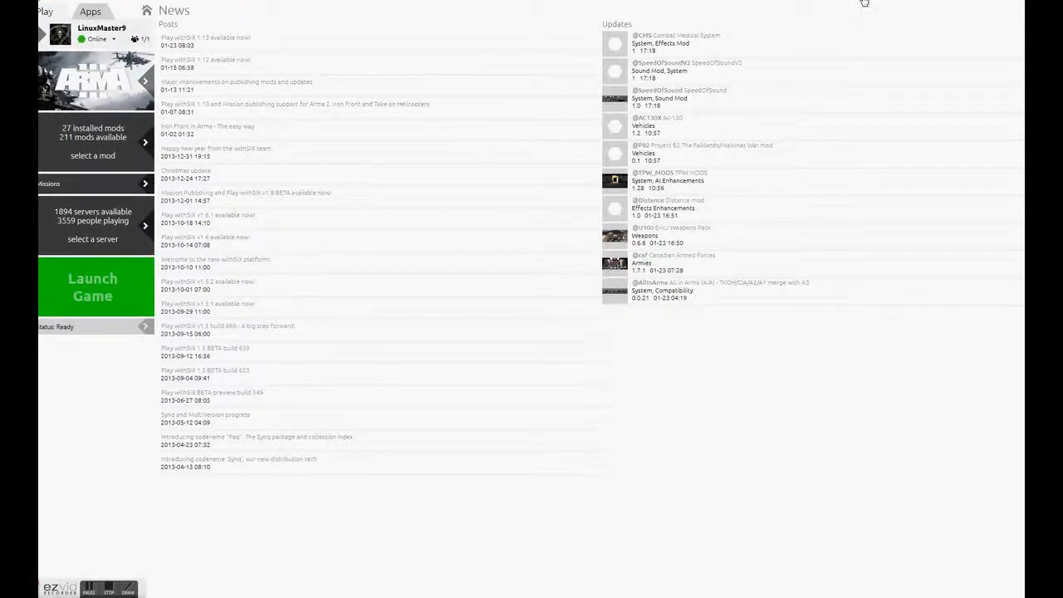
mouse_move(919, 4)
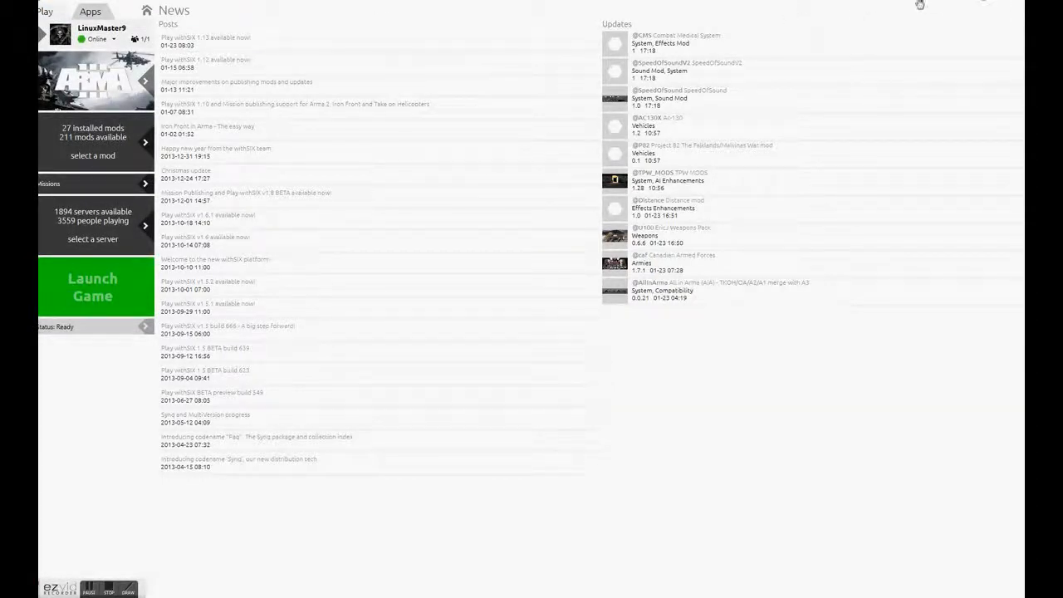
- Open Arma 3's Game Settings panel from the launcher's options menu
left_click(920, 6)
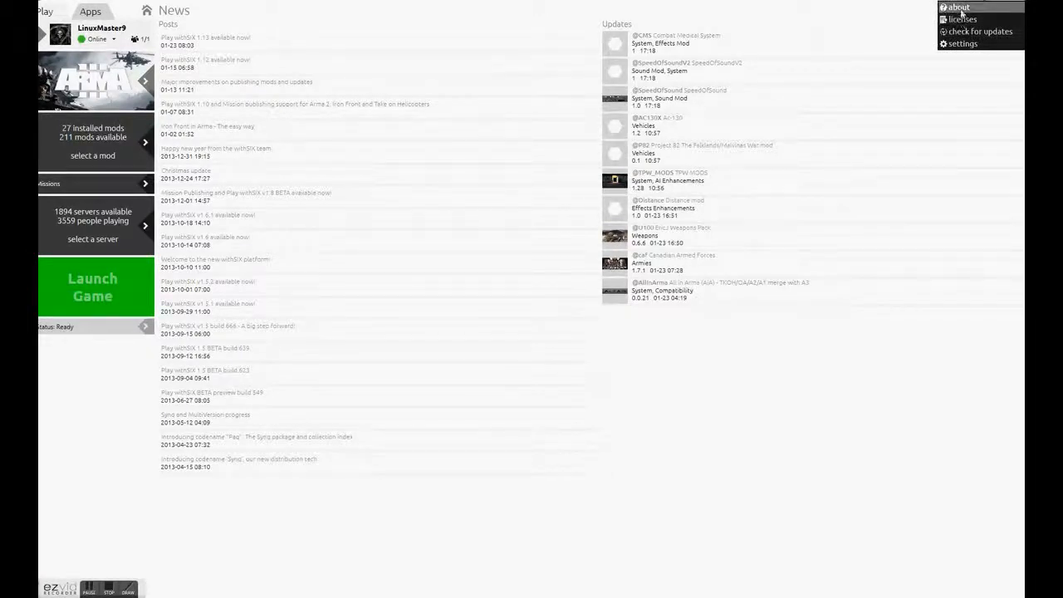
left_click(963, 43)
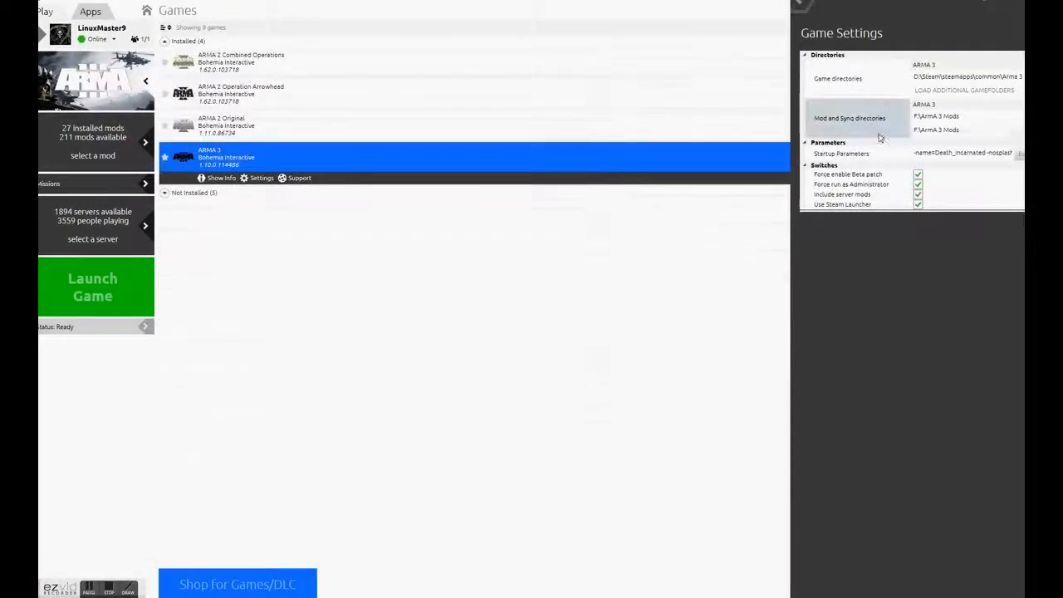
mouse_move(837, 127)
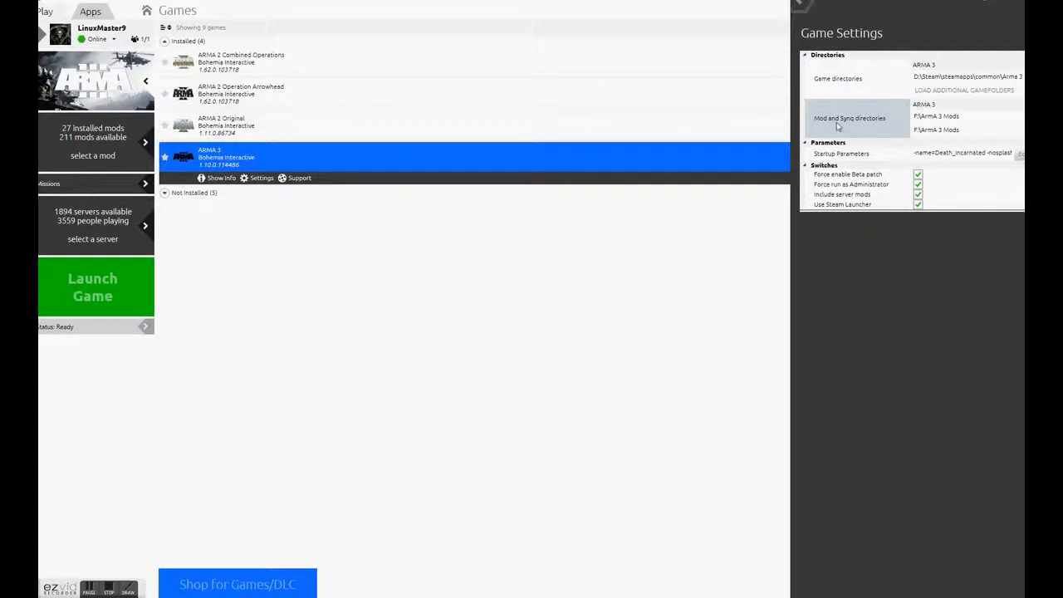
mouse_move(947, 112)
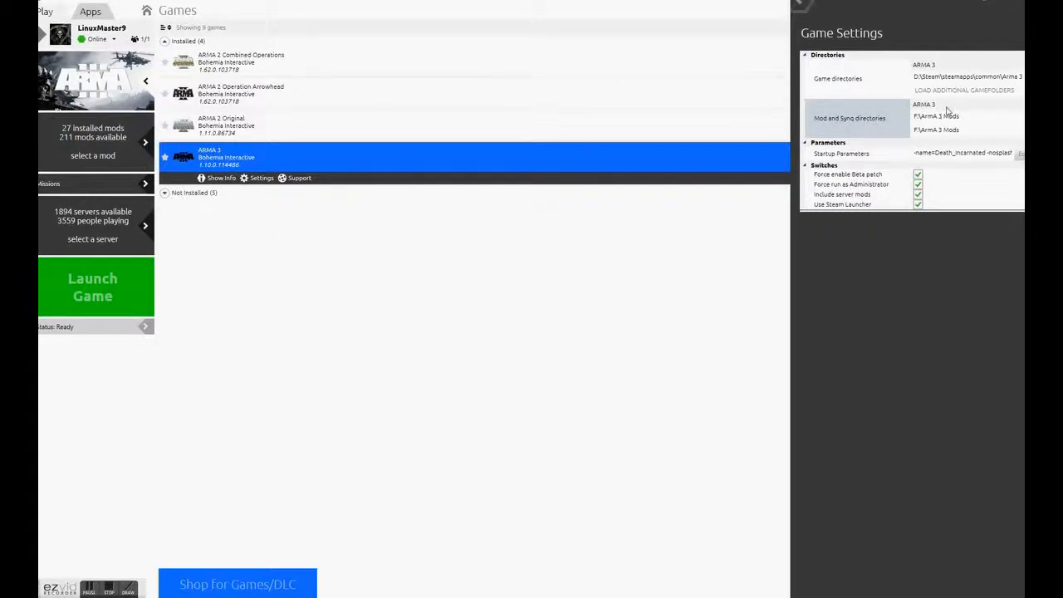
mouse_move(938, 116)
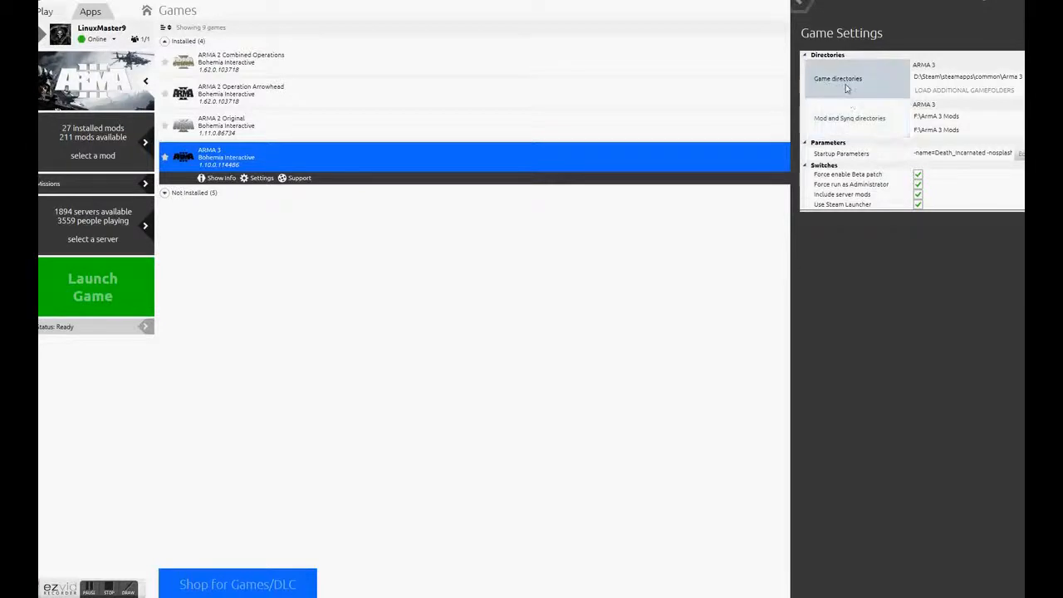
mouse_move(1001, 78)
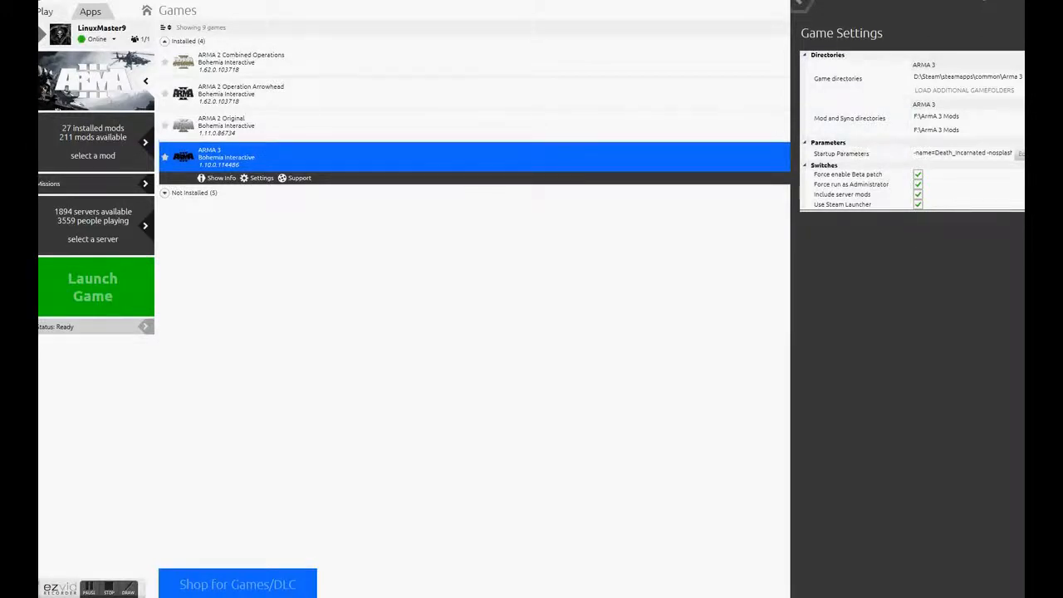
mouse_move(116, 81)
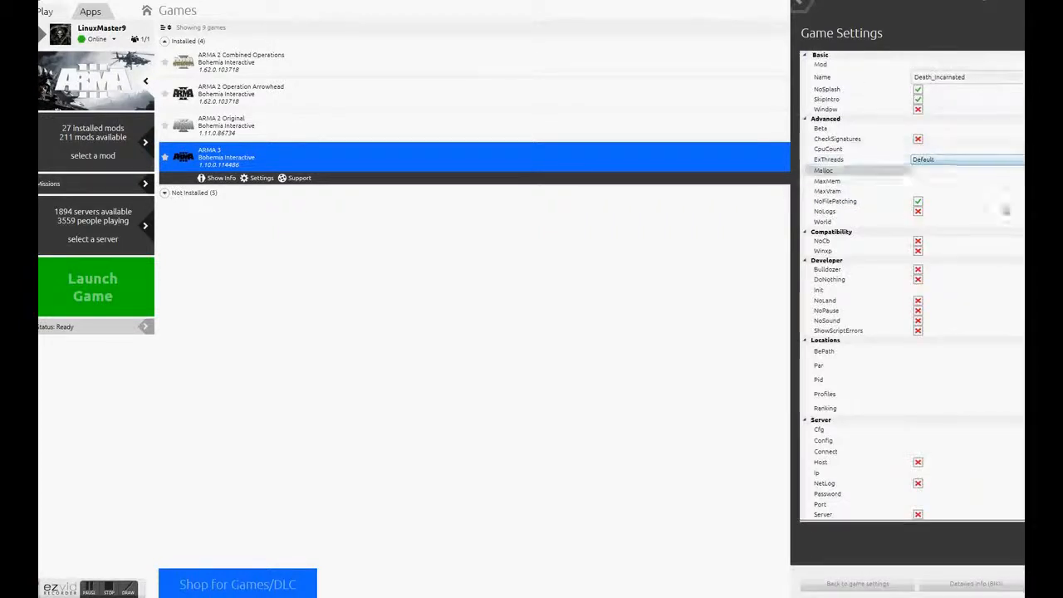
- Review NoSplash, SkipIntro, CpuCount and the ExThreads choices, leaving them at Default, and close the launch parameters
left_click(914, 64)
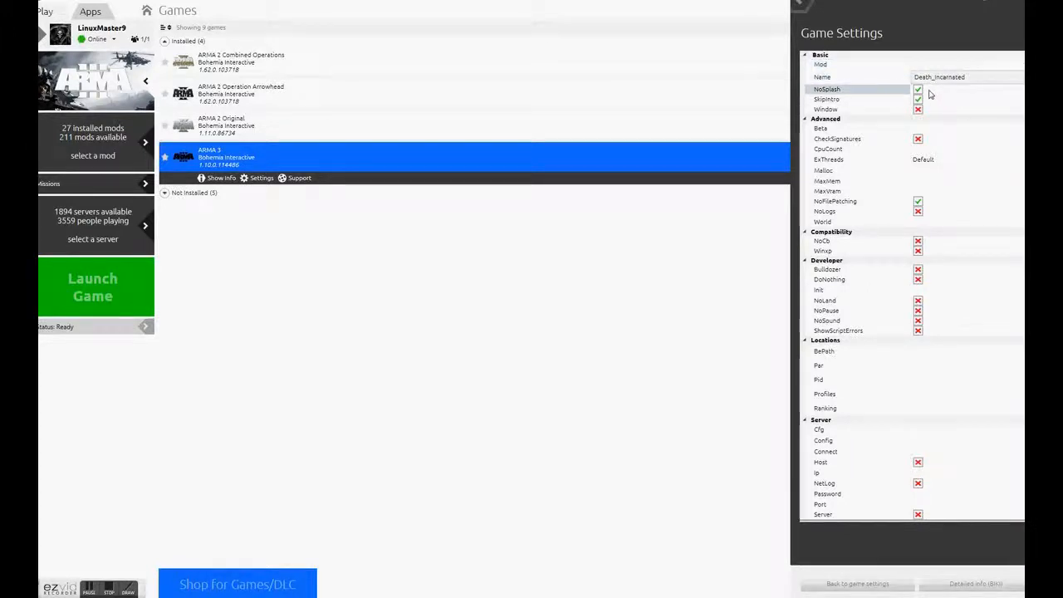
left_click(918, 98)
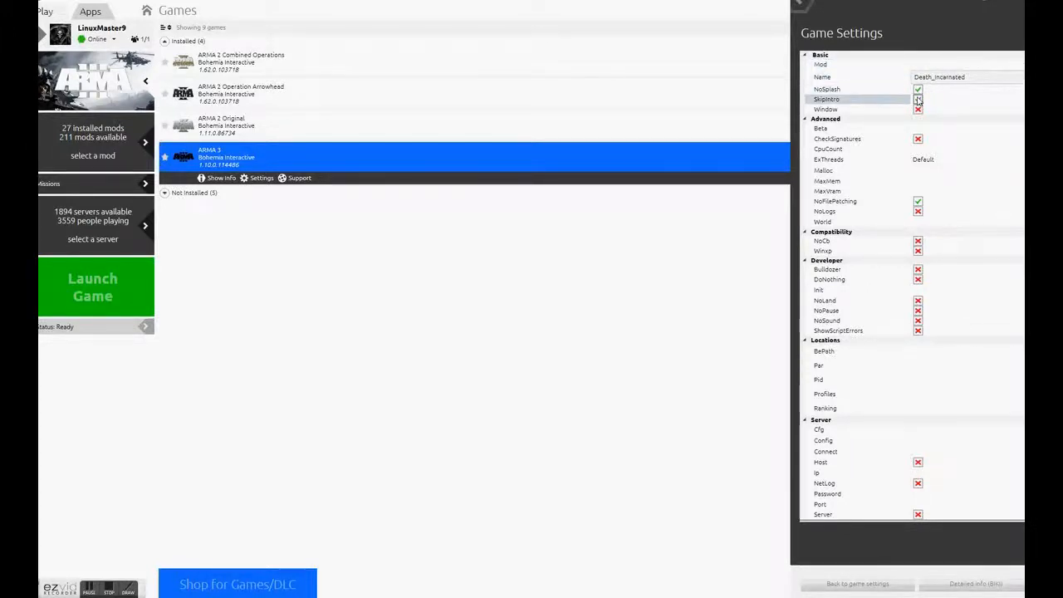
left_click(917, 98)
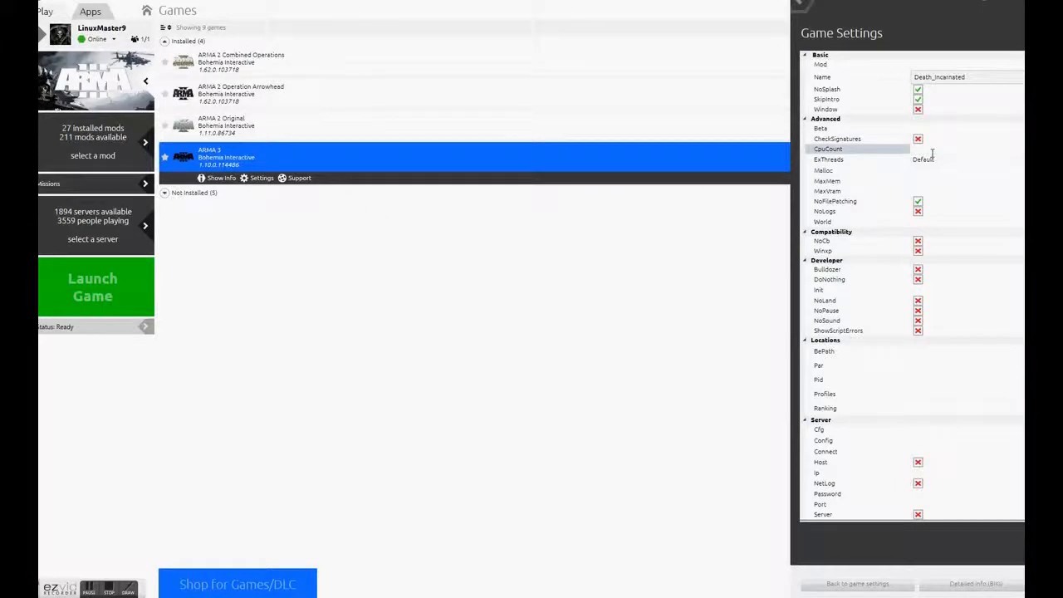
left_click(828, 149)
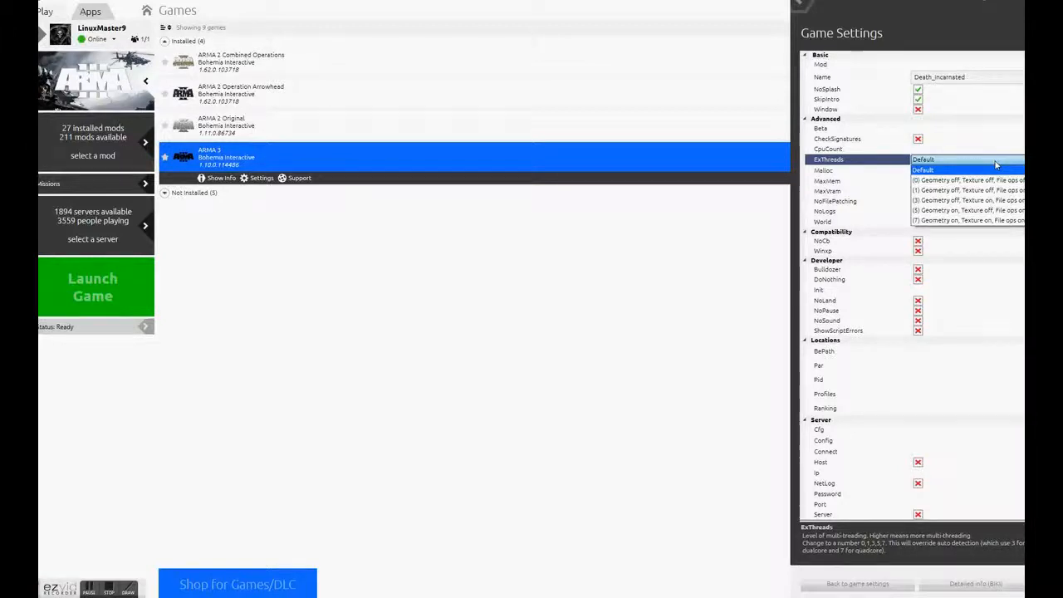
left_click(924, 169)
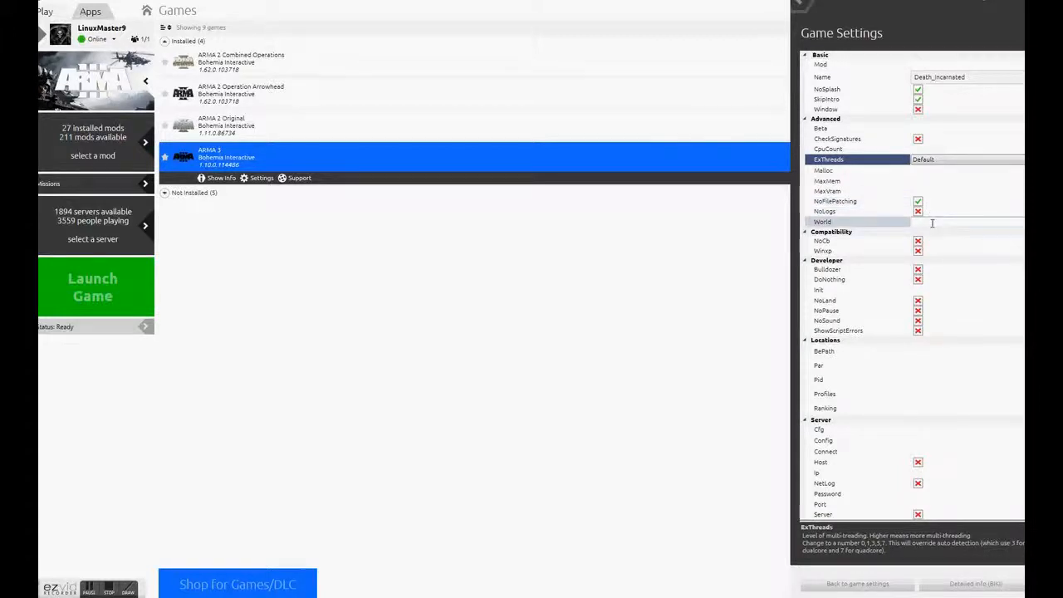
mouse_move(872, 238)
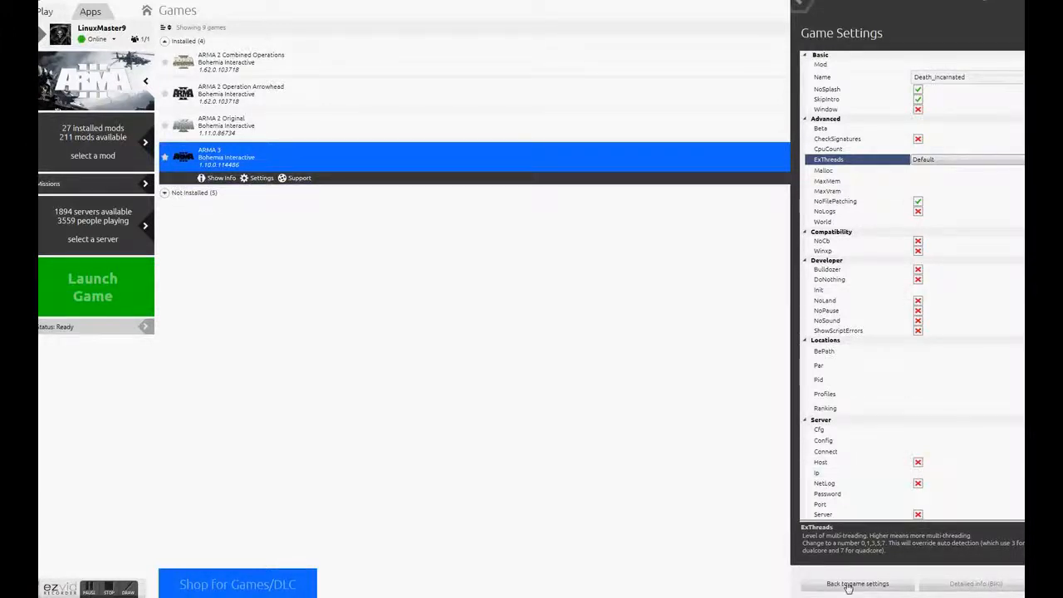
left_click(857, 583)
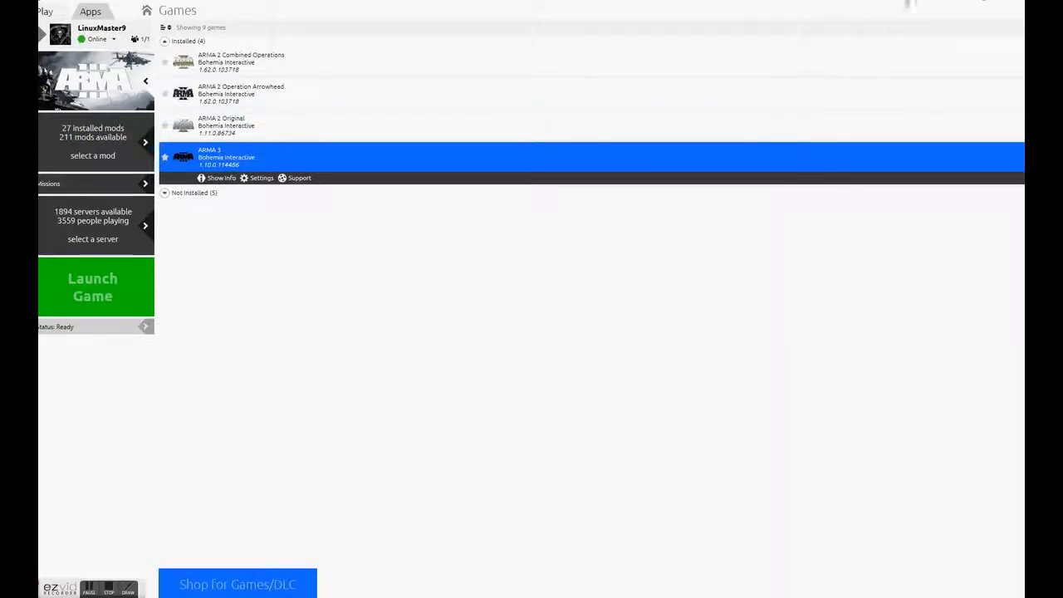
- Return to the Play withSIX home News page listing withSIX release posts and mod updates
left_click(261, 178)
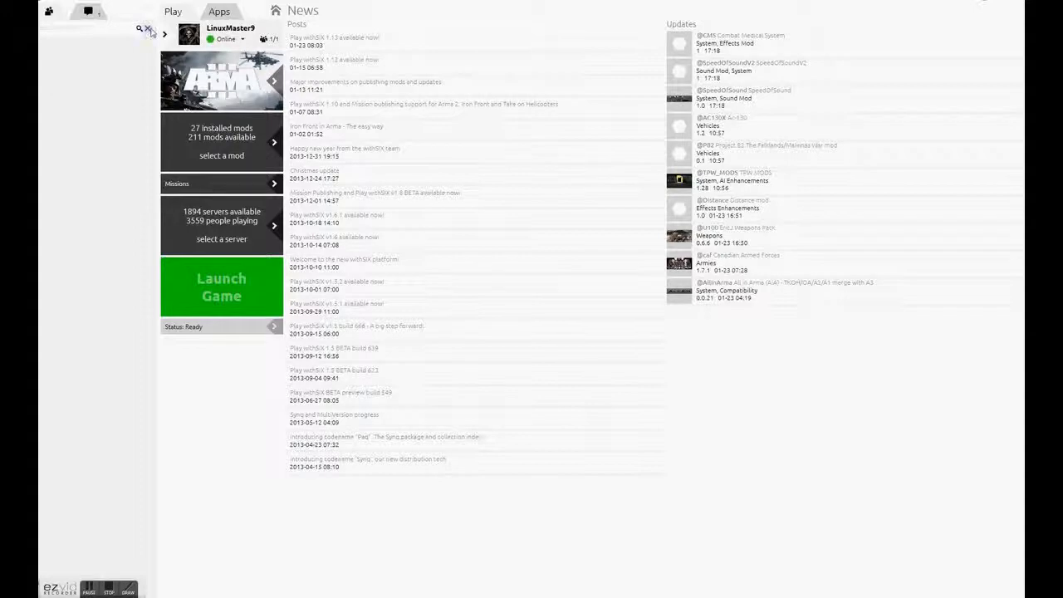
mouse_move(382, 545)
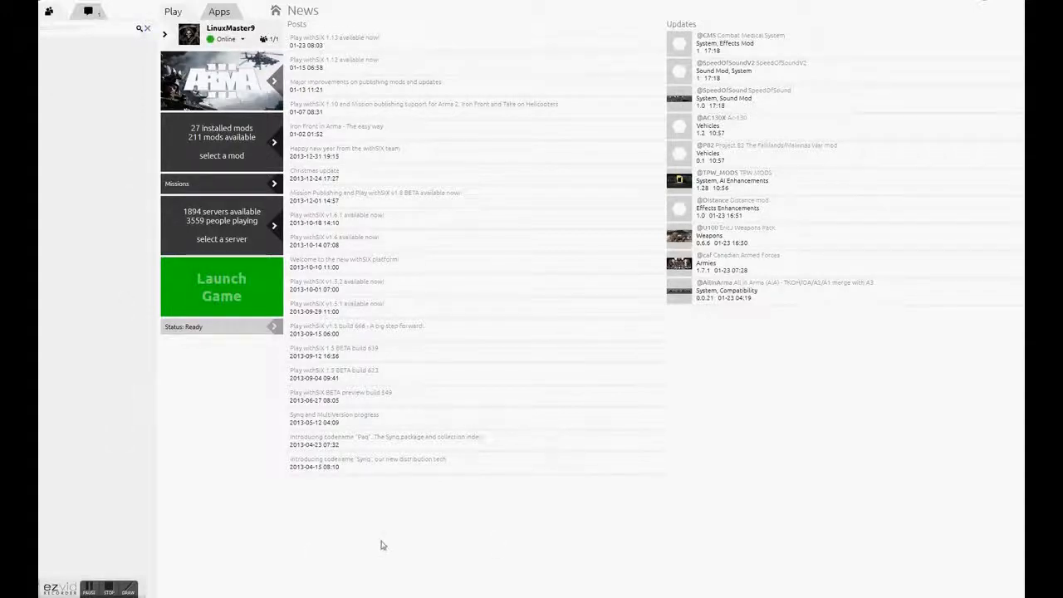